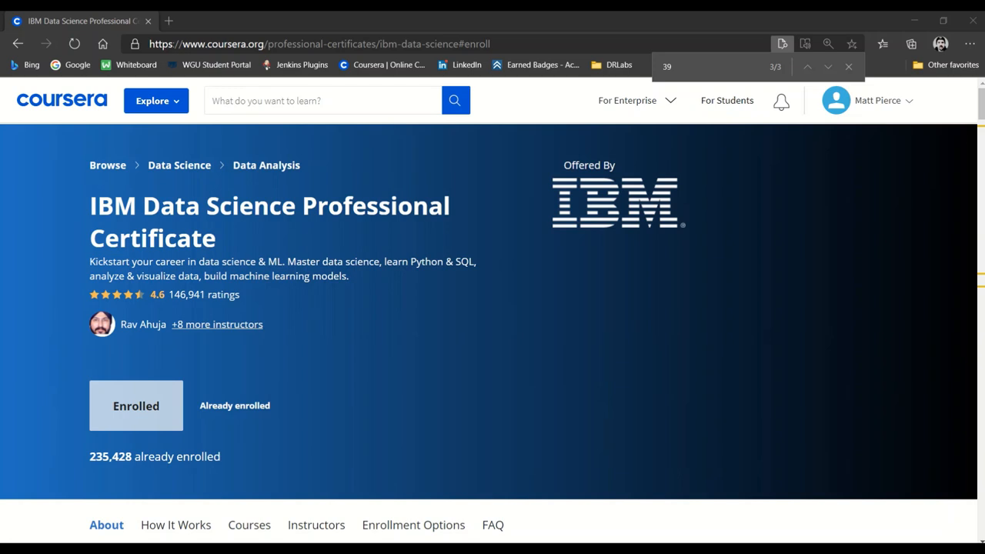
{"action": "mouse_move", "coordinate": [54, 322]}
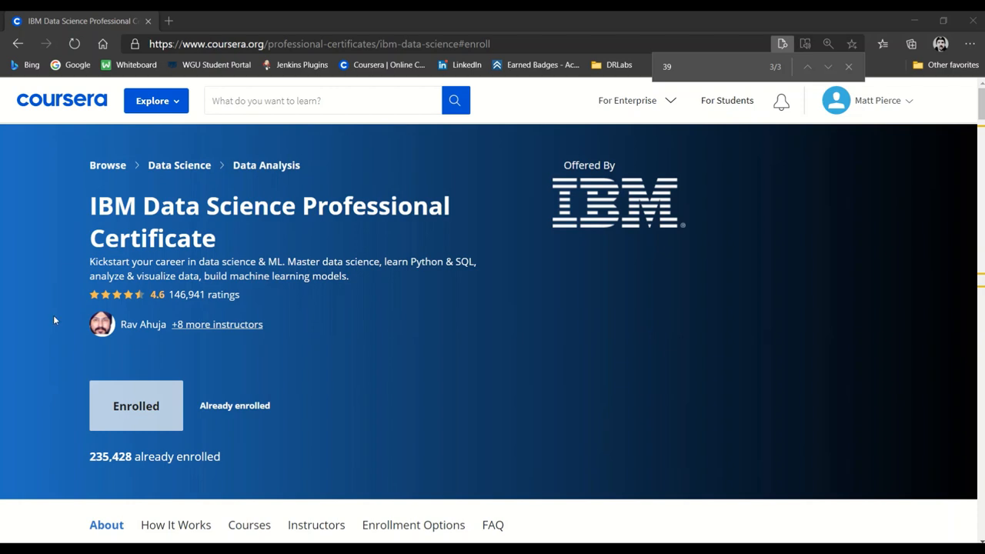
{"action": "mouse_move", "coordinate": [249, 525]}
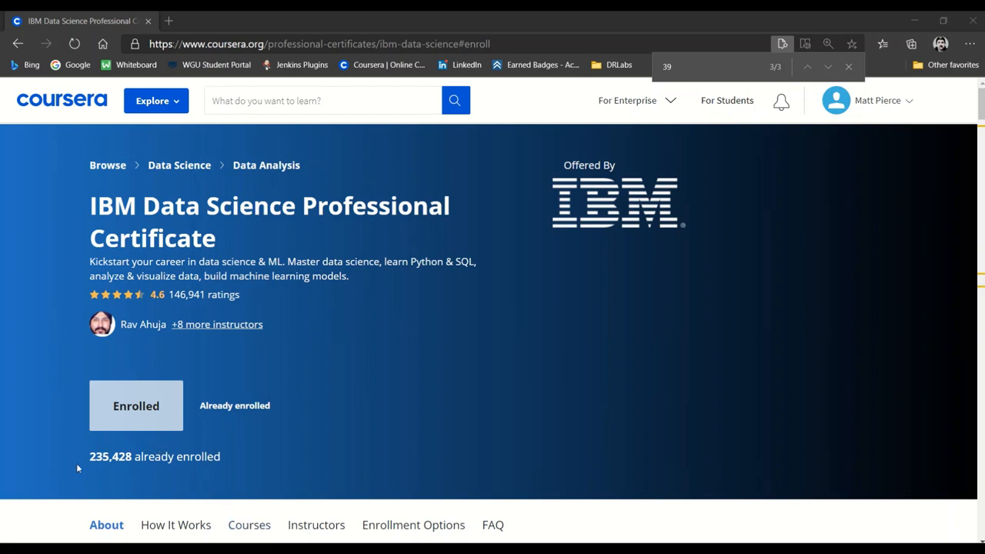
{"action": "mouse_move", "coordinate": [142, 477]}
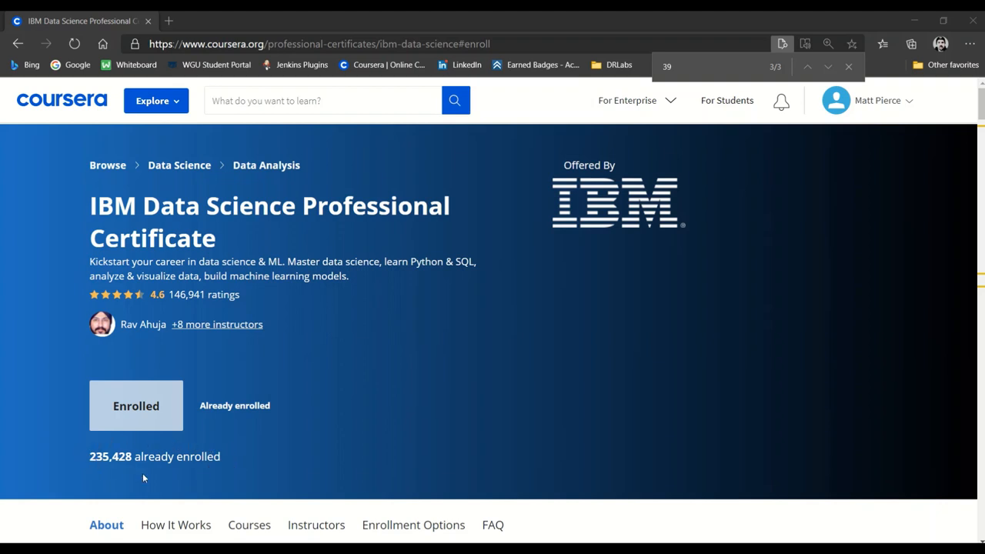
{"action": "mouse_move", "coordinate": [239, 459]}
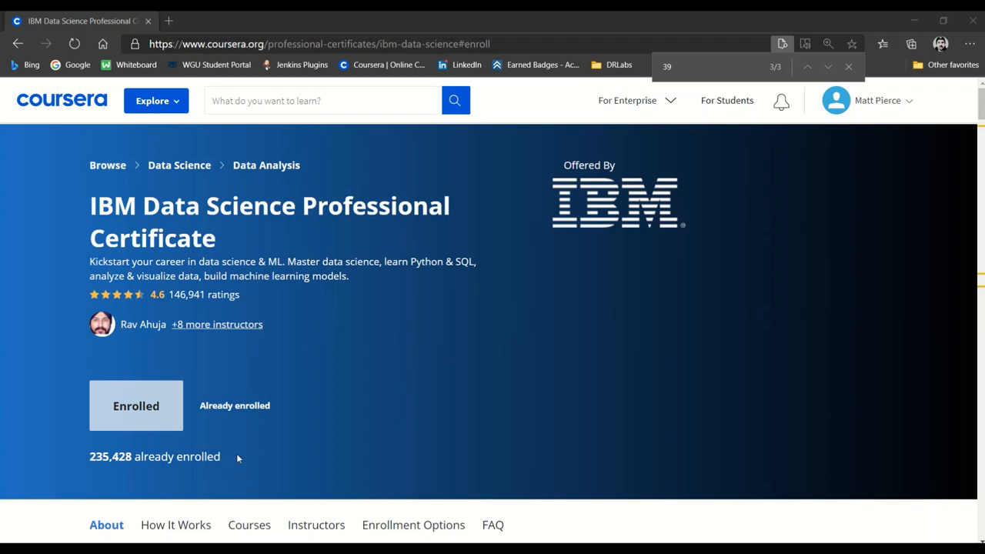
{"action": "mouse_move", "coordinate": [228, 456]}
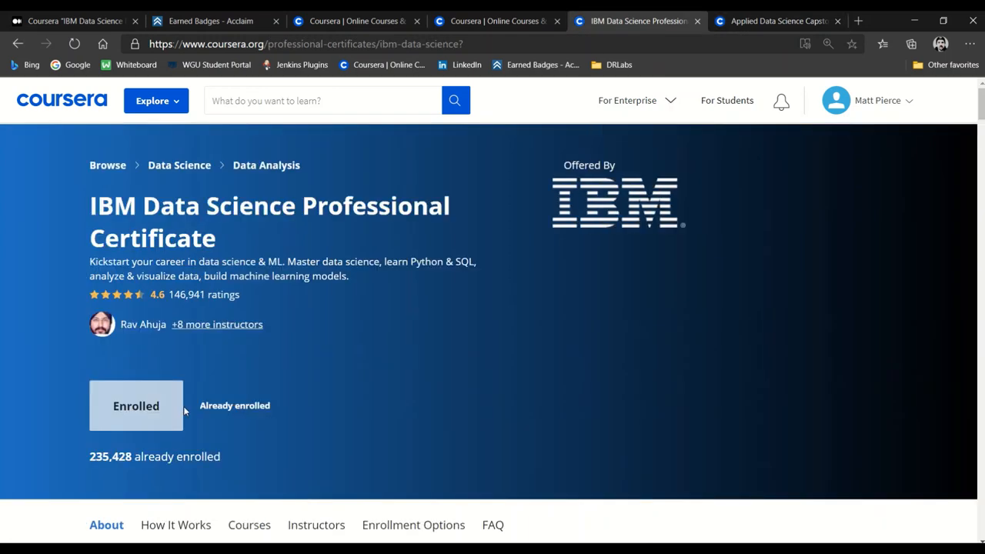
Step: Switch to the Applied Data Science Capstone course page, shown as already enrolled
{"action": "left_click", "coordinate": [773, 22]}
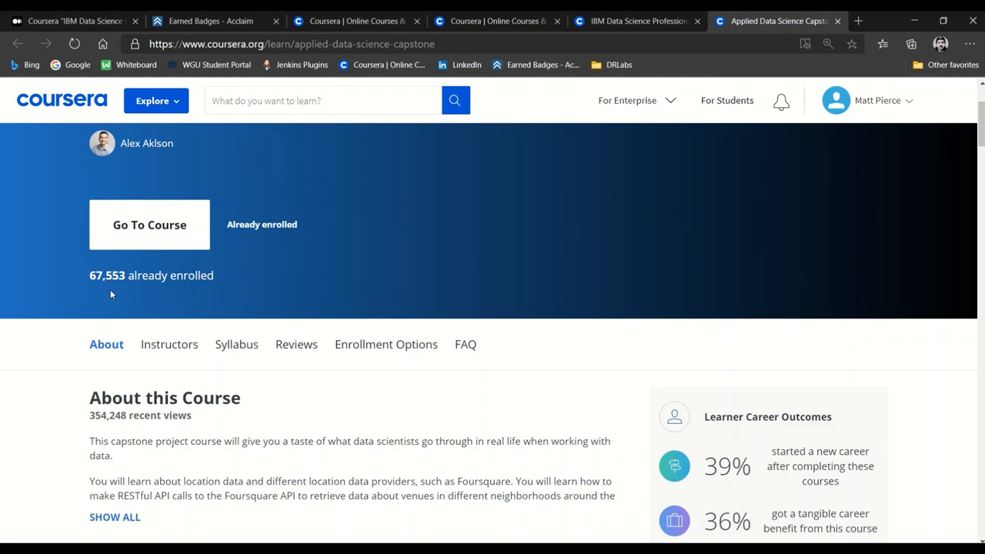
{"action": "mouse_move", "coordinate": [99, 197]}
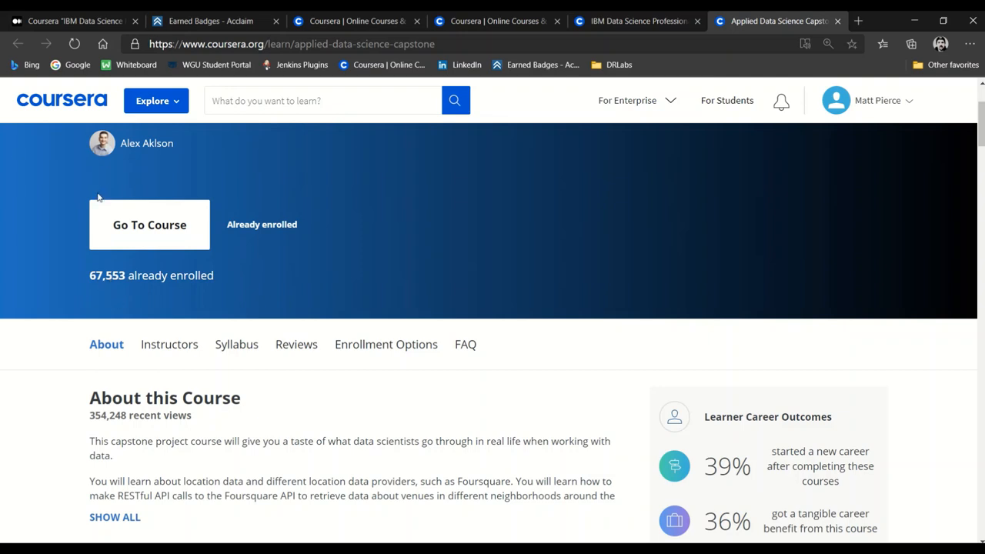
{"action": "mouse_move", "coordinate": [84, 275]}
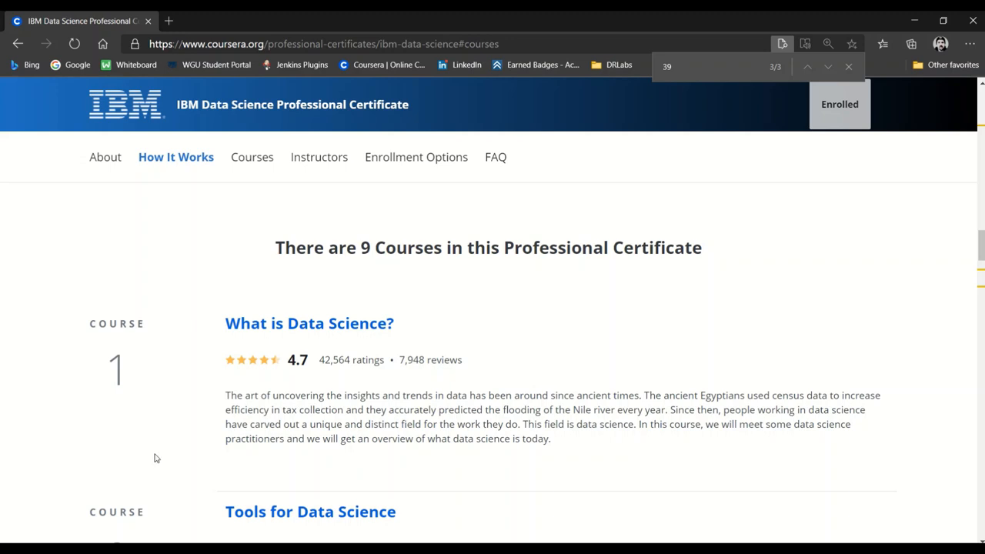
{"action": "mouse_move", "coordinate": [229, 206]}
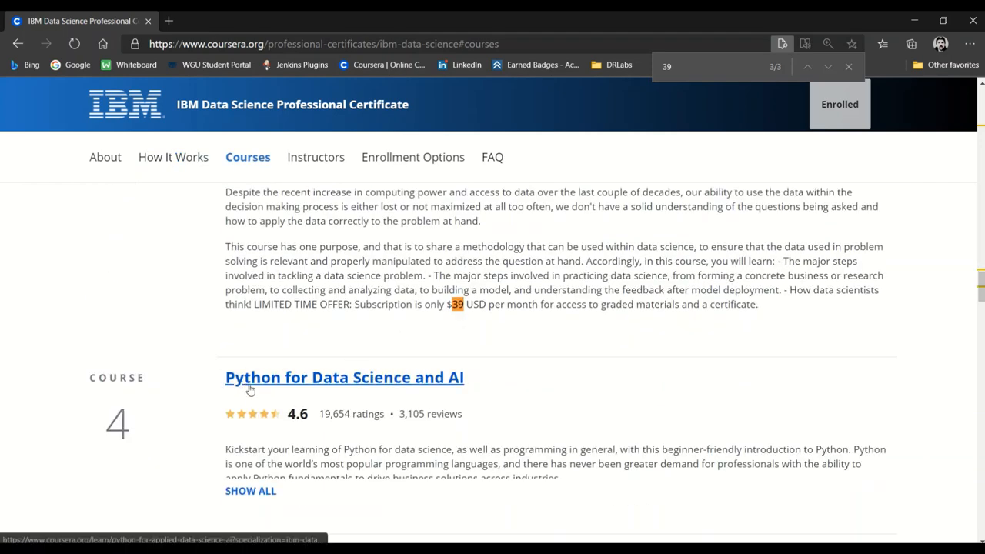
Step: Scroll the Courses section from course 1 down to Course 9, the Applied Data Science Capstone
{"action": "scroll", "scroll_direction": "down", "scroll_amount": 3}
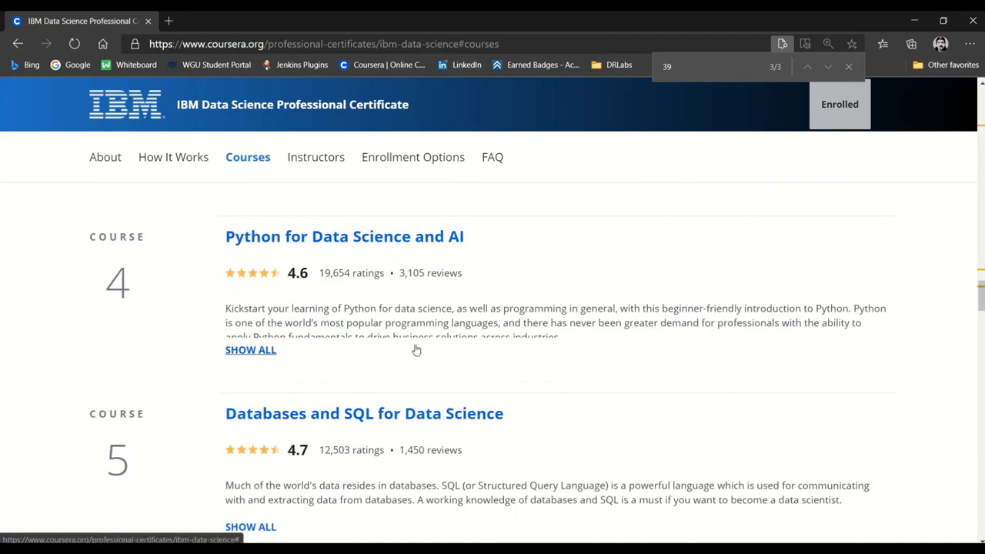
{"action": "scroll", "scroll_direction": "down", "scroll_amount": 3}
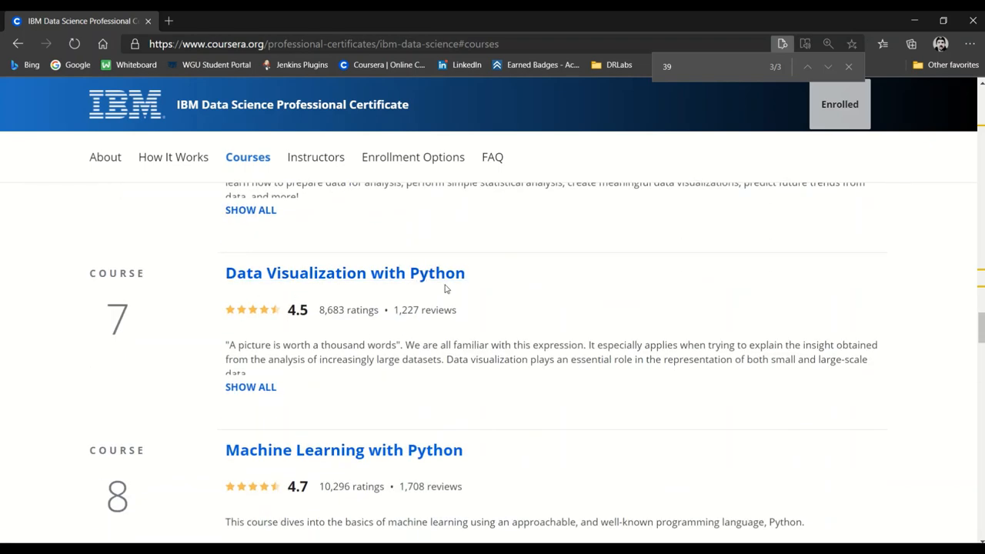
{"action": "scroll", "scroll_direction": "down", "scroll_amount": 3}
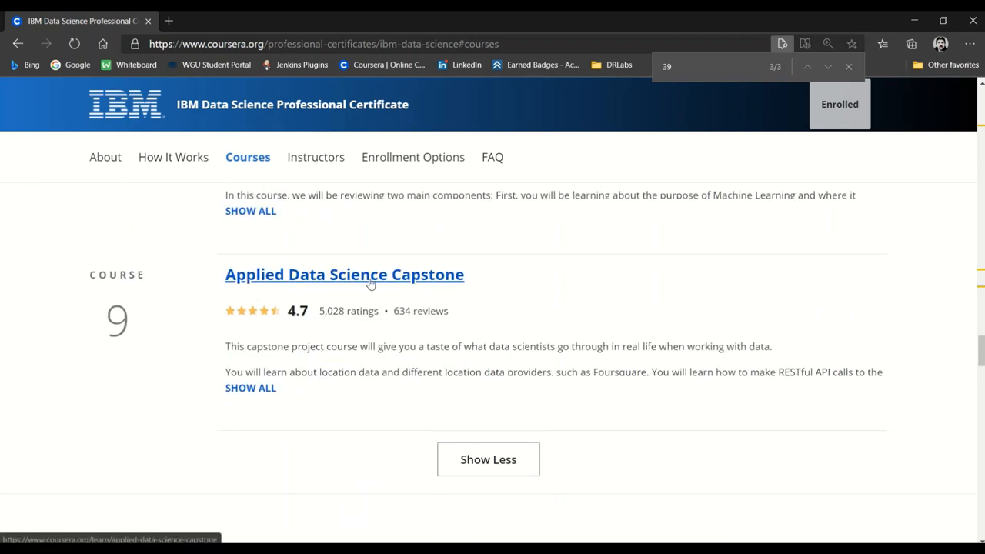
{"action": "mouse_move", "coordinate": [446, 284]}
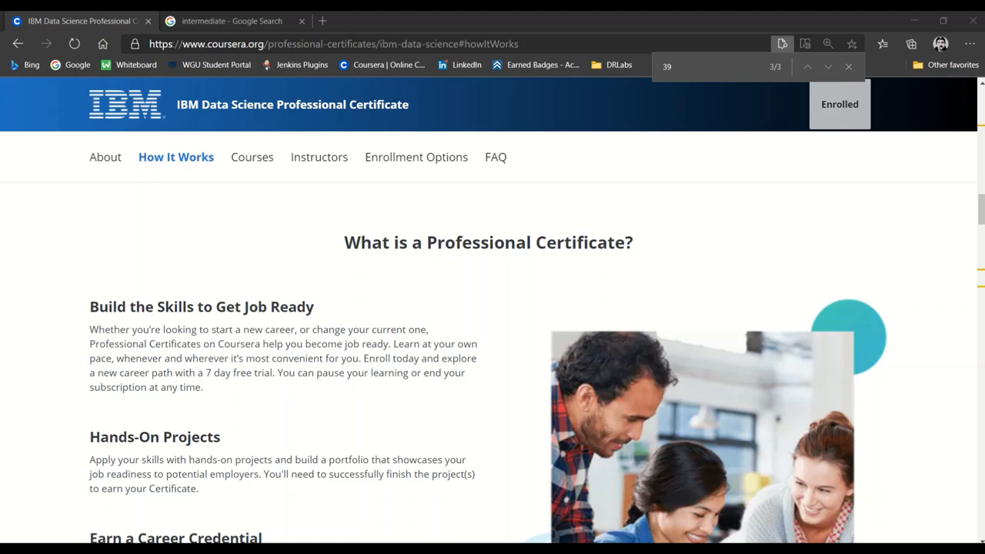
Step: Jump back to the start of the nine-course list via the sticky Courses header
{"action": "left_click", "coordinate": [252, 157]}
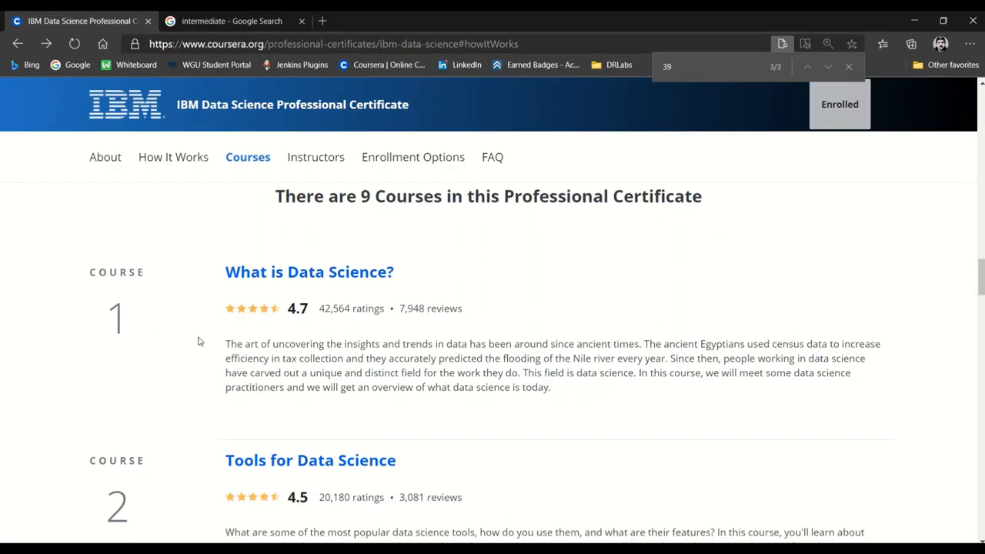
Step: Scroll through About, What you will learn and Skills you will gain to the 28-hour length
{"action": "scroll", "scroll_direction": "down", "scroll_amount": 3}
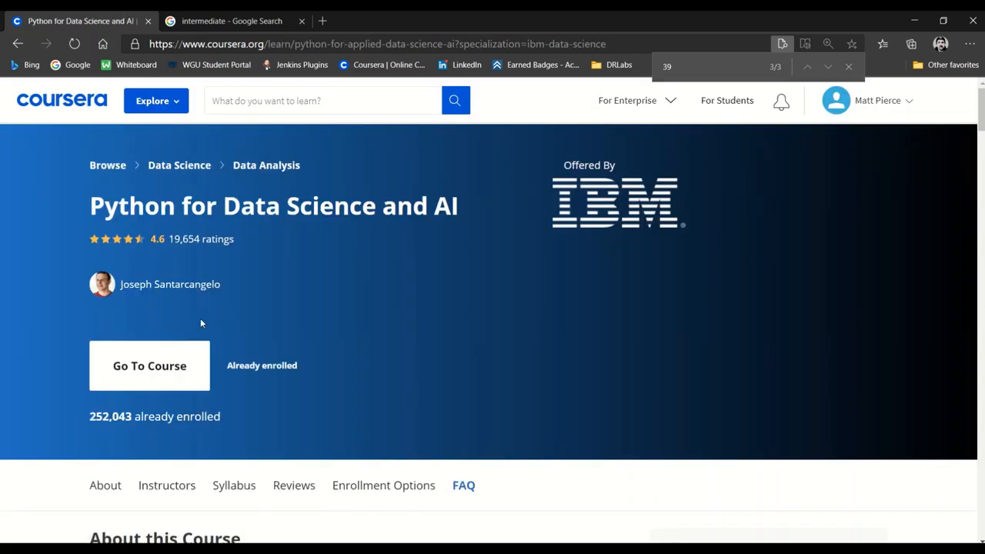
{"action": "scroll", "scroll_direction": "down", "scroll_amount": 3}
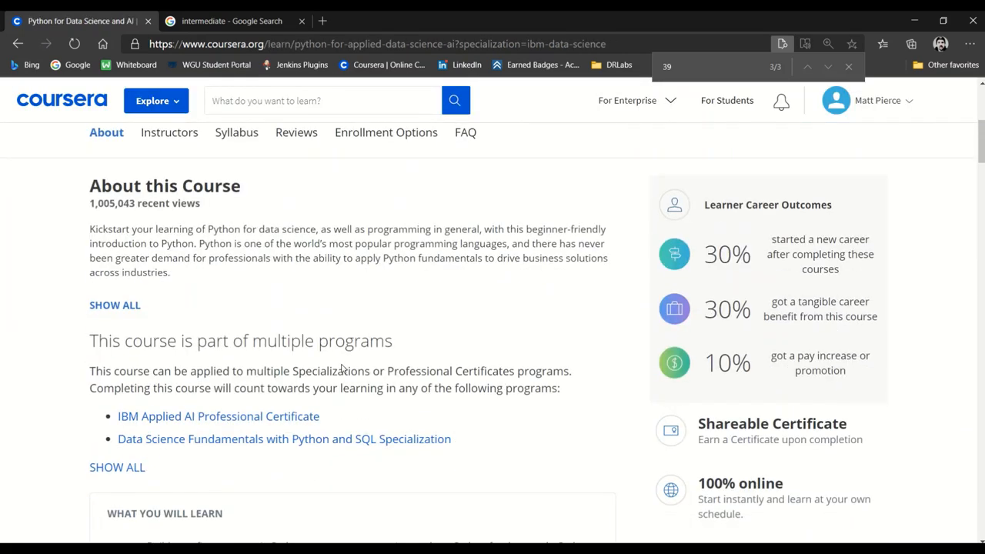
{"action": "scroll", "scroll_direction": "down", "scroll_amount": 3}
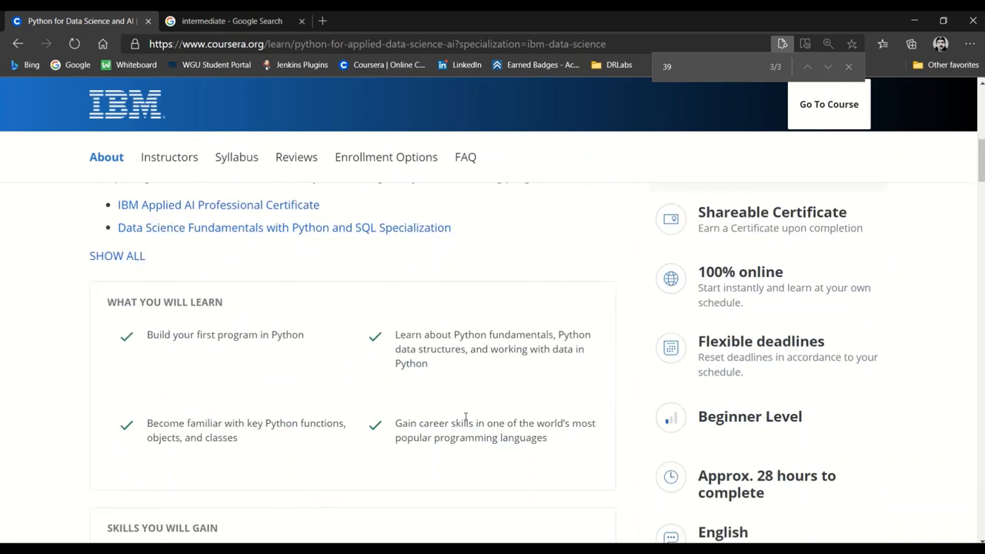
{"action": "scroll", "scroll_direction": "down", "scroll_amount": 3}
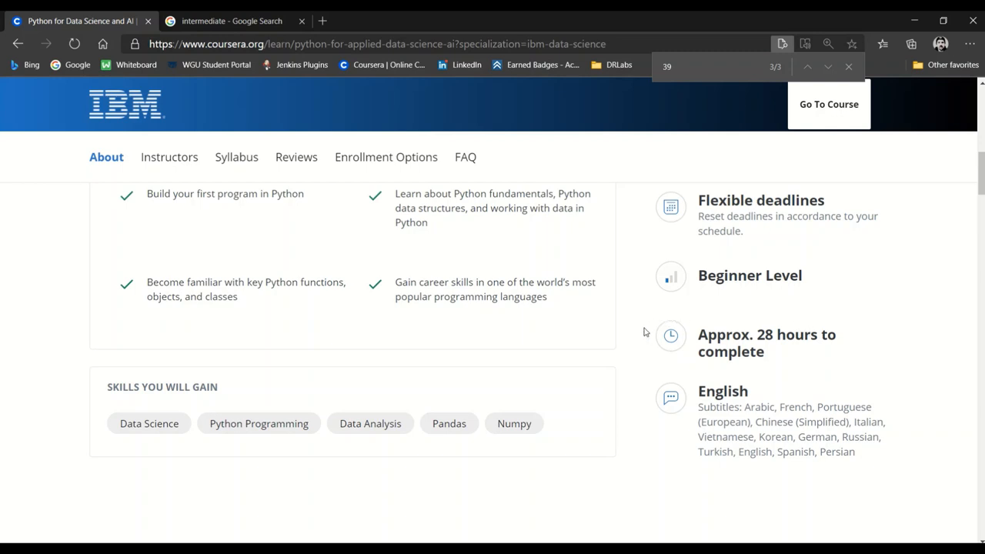
{"action": "mouse_move", "coordinate": [772, 360]}
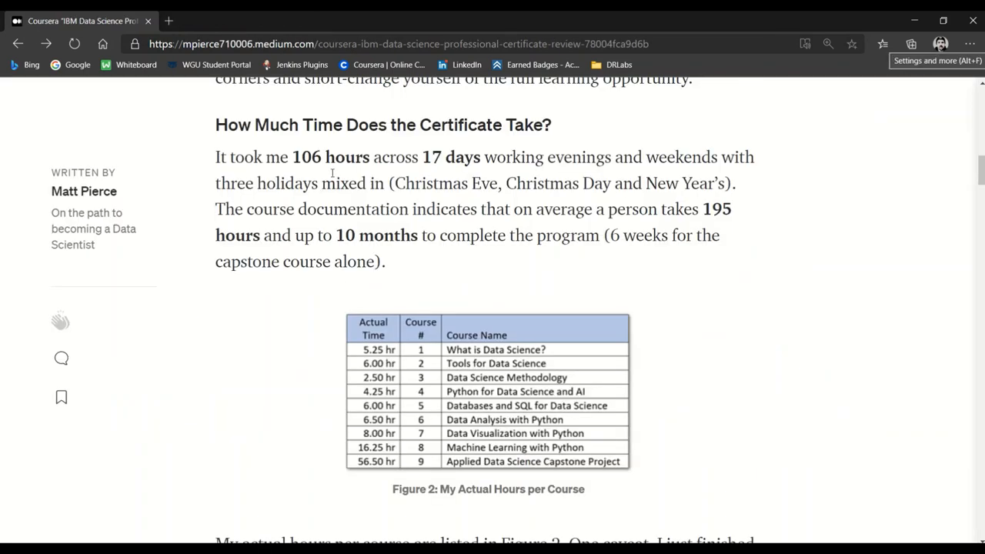
{"action": "mouse_move", "coordinate": [380, 173]}
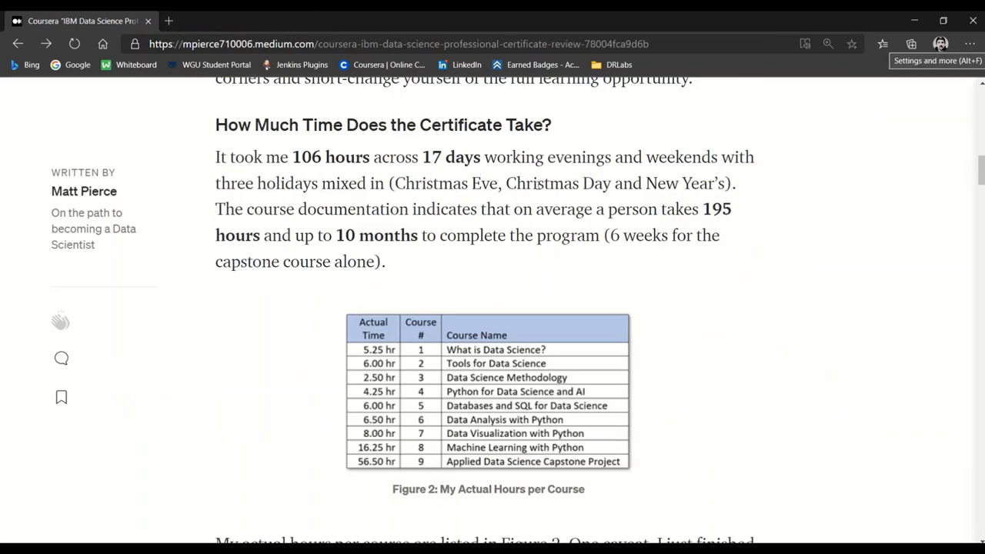
{"action": "mouse_move", "coordinate": [671, 188]}
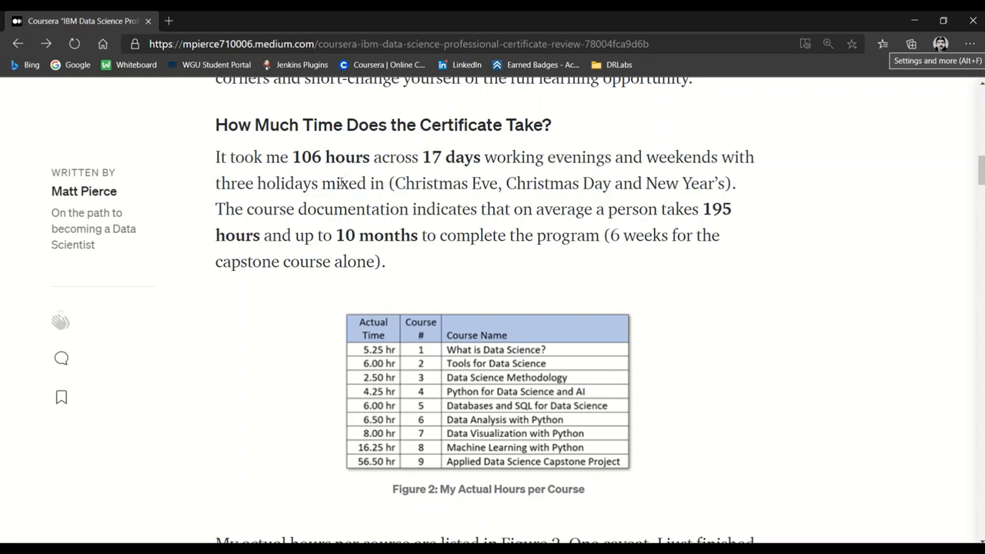
{"action": "mouse_move", "coordinate": [483, 225]}
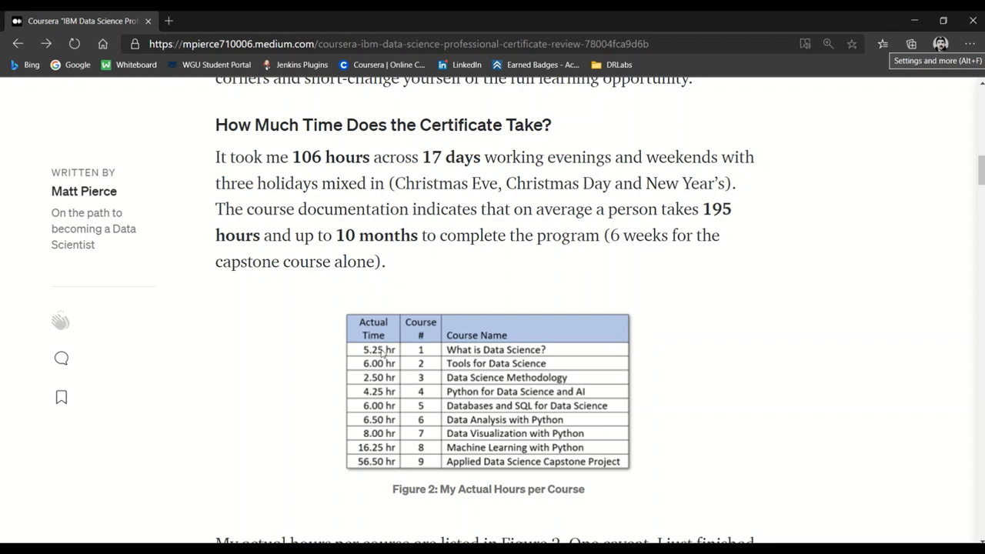
{"action": "mouse_move", "coordinate": [387, 369]}
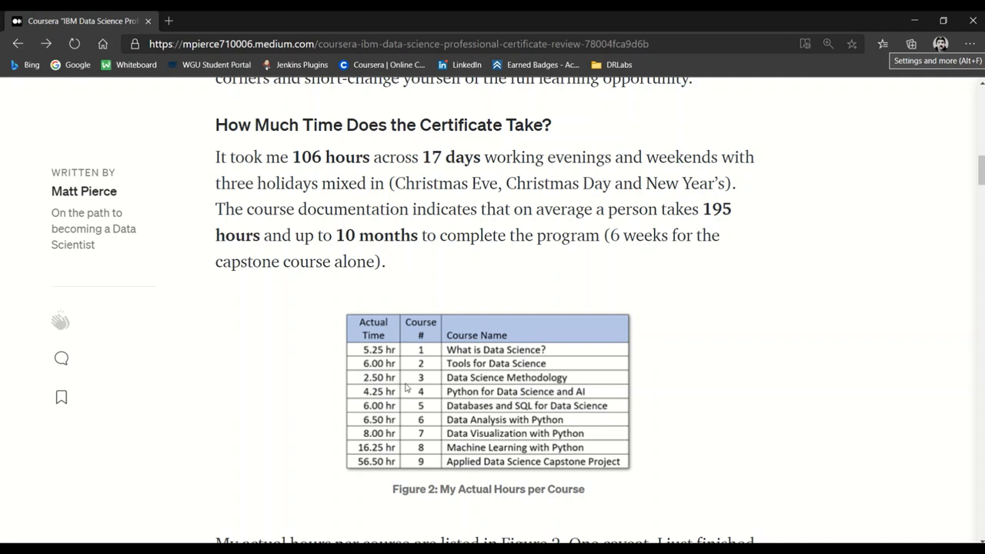
{"action": "mouse_move", "coordinate": [407, 388]}
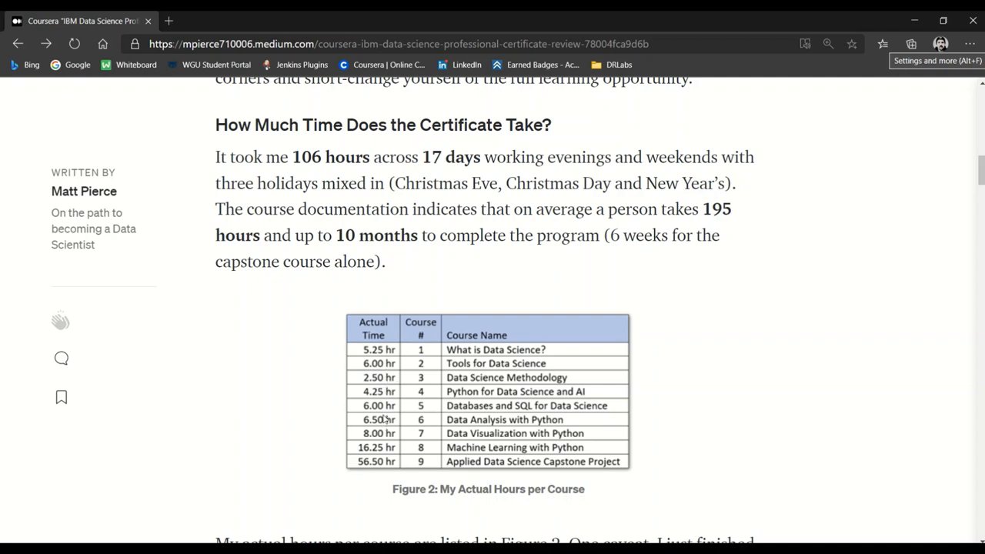
{"action": "mouse_move", "coordinate": [376, 400]}
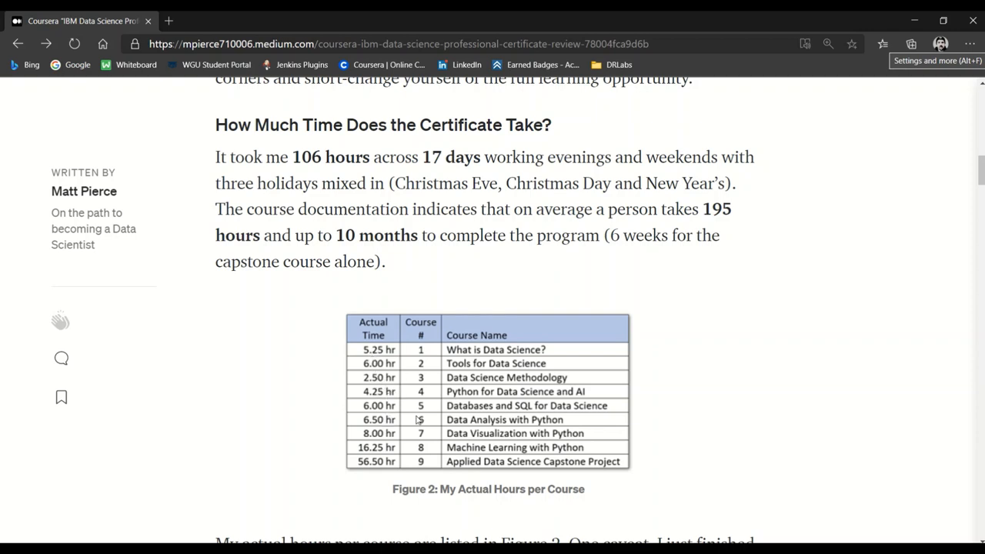
{"action": "mouse_move", "coordinate": [388, 437]}
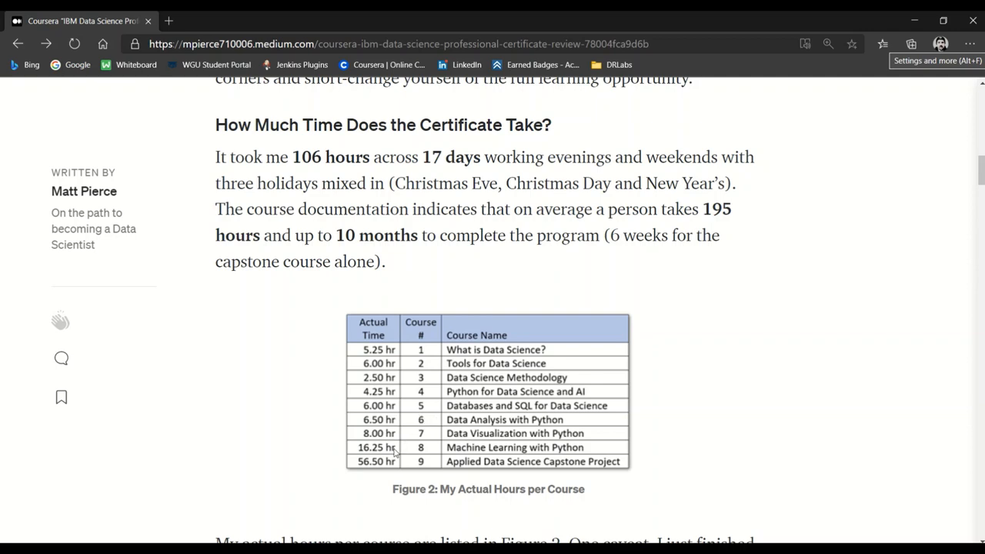
{"action": "mouse_move", "coordinate": [388, 453]}
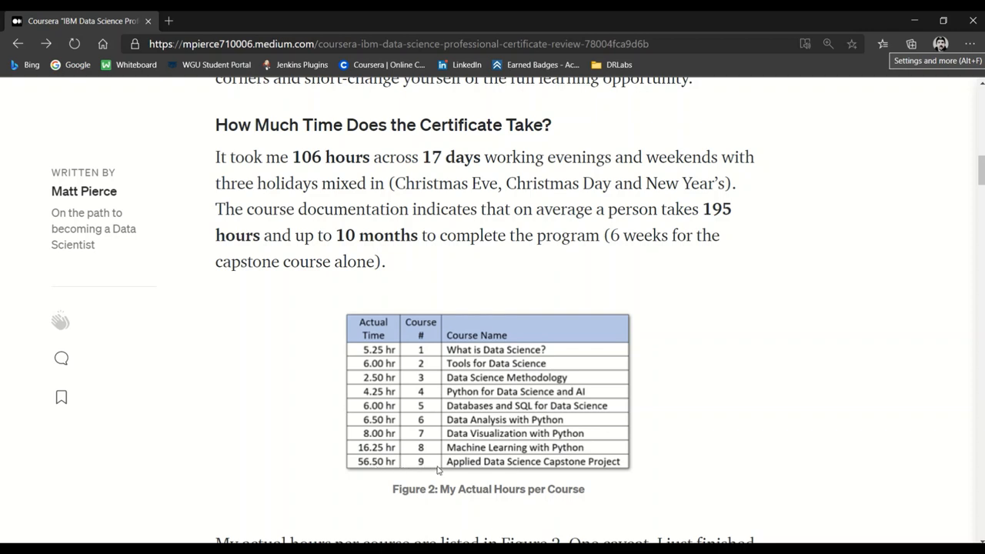
{"action": "mouse_move", "coordinate": [588, 468]}
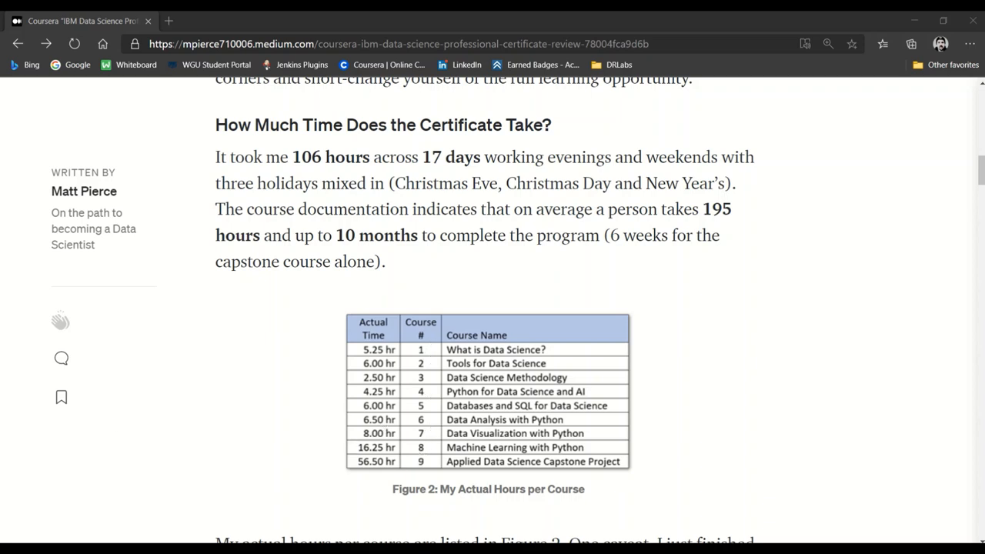
{"action": "mouse_move", "coordinate": [394, 474]}
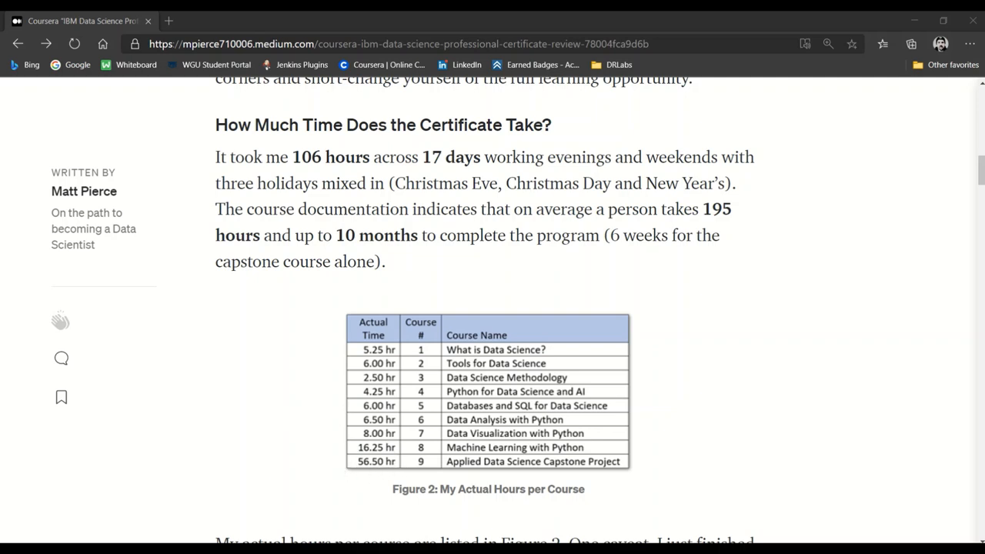
Step: Bring up the github.com/DataResearchLabs organisation page with its single capstone repository
{"action": "left_click", "coordinate": [216, 22]}
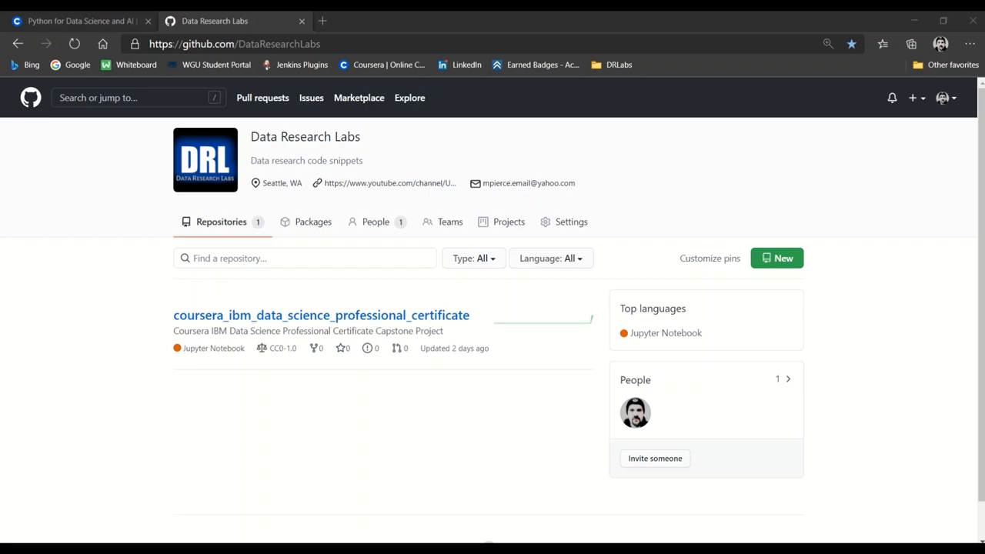
{"action": "mouse_move", "coordinate": [486, 448]}
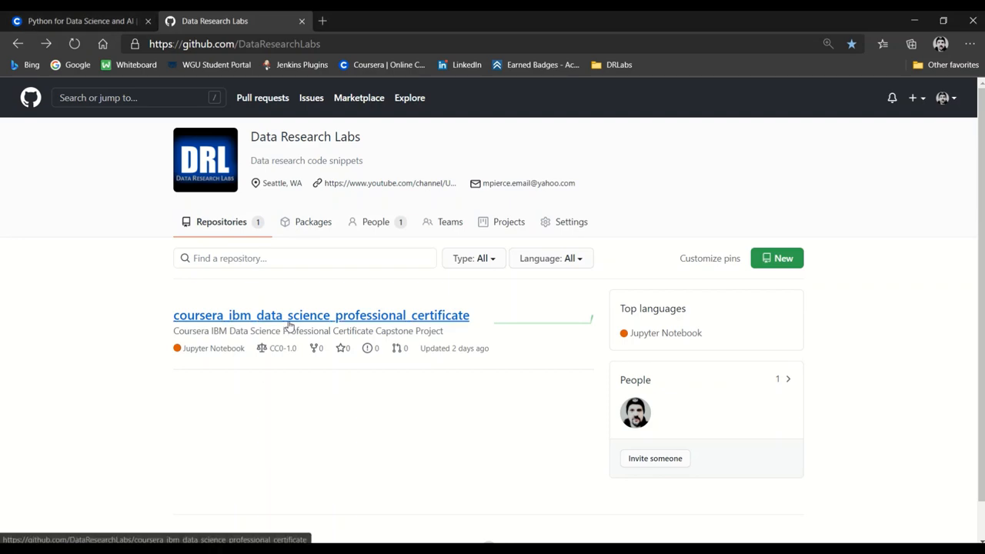
Step: Open the certificate repository and scroll to its notebook, report, presentation and data files
{"action": "left_click", "coordinate": [320, 314]}
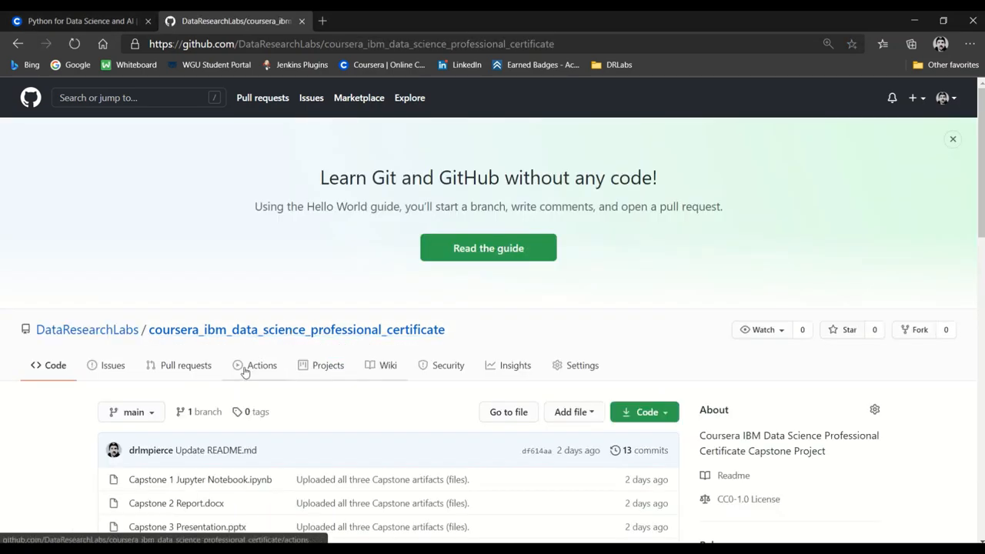
{"action": "scroll", "scroll_direction": "down", "scroll_amount": 3}
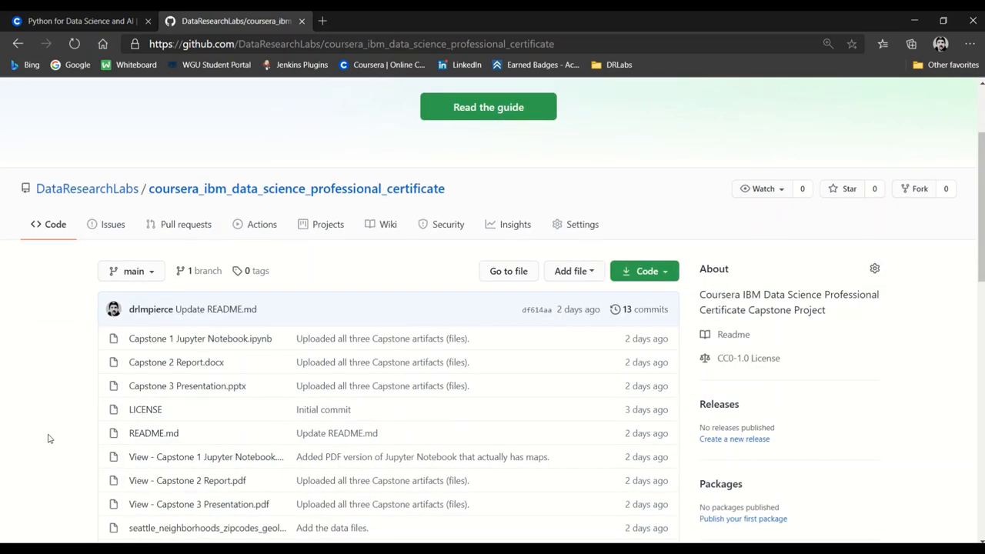
{"action": "scroll", "scroll_direction": "down", "scroll_amount": 3}
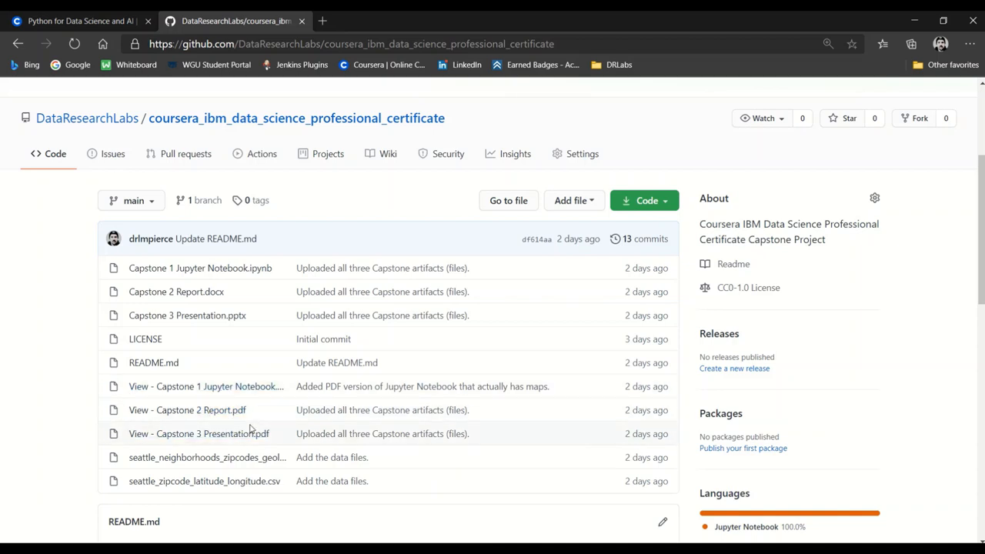
{"action": "mouse_move", "coordinate": [200, 268]}
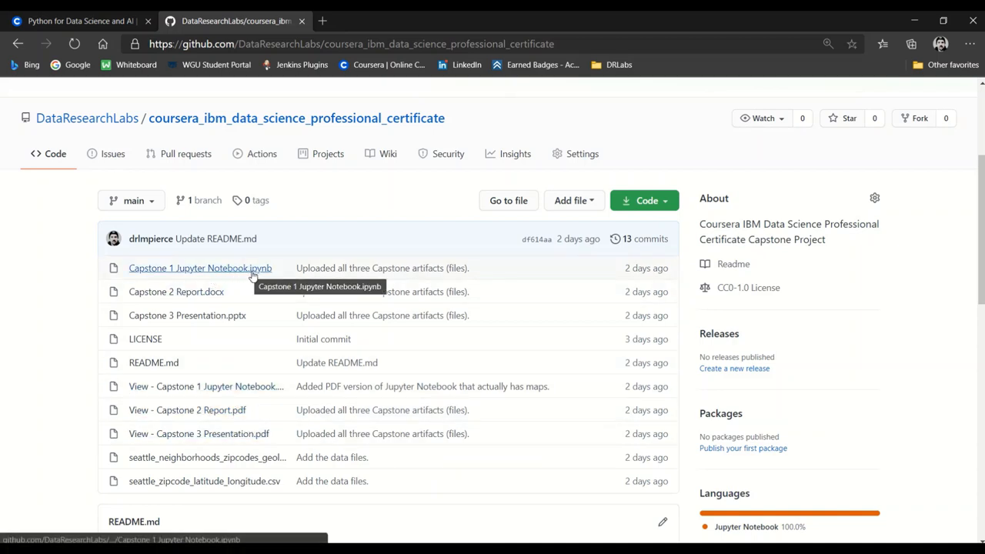
Step: Open Capstone 1 Jupyter Notebook.ipynb and read its Seattle poke restaurant introduction and methodology
{"action": "left_click", "coordinate": [200, 268]}
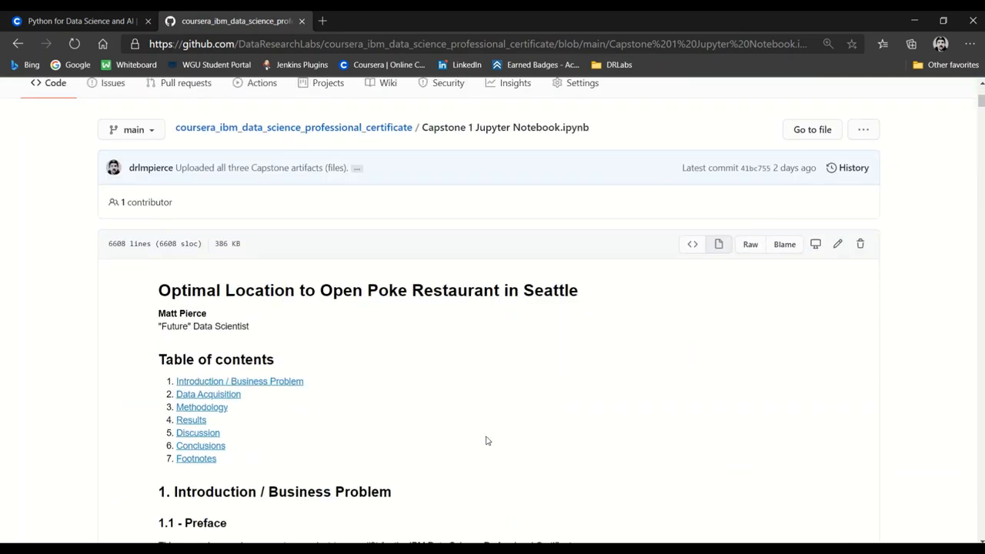
{"action": "mouse_move", "coordinate": [206, 311]}
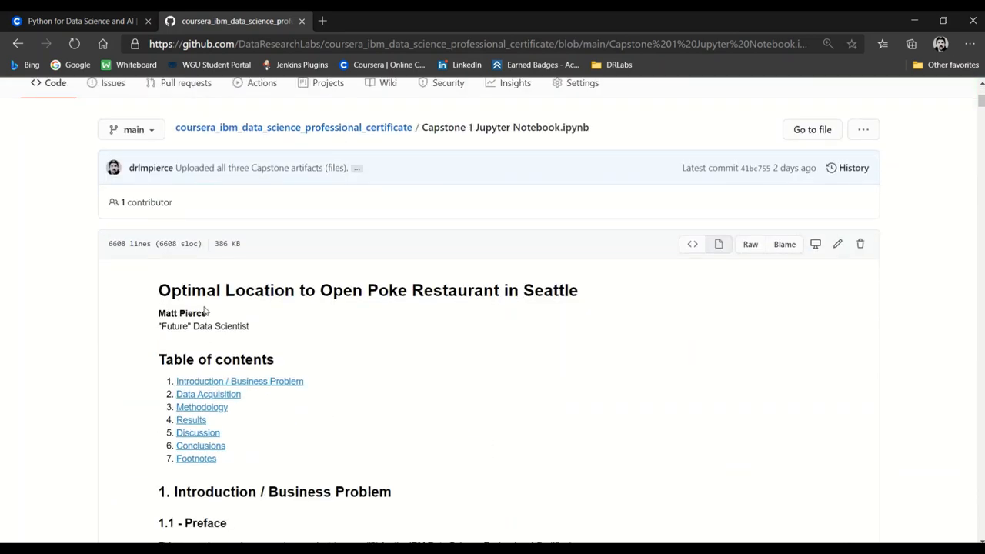
{"action": "mouse_move", "coordinate": [283, 340]}
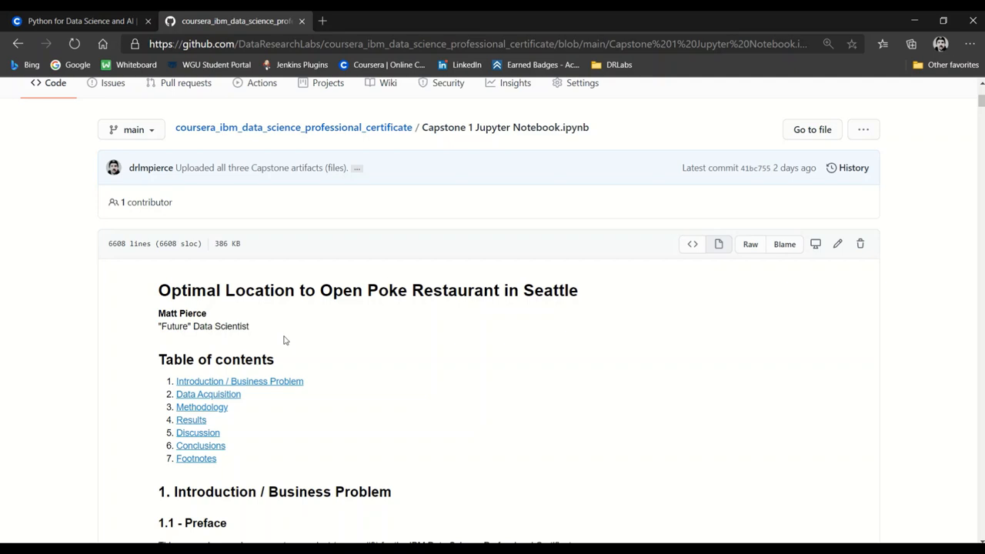
{"action": "scroll", "scroll_direction": "down", "scroll_amount": 3}
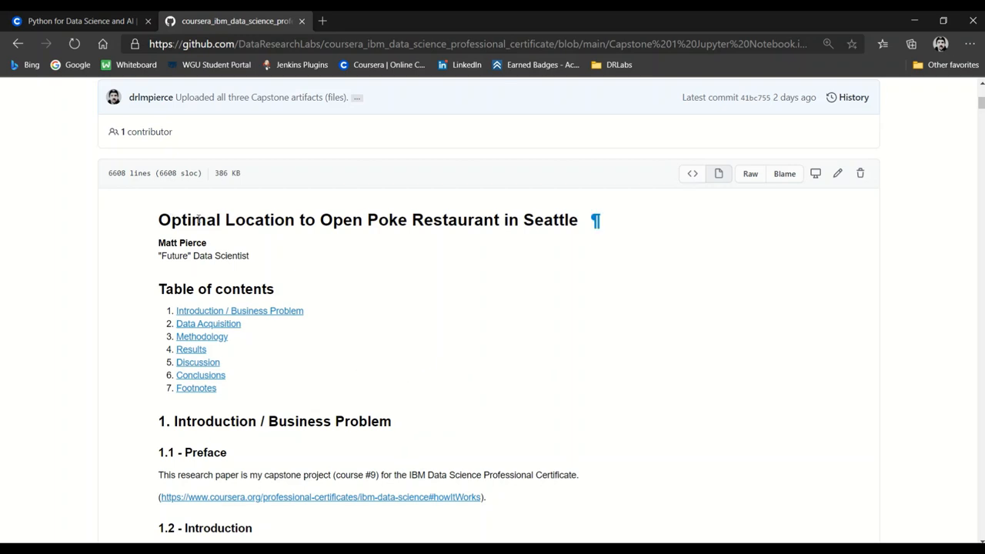
{"action": "scroll", "scroll_direction": "down", "scroll_amount": 3}
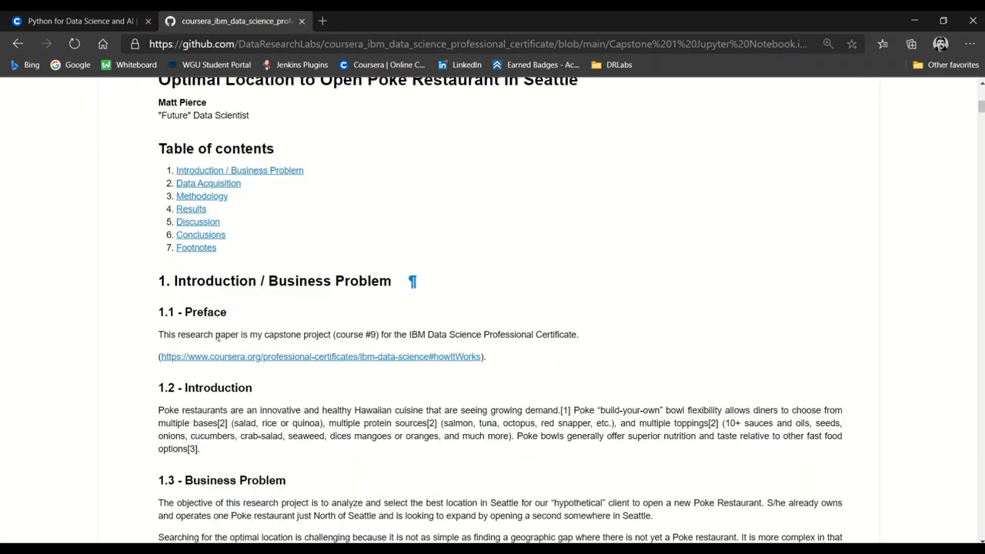
{"action": "scroll", "scroll_direction": "down", "scroll_amount": 3}
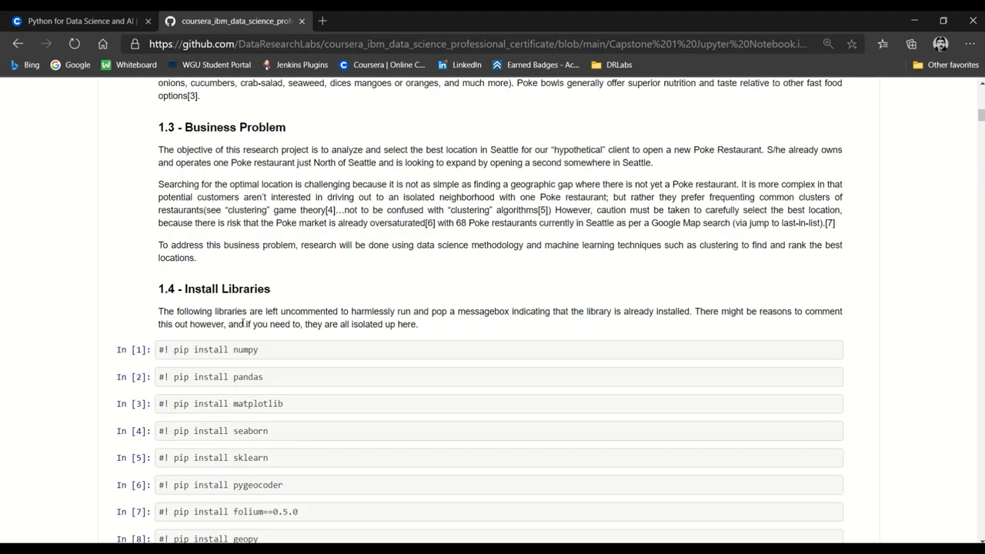
{"action": "scroll", "scroll_direction": "down", "scroll_amount": 3}
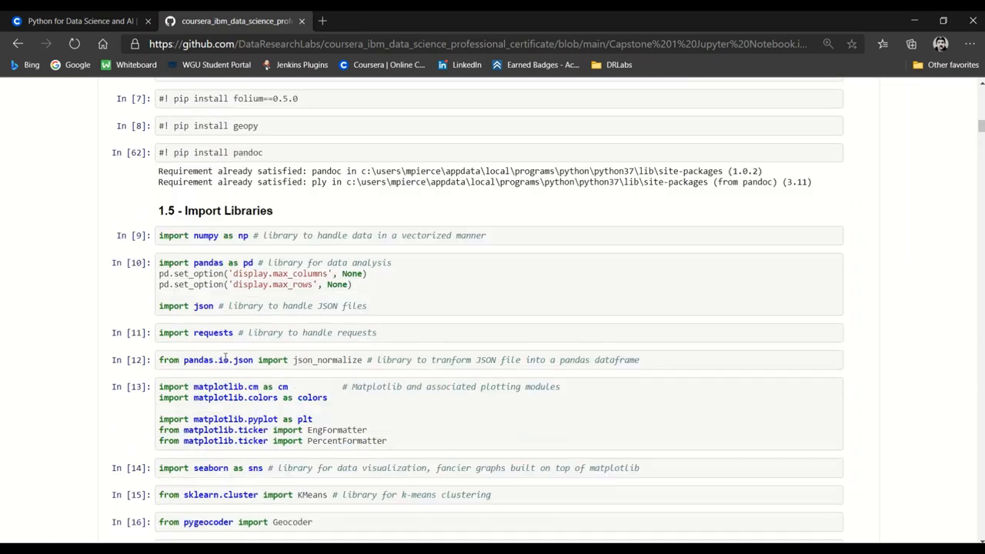
{"action": "scroll", "scroll_direction": "down", "scroll_amount": 3}
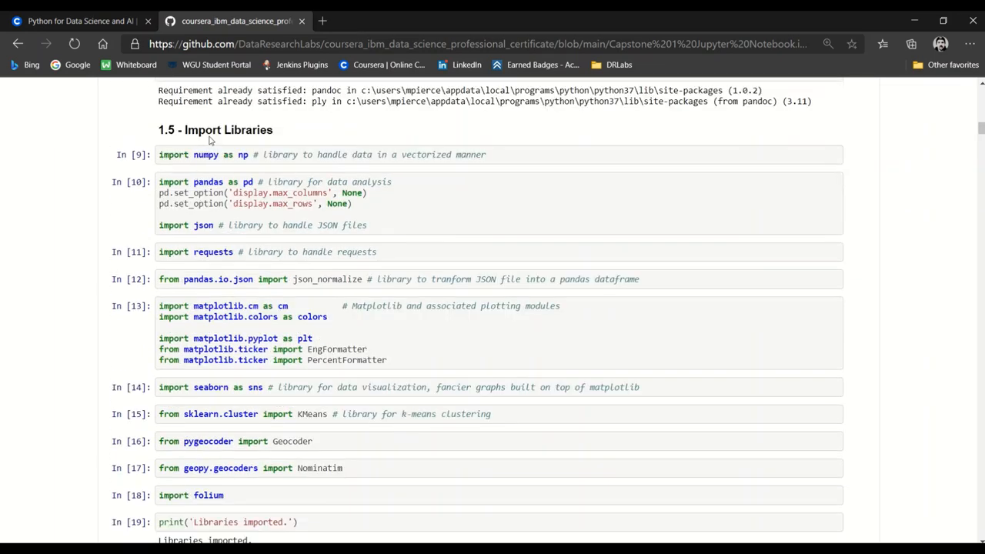
Step: Continue through the notebook's imported libraries and data-loading cells to the first data table
{"action": "scroll", "scroll_direction": "down", "scroll_amount": 3}
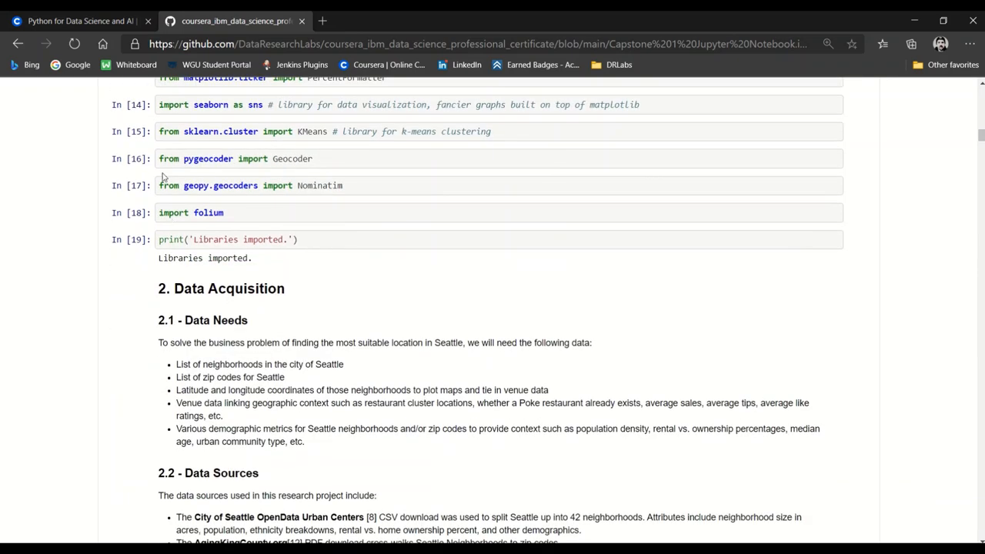
{"action": "scroll", "scroll_direction": "down", "scroll_amount": 3}
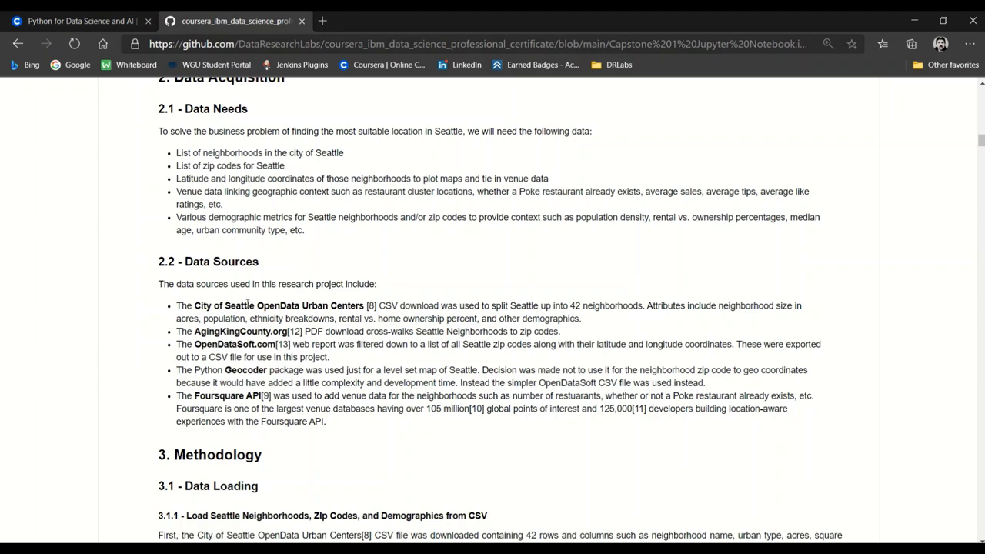
{"action": "scroll", "scroll_direction": "down", "scroll_amount": 3}
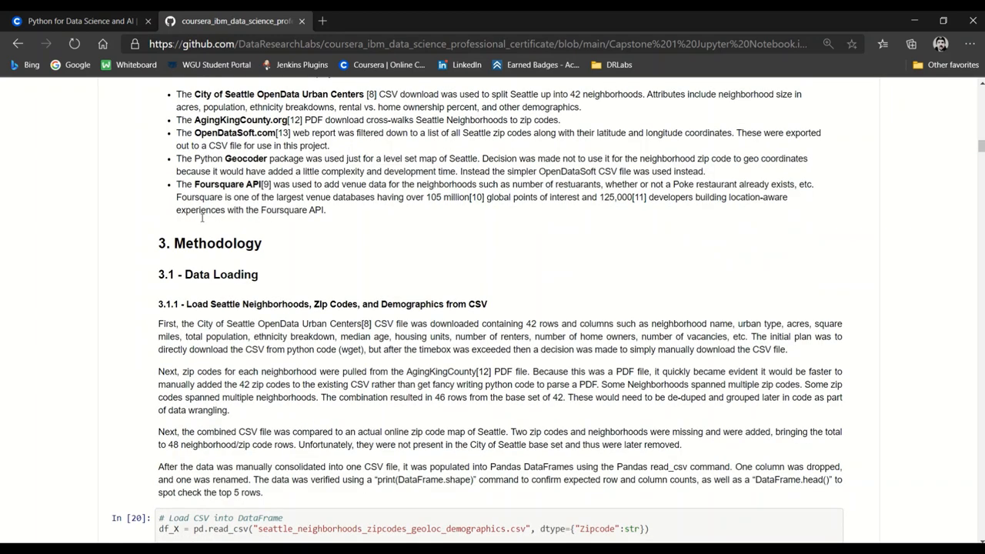
{"action": "scroll", "scroll_direction": "down", "scroll_amount": 3}
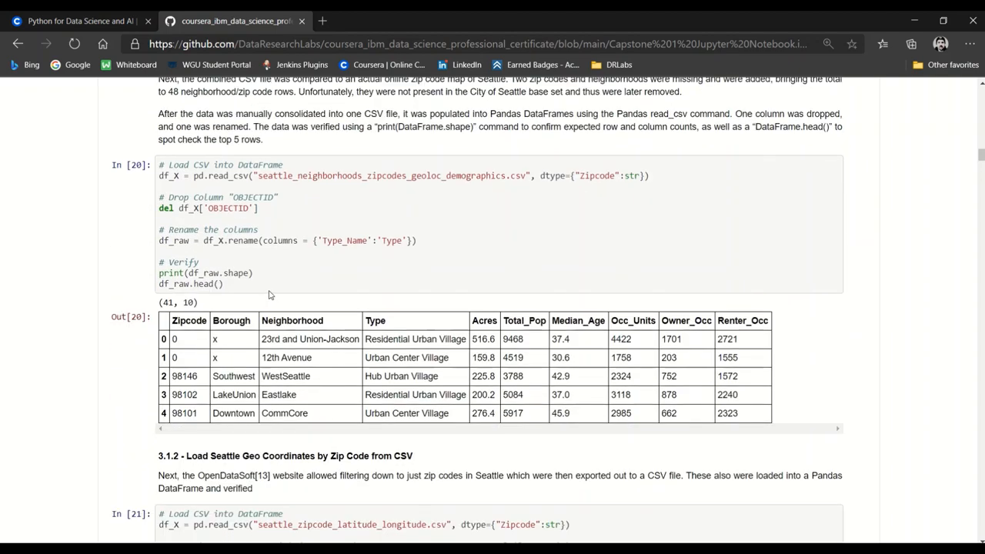
{"action": "mouse_move", "coordinate": [120, 231]}
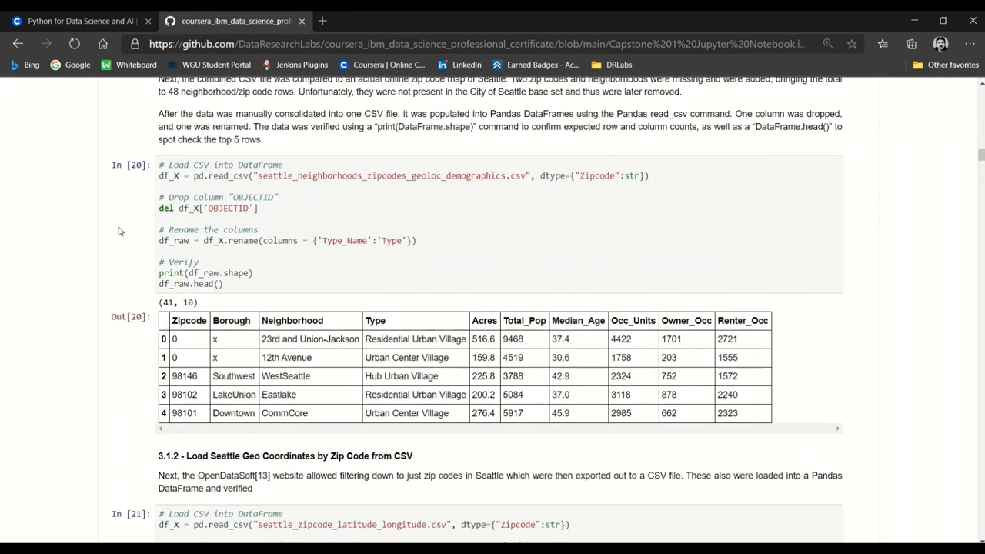
{"action": "mouse_move", "coordinate": [132, 134]}
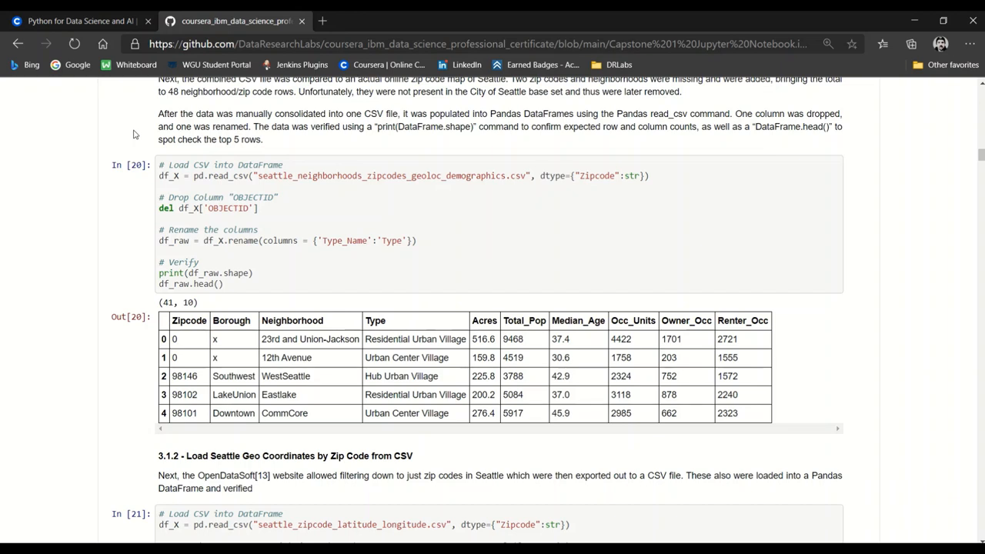
{"action": "mouse_move", "coordinate": [77, 184]}
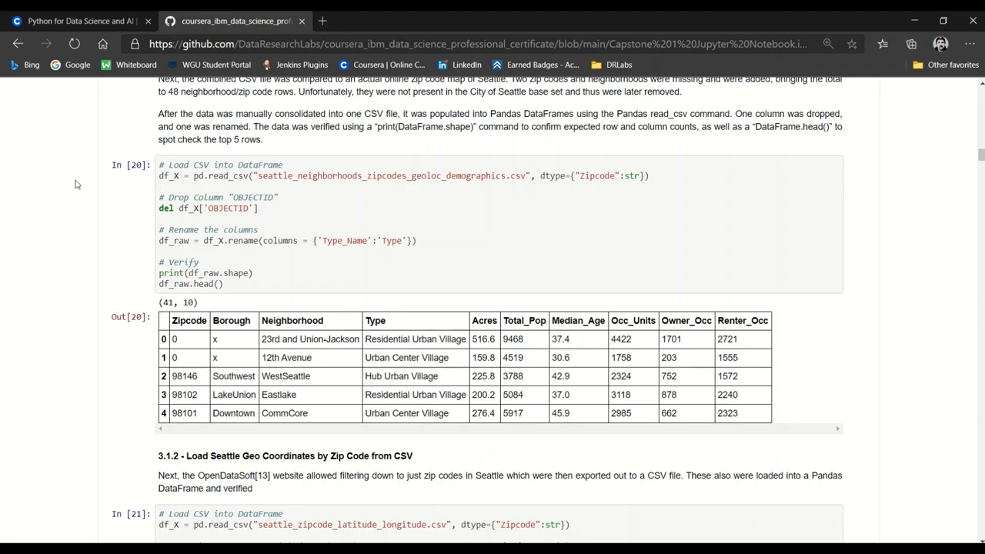
{"action": "mouse_move", "coordinate": [133, 203]}
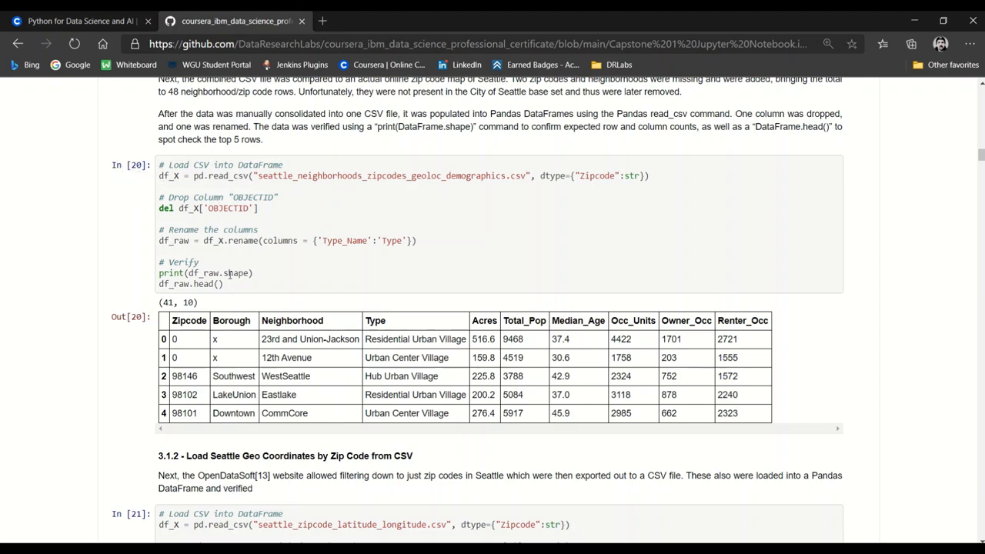
{"action": "scroll", "scroll_direction": "down", "scroll_amount": 3}
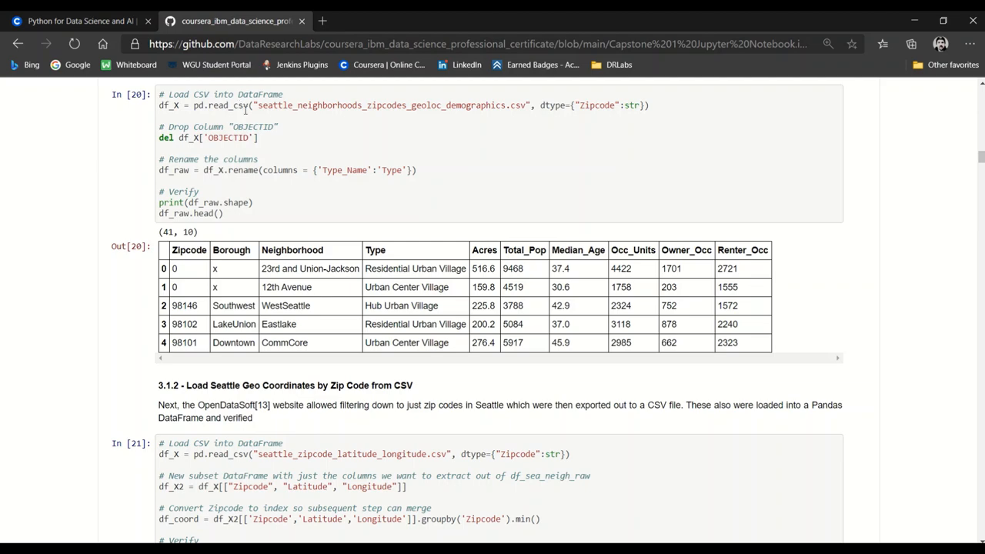
{"action": "scroll", "scroll_direction": "down", "scroll_amount": 3}
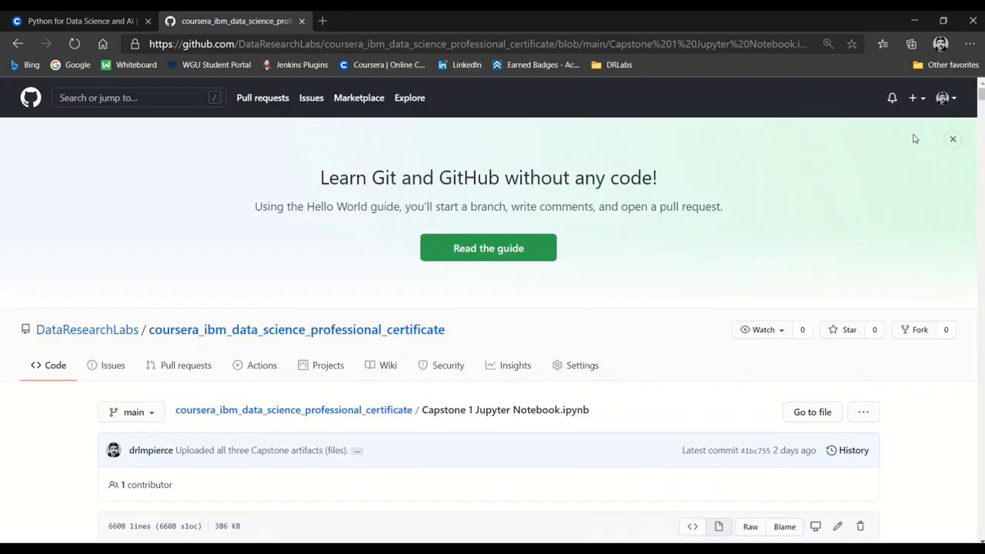
Step: Return from the notebook to the capstone repository's Code tab file list
{"action": "left_click", "coordinate": [19, 43]}
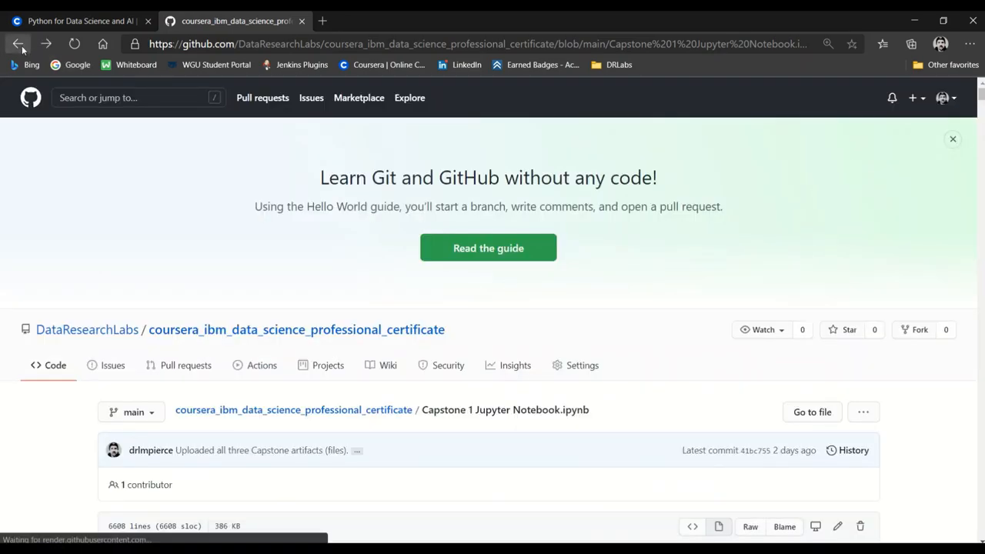
{"action": "left_click", "coordinate": [18, 43]}
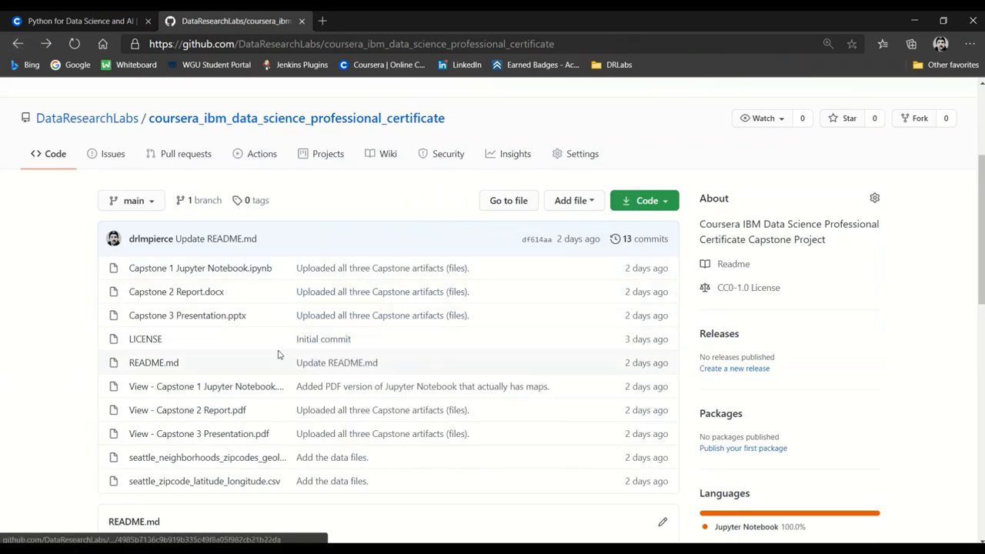
{"action": "mouse_move", "coordinate": [42, 286]}
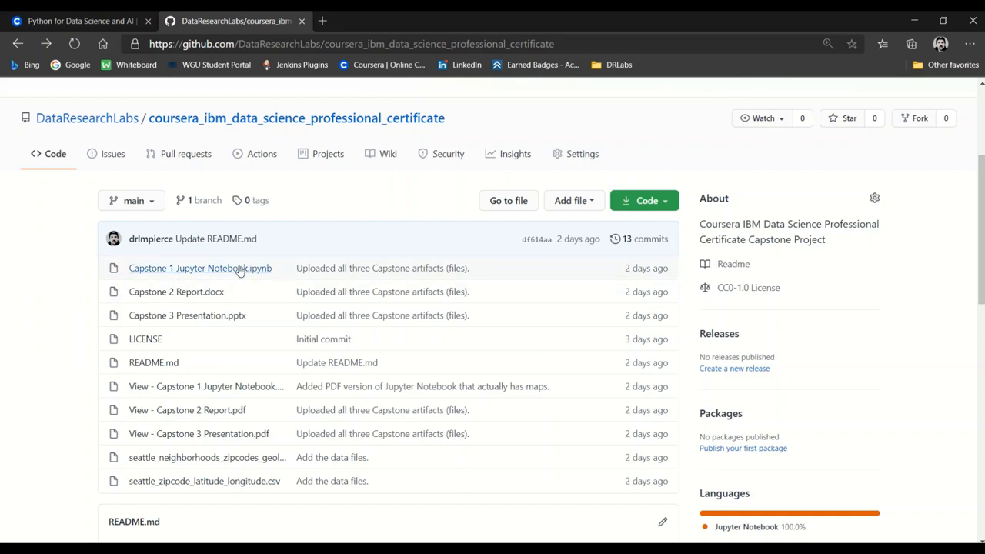
{"action": "mouse_move", "coordinate": [233, 276]}
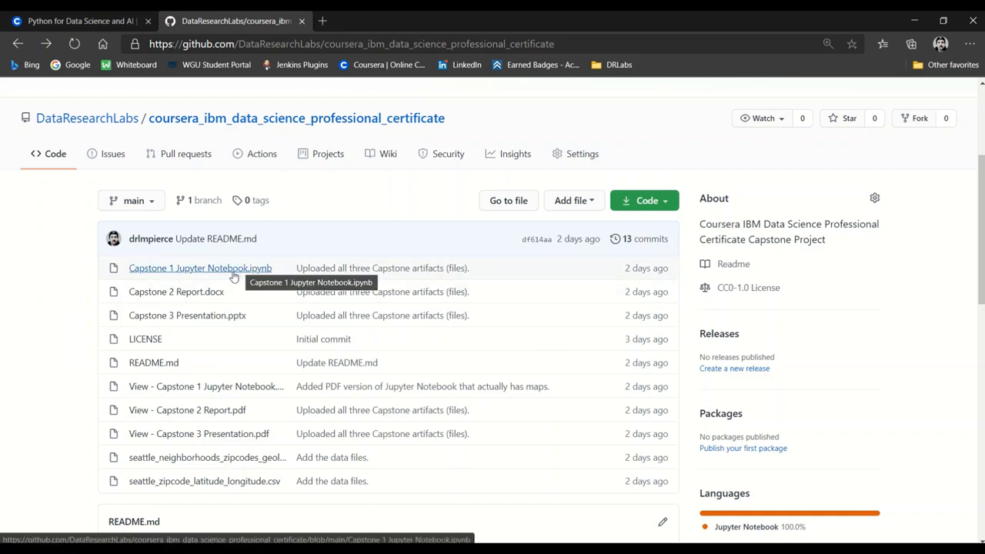
{"action": "mouse_move", "coordinate": [37, 314]}
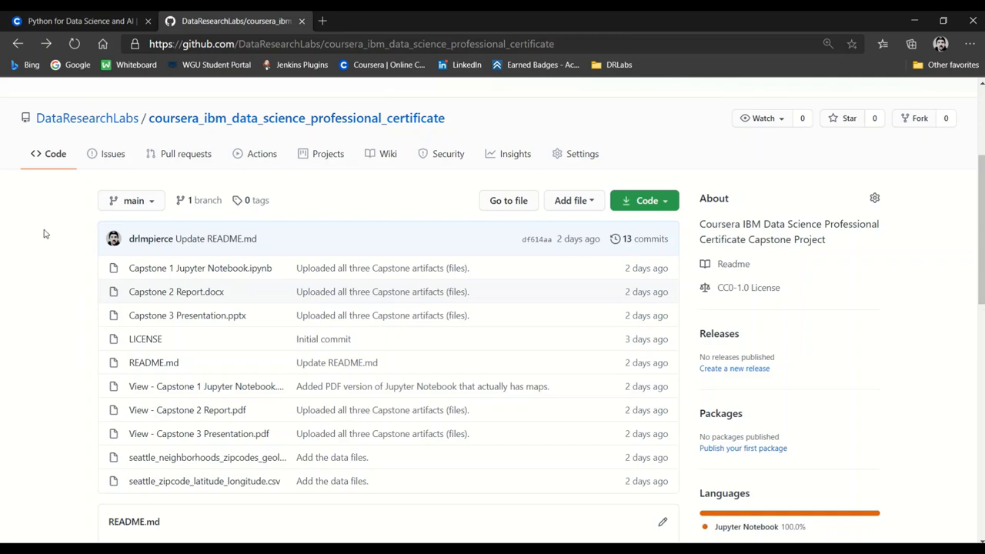
{"action": "mouse_move", "coordinate": [175, 291]}
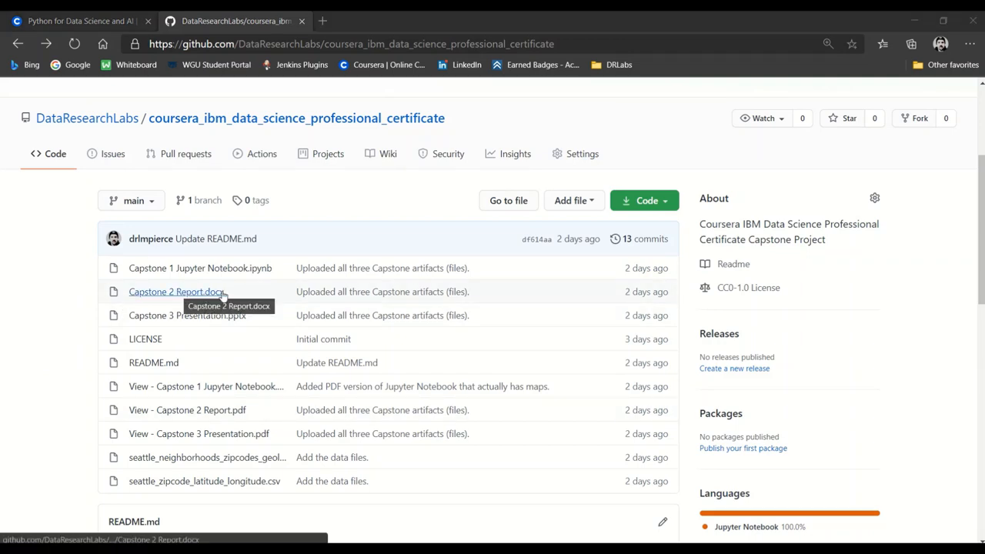
{"action": "mouse_move", "coordinate": [187, 314]}
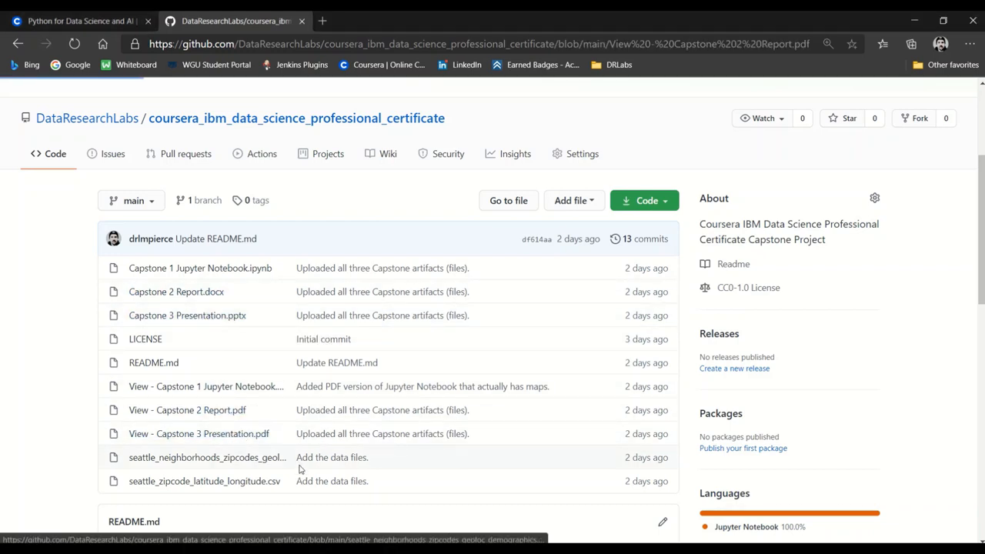
Step: Open 'View - Capstone 2 Report.pdf' and scroll its title page and Seattle skyline photo
{"action": "left_click", "coordinate": [187, 409]}
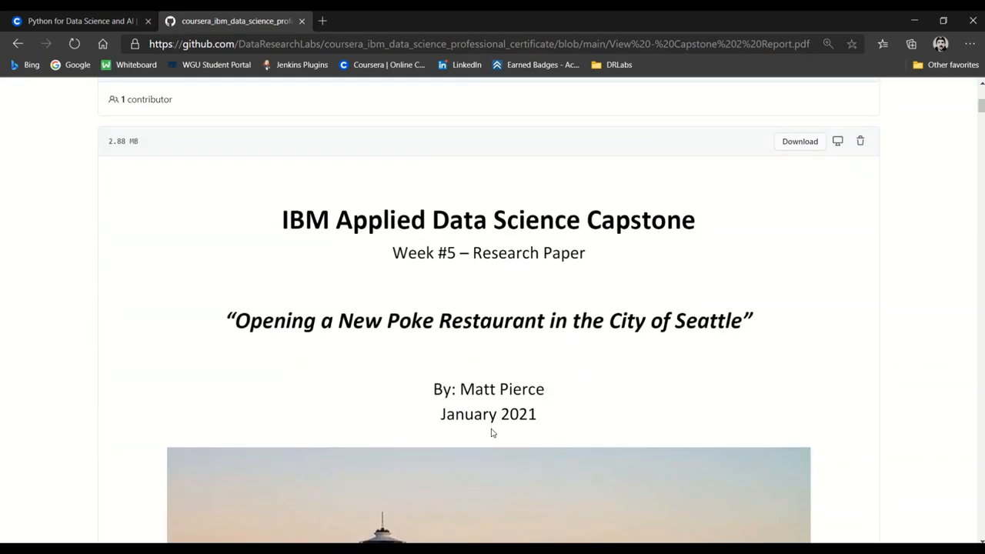
{"action": "scroll", "scroll_direction": "down", "scroll_amount": 3}
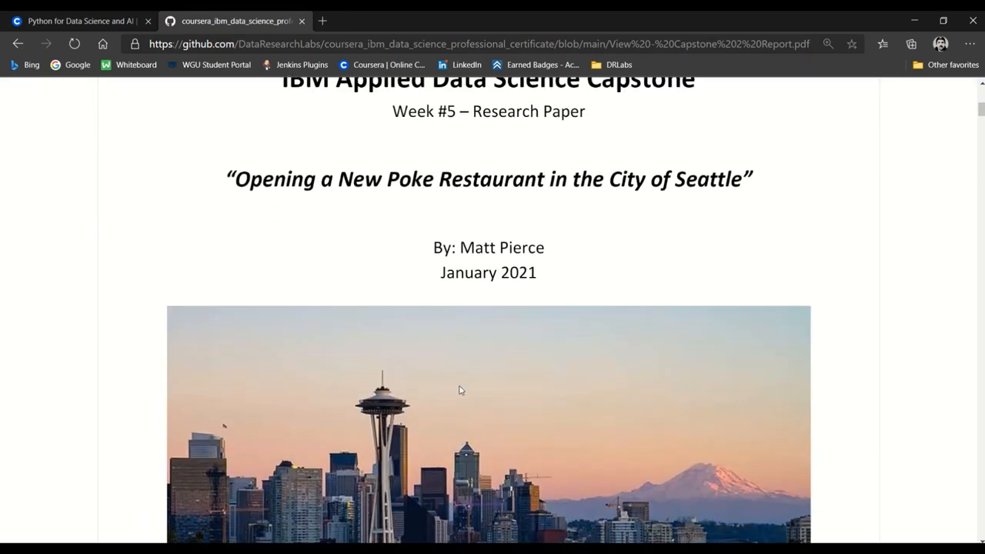
{"action": "scroll", "scroll_direction": "down", "scroll_amount": 3}
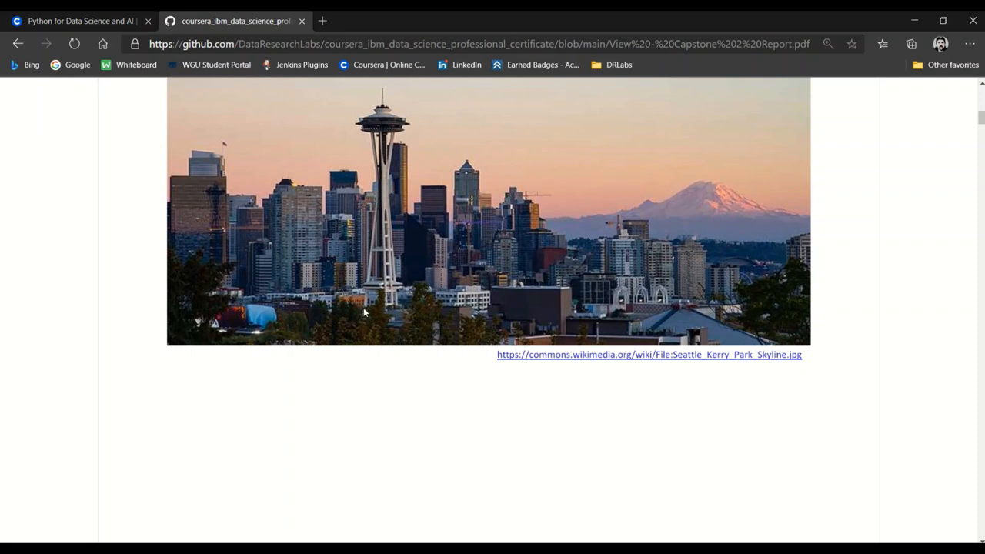
{"action": "mouse_move", "coordinate": [366, 315]}
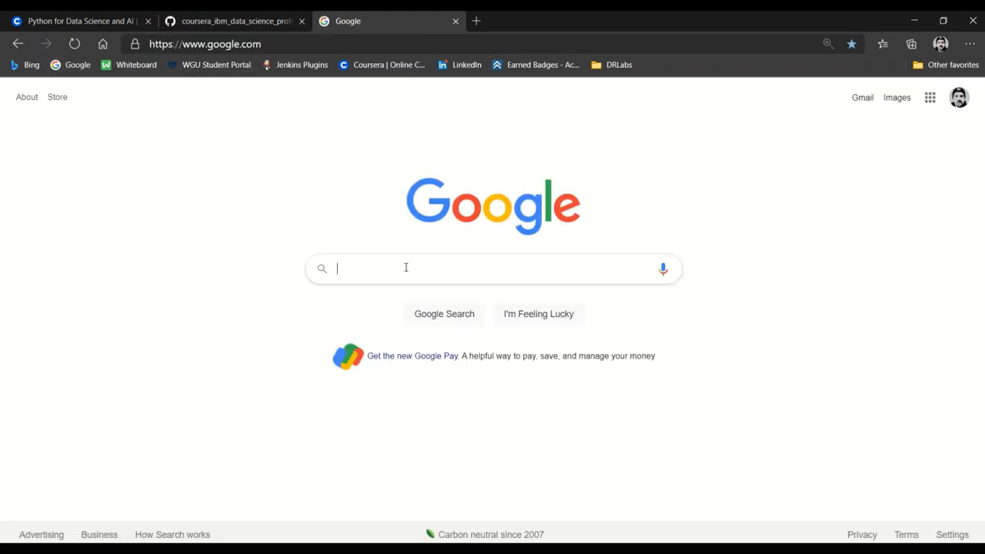
{"action": "type", "text": "sea"}
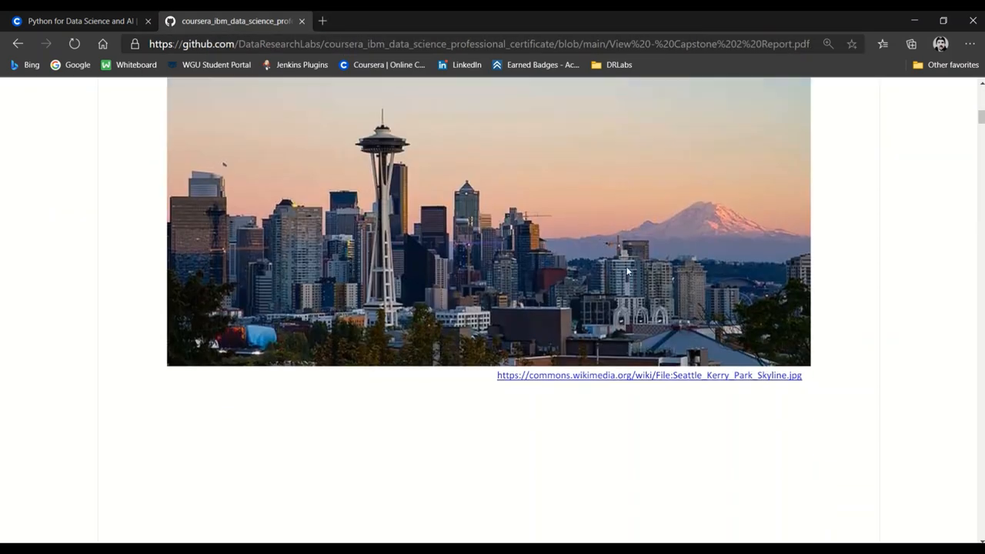
Step: Read the report's Introduction and Data Acquisition sections
{"action": "scroll", "scroll_direction": "down", "scroll_amount": 3}
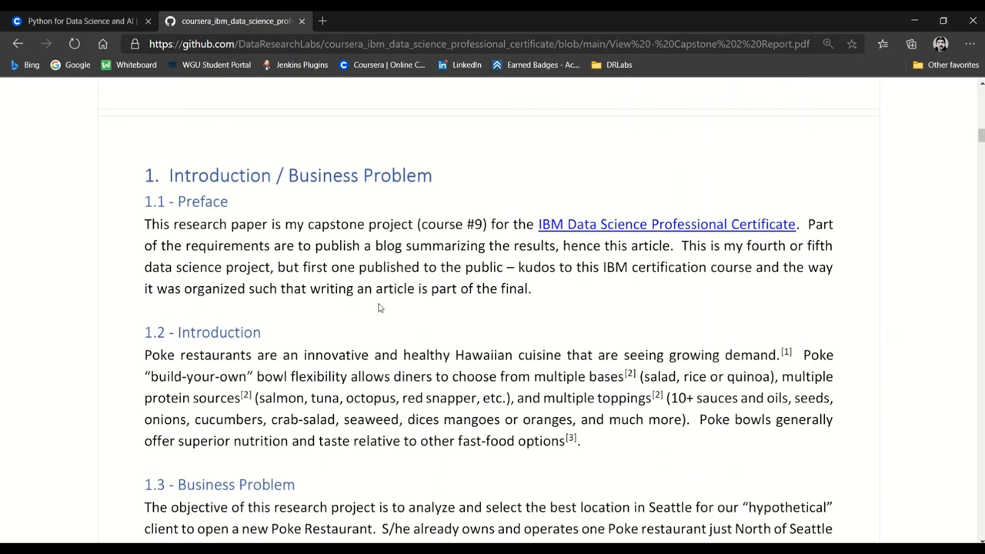
{"action": "scroll", "scroll_direction": "down", "scroll_amount": 3}
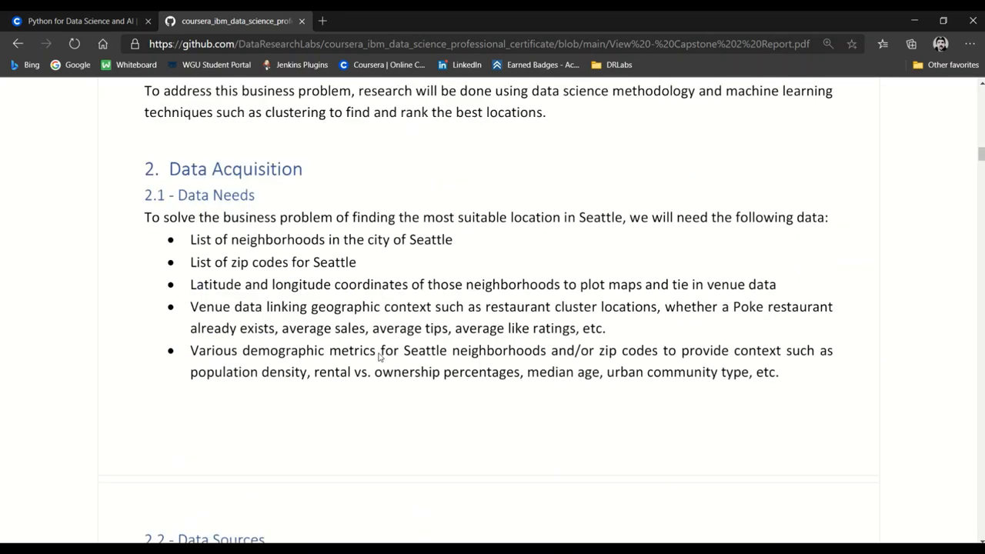
{"action": "scroll", "scroll_direction": "down", "scroll_amount": 3}
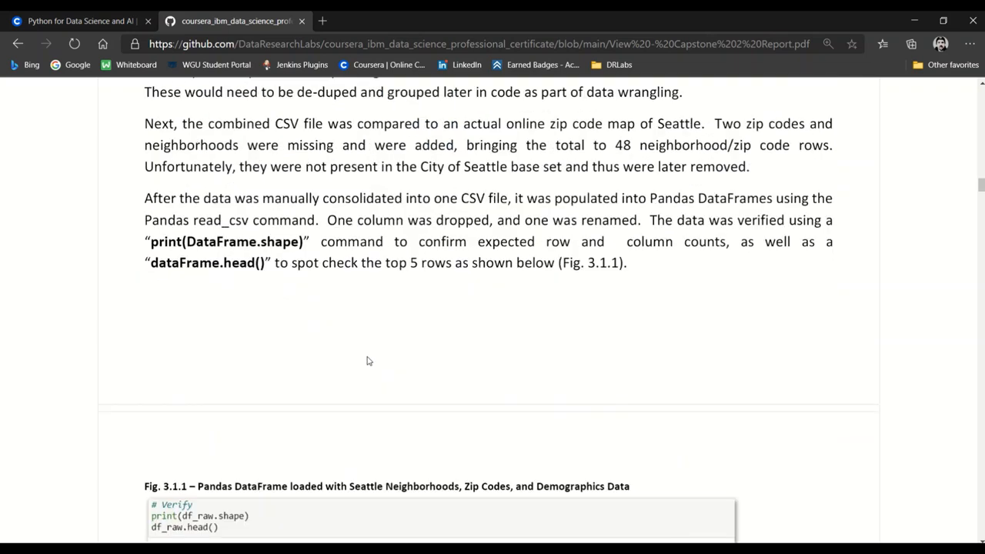
{"action": "scroll", "scroll_direction": "down", "scroll_amount": 3}
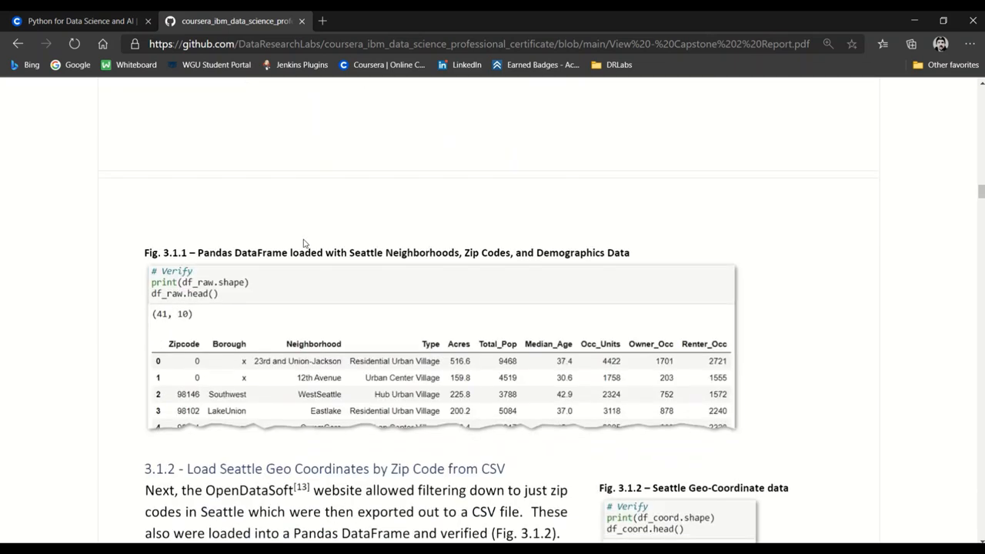
Step: Continue through Data Cleaning to section 3.2.4 merging Seattle zip code latitude and longitude
{"action": "scroll", "scroll_direction": "down", "scroll_amount": 3}
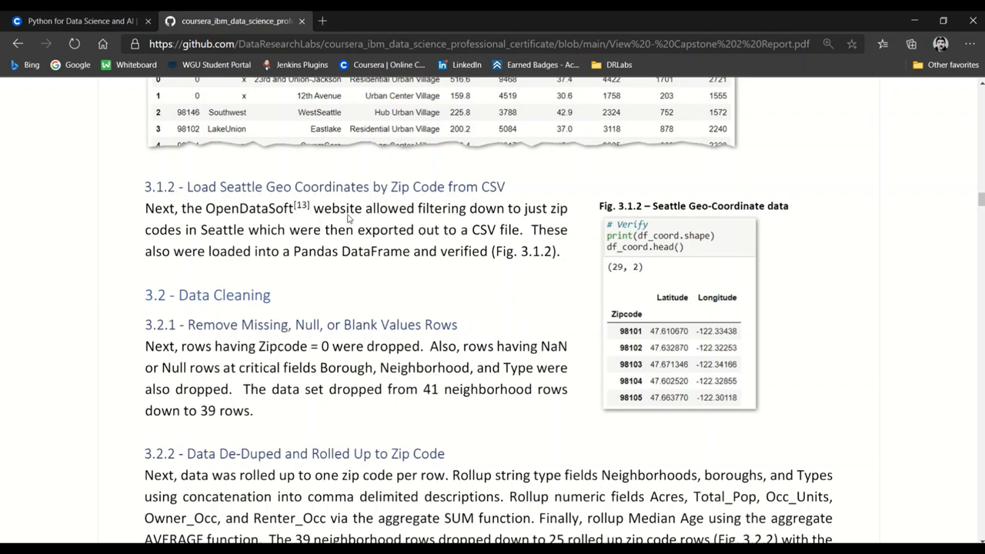
{"action": "scroll", "scroll_direction": "down", "scroll_amount": 3}
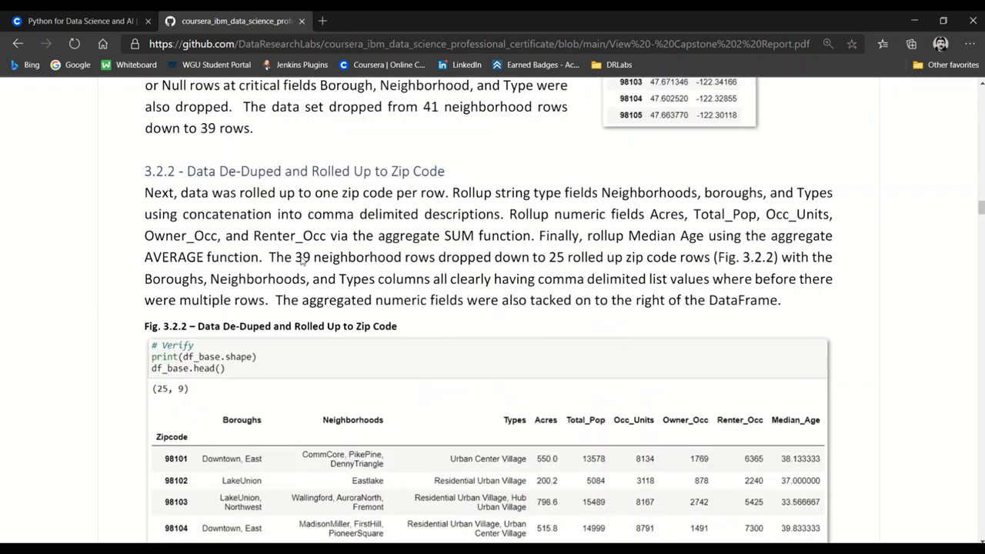
{"action": "scroll", "scroll_direction": "down", "scroll_amount": 3}
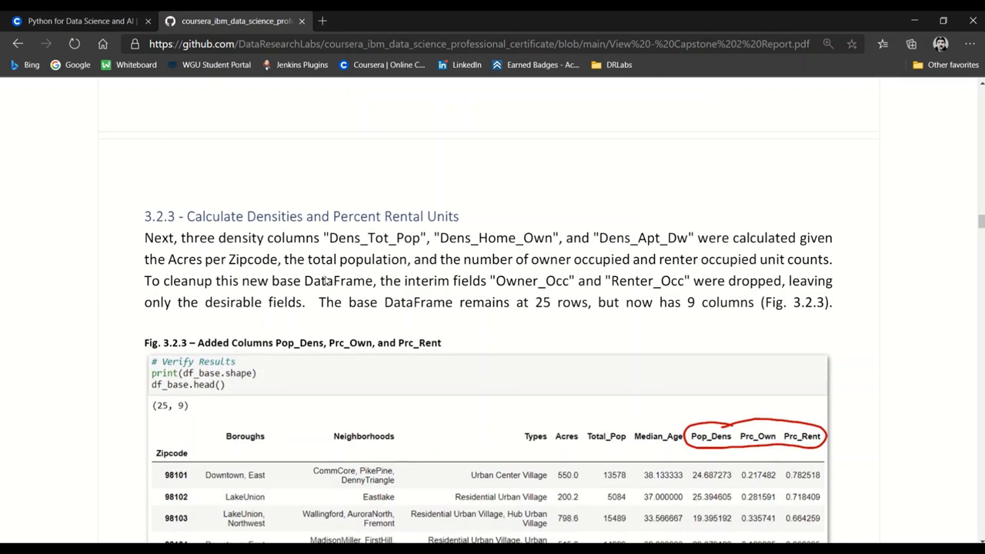
{"action": "scroll", "scroll_direction": "down", "scroll_amount": 3}
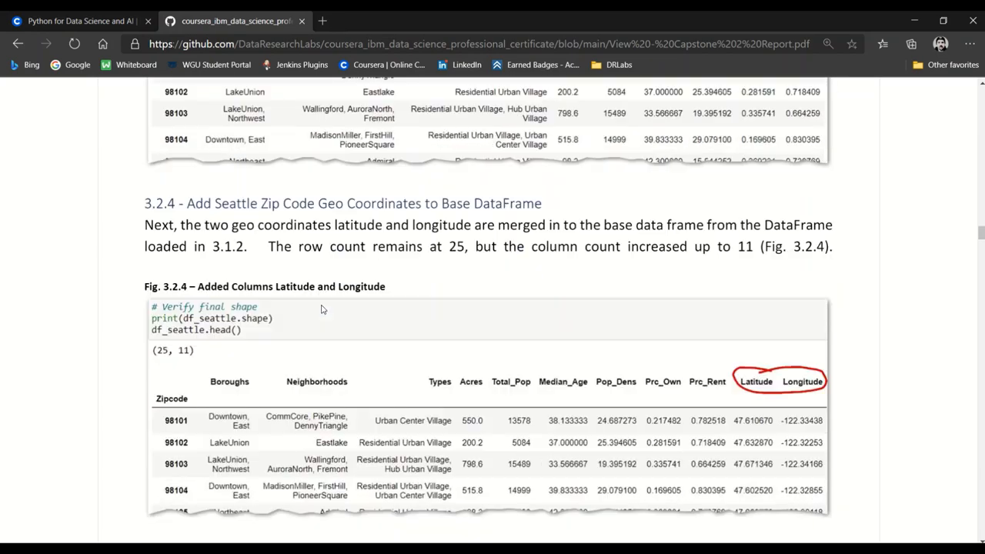
Step: From the repository file list, view 'Capstone 3 Presentation.pdf' down to its Business Problem slide
{"action": "left_click", "coordinate": [18, 43]}
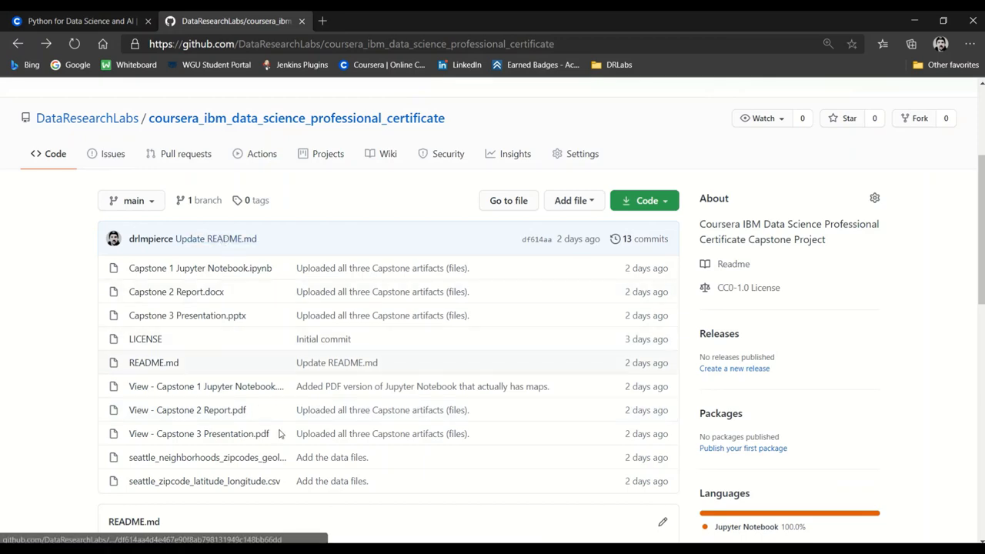
{"action": "left_click", "coordinate": [197, 434]}
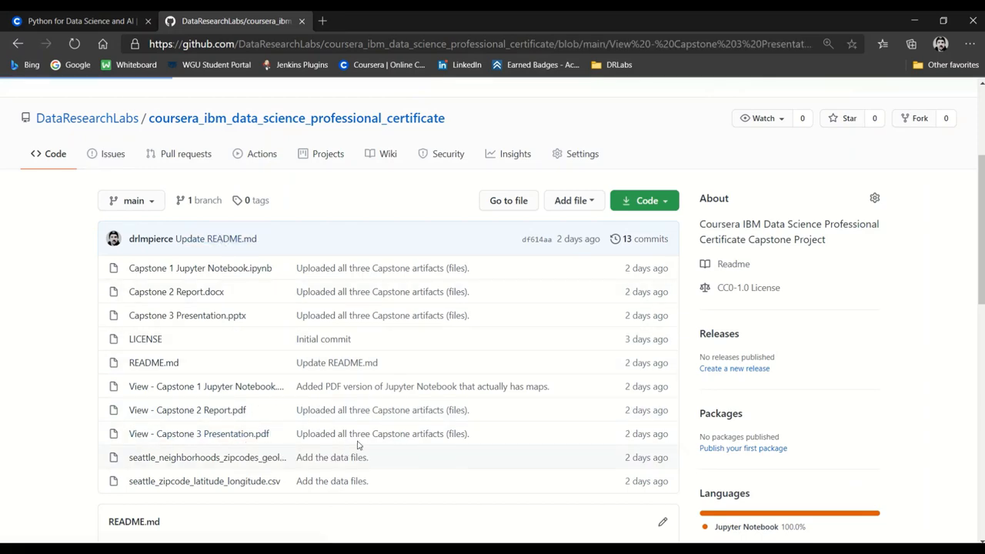
{"action": "left_click", "coordinate": [198, 434]}
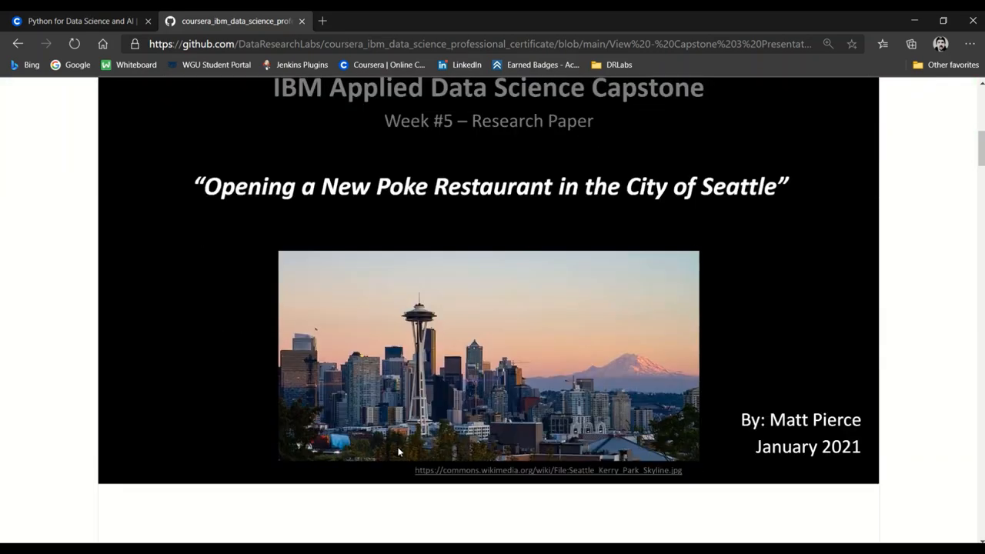
{"action": "scroll", "scroll_direction": "down", "scroll_amount": 3}
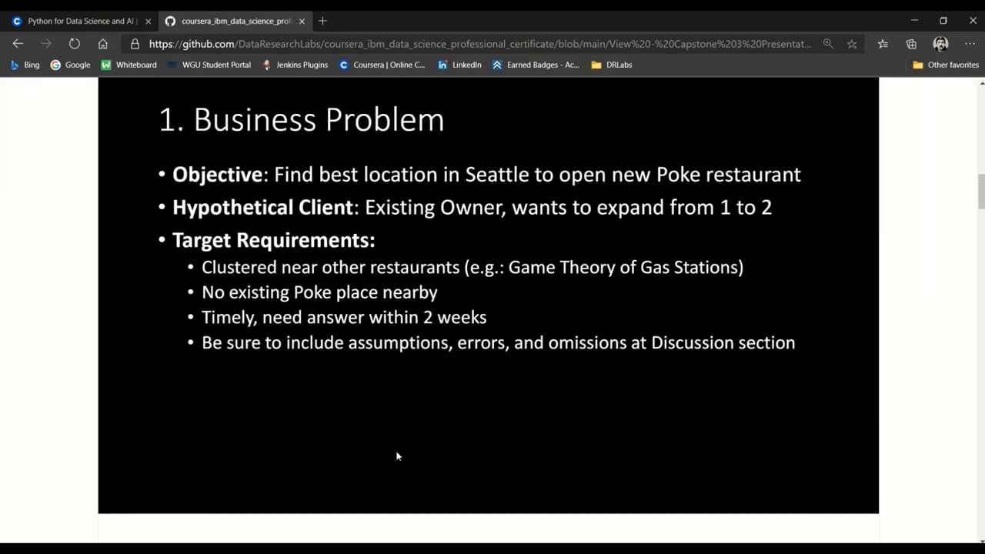
{"action": "scroll", "scroll_direction": "down", "scroll_amount": 3}
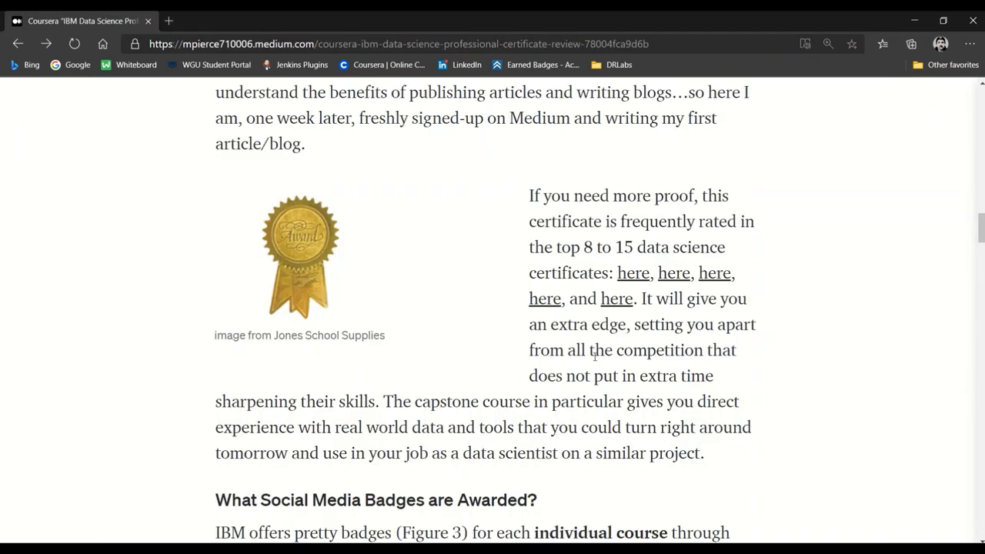
{"action": "mouse_move", "coordinate": [585, 237]}
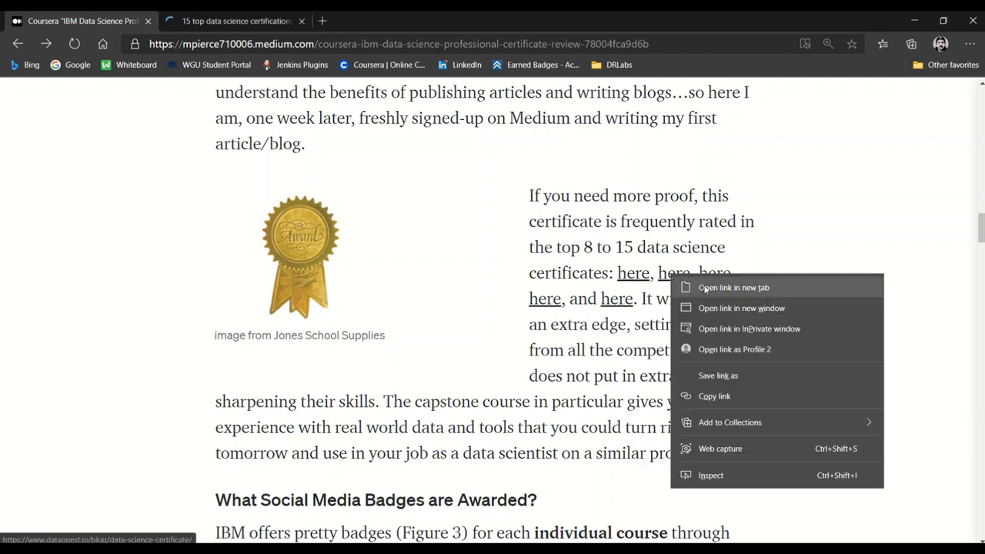
Step: Launch the review's 'here' ranking links as new tabs, check CIO's top 15 list, and return to Medium
{"action": "left_click", "coordinate": [732, 288]}
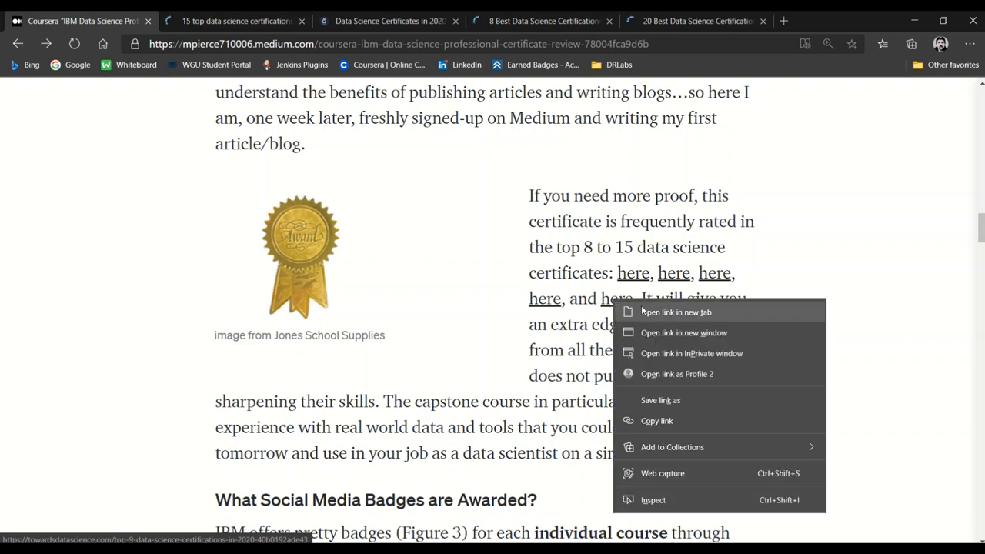
{"action": "left_click", "coordinate": [675, 311]}
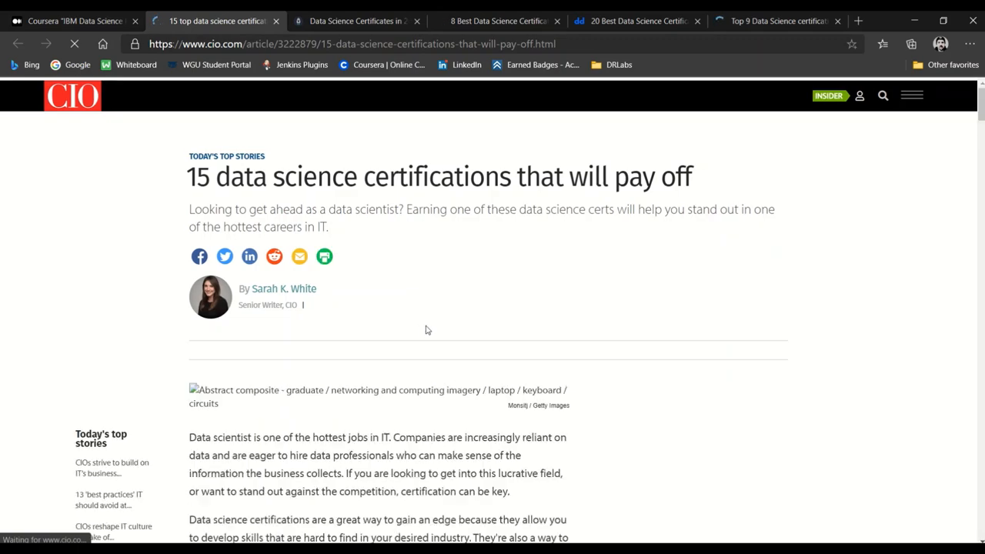
{"action": "scroll", "scroll_direction": "down", "scroll_amount": 3}
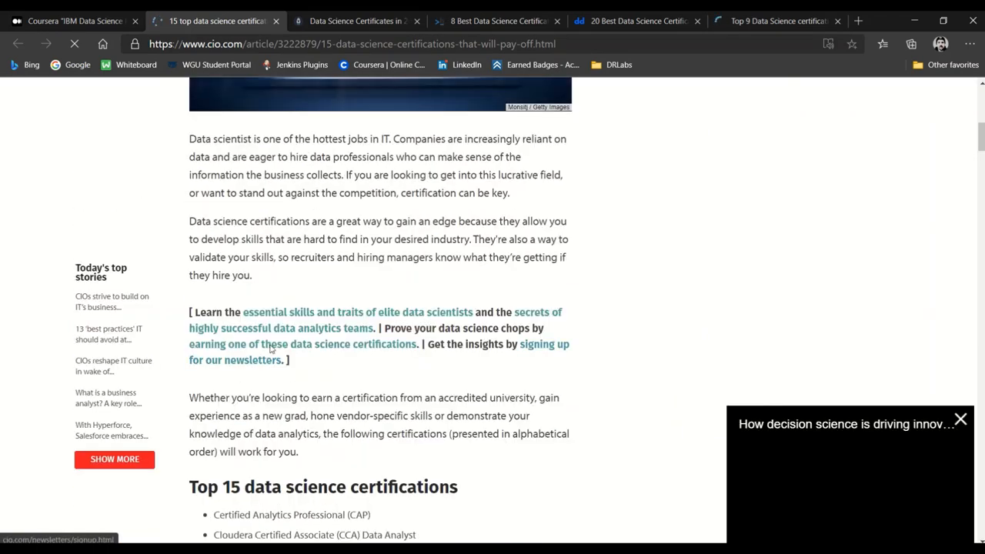
{"action": "scroll", "scroll_direction": "down", "scroll_amount": 3}
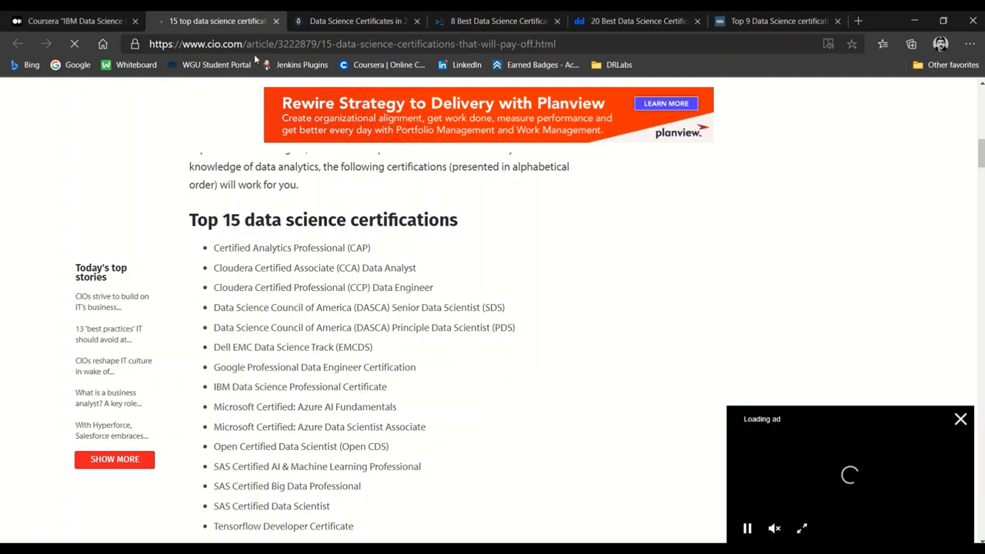
{"action": "left_click", "coordinate": [355, 21]}
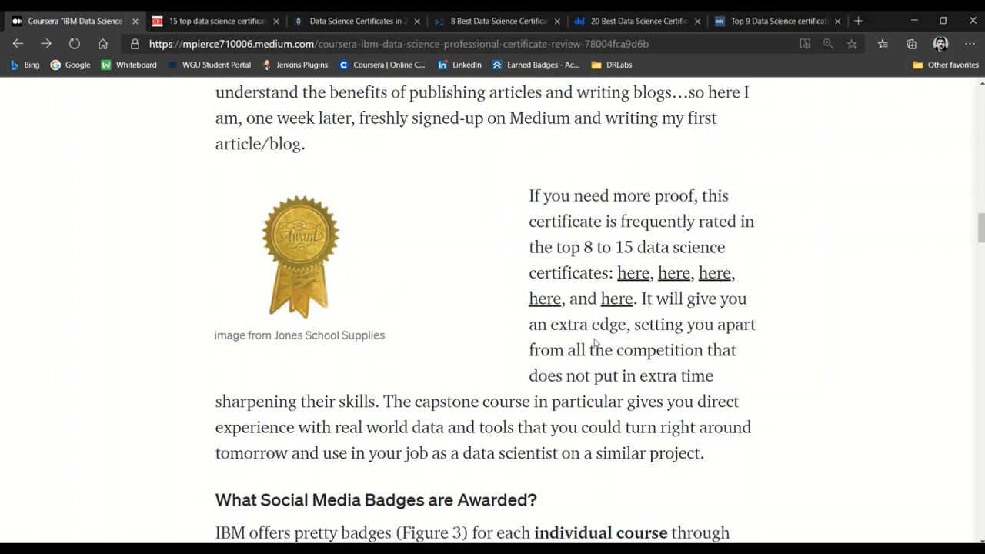
{"action": "mouse_move", "coordinate": [585, 351]}
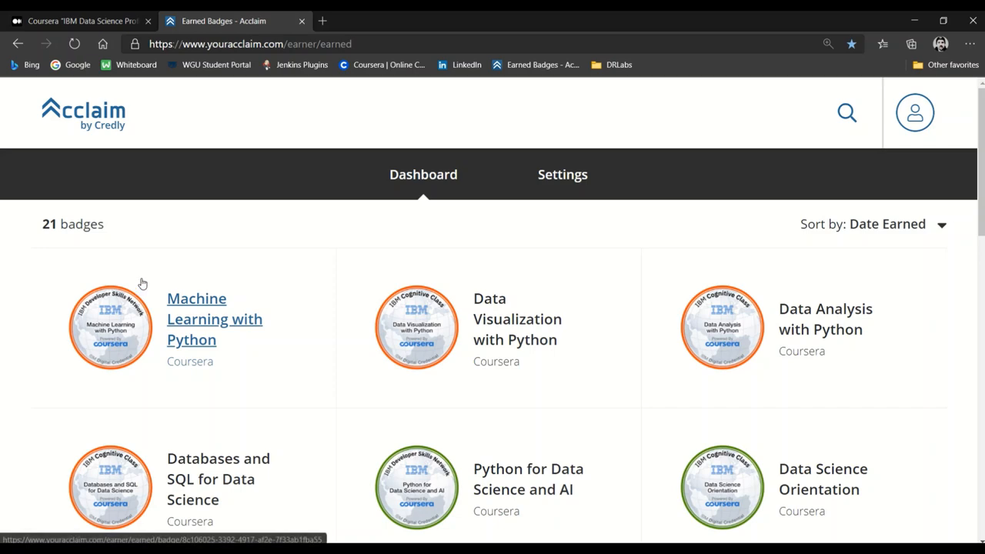
Step: Bring up the Machine Learning with Python badge details with its Coursera issuer and listed skills
{"action": "scroll", "scroll_direction": "down", "scroll_amount": 3}
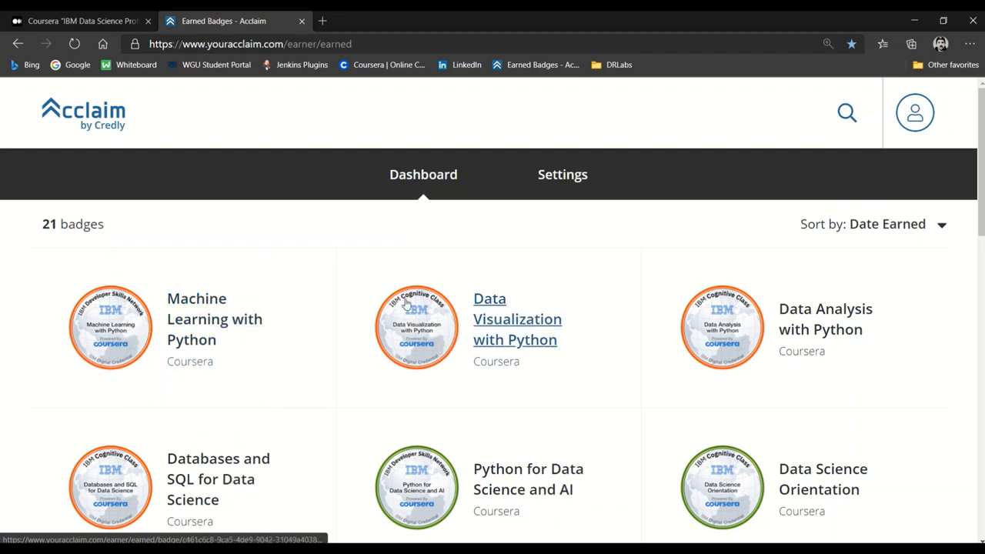
{"action": "mouse_move", "coordinate": [197, 319]}
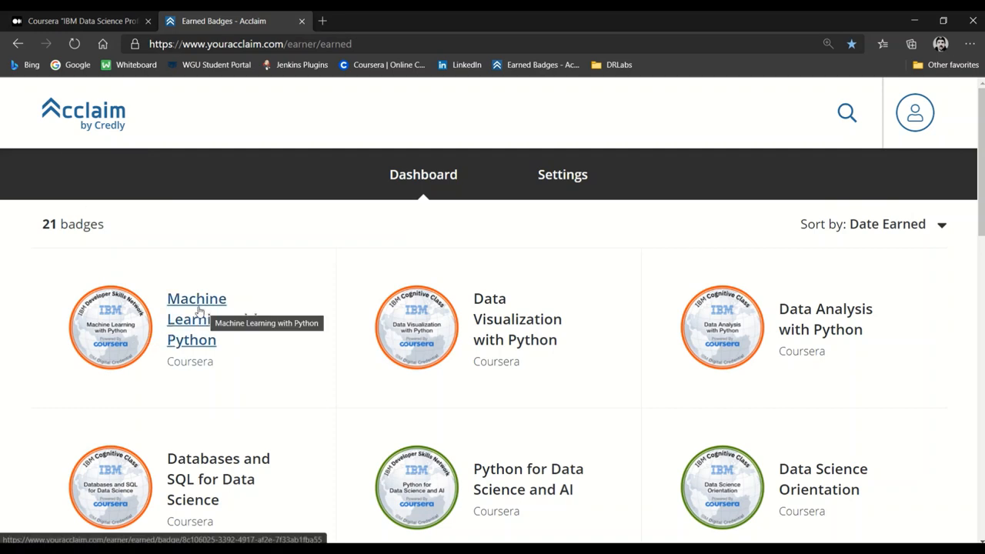
{"action": "left_click", "coordinate": [197, 308]}
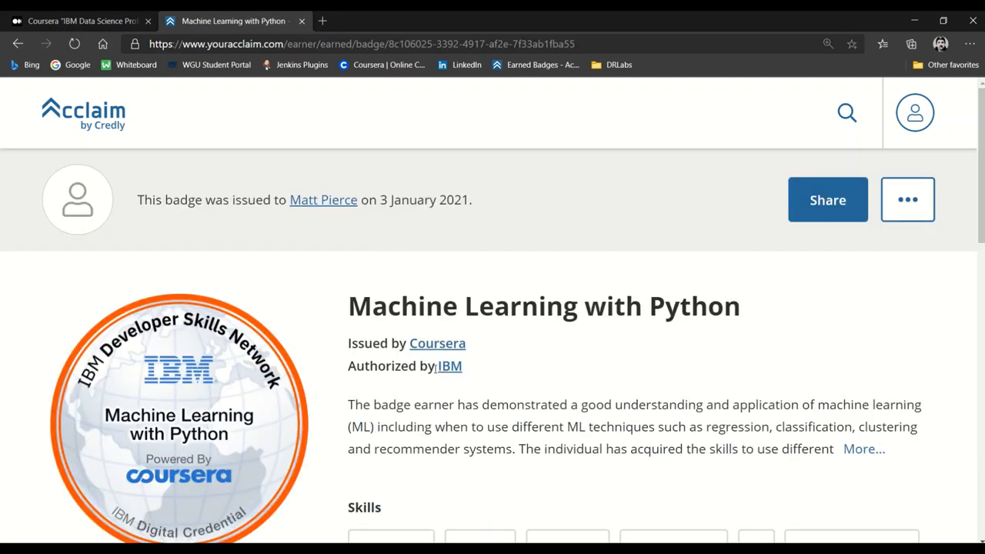
{"action": "scroll", "scroll_direction": "down", "scroll_amount": 3}
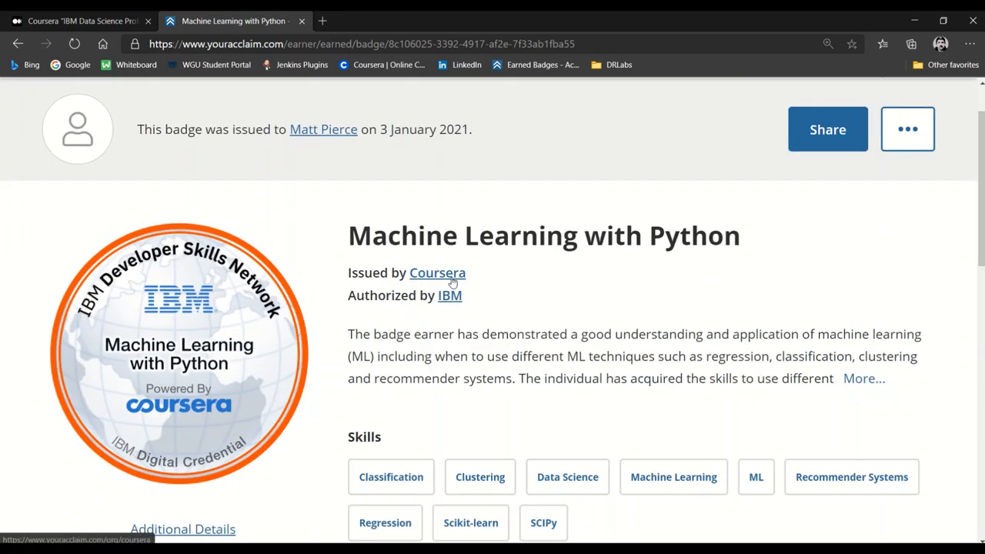
{"action": "mouse_move", "coordinate": [278, 142]}
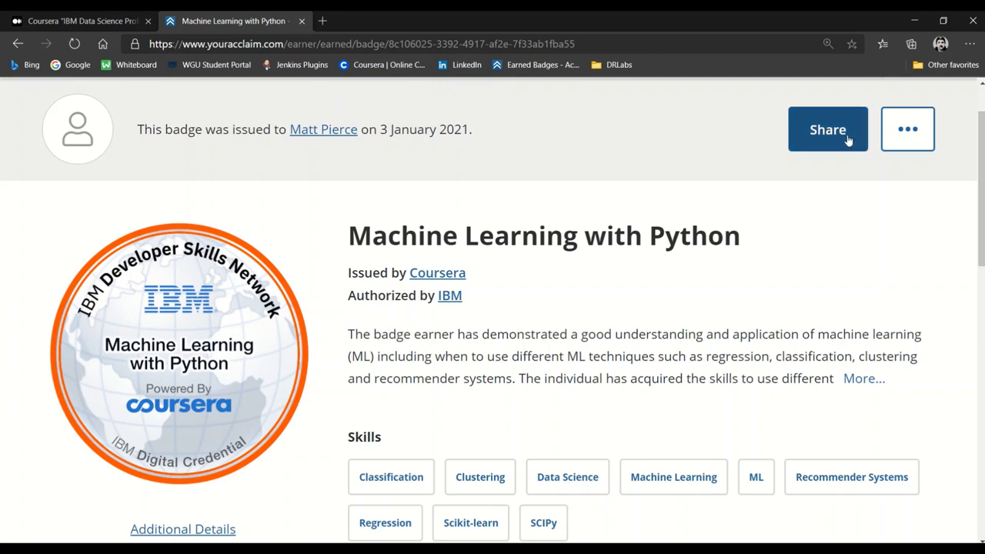
Step: From the badge's Share page, copy its public Badge URL to the clipboard
{"action": "left_click", "coordinate": [828, 129]}
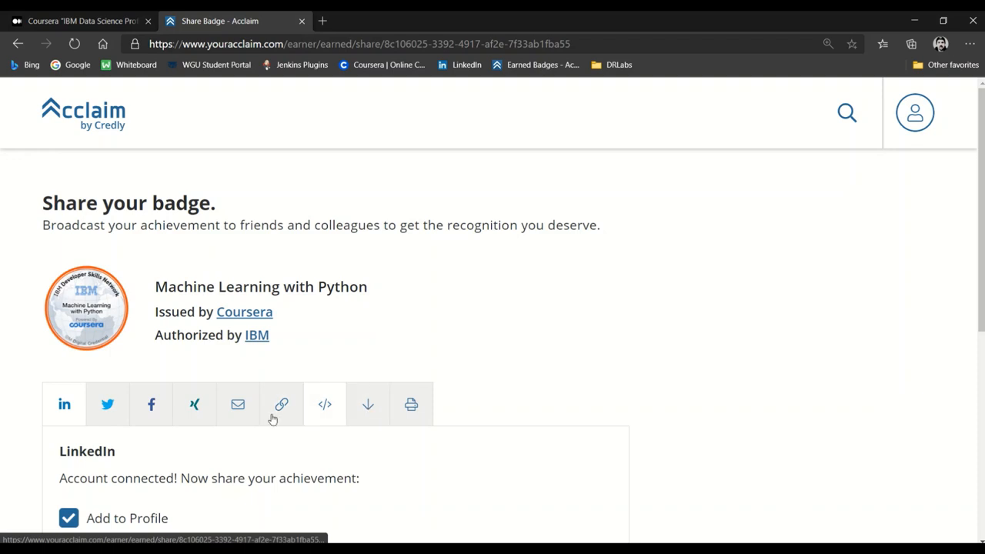
{"action": "scroll", "scroll_direction": "down", "scroll_amount": 3}
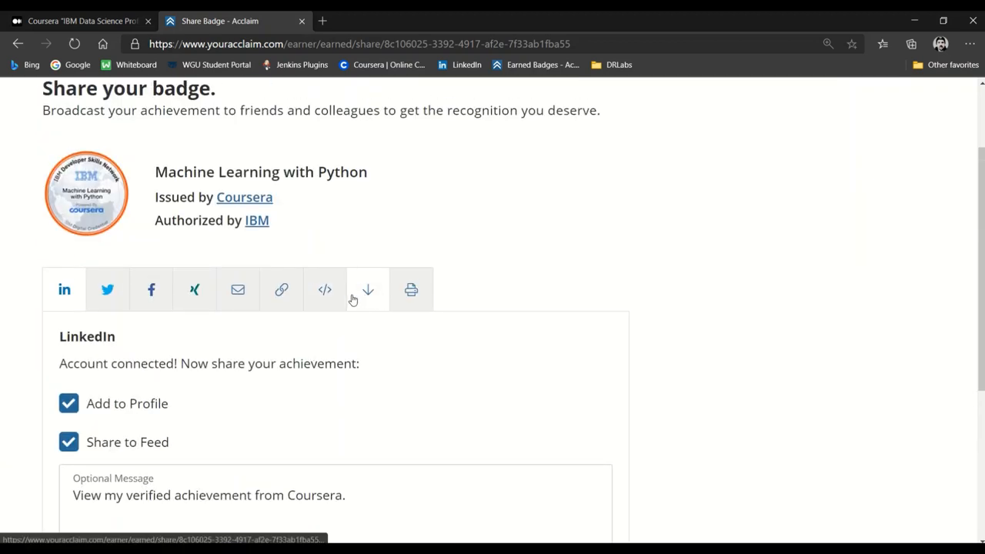
{"action": "scroll", "scroll_direction": "up", "scroll_amount": 3}
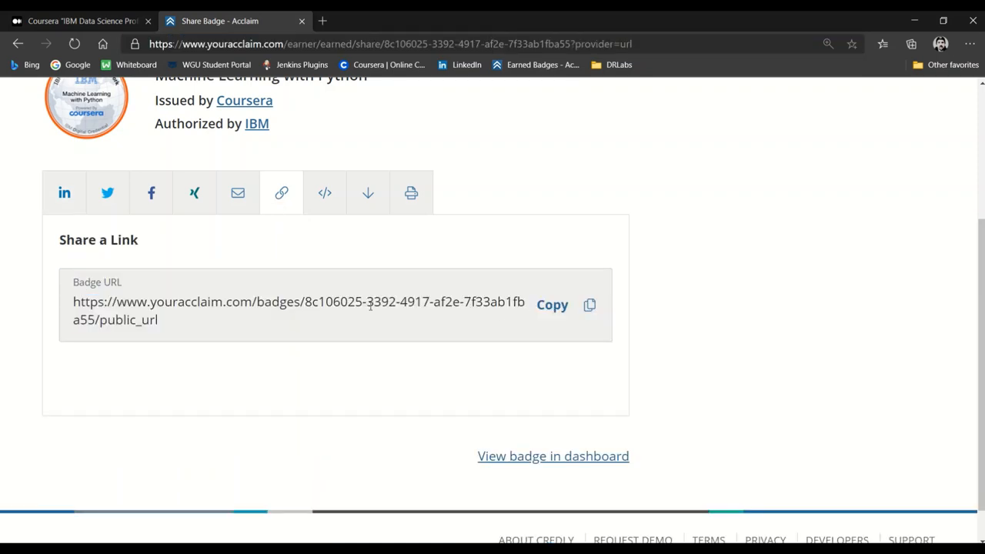
{"action": "left_click", "coordinate": [551, 304]}
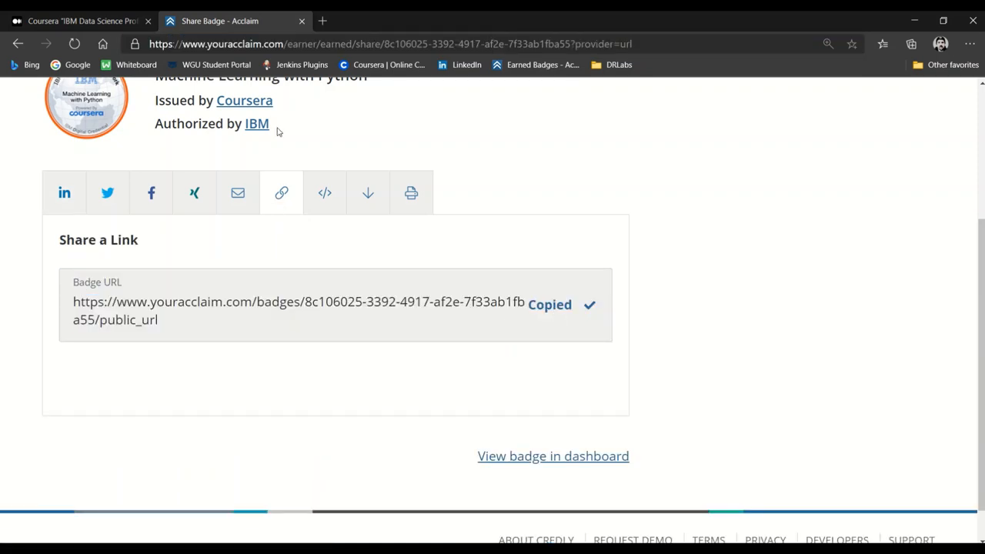
{"action": "left_click", "coordinate": [970, 43]}
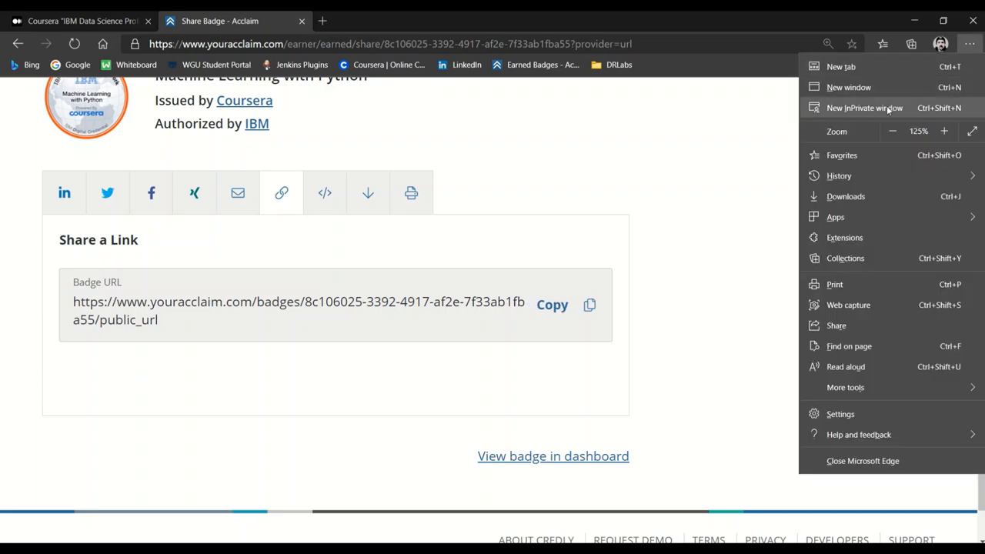
Step: View the youracclaim.com public badge URL in a new InPrivate Edge window as a signed-out visitor
{"action": "left_click", "coordinate": [865, 107]}
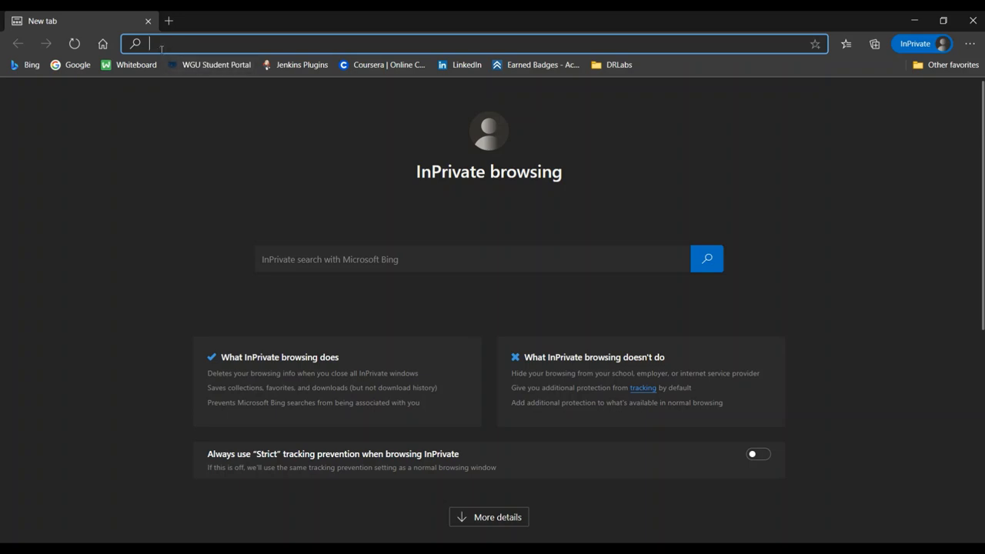
{"action": "type", "text": "https://www.youracclaim.com/badges/8c106025-3392-4917-af2e-7f33ab1fba55/public_url"}
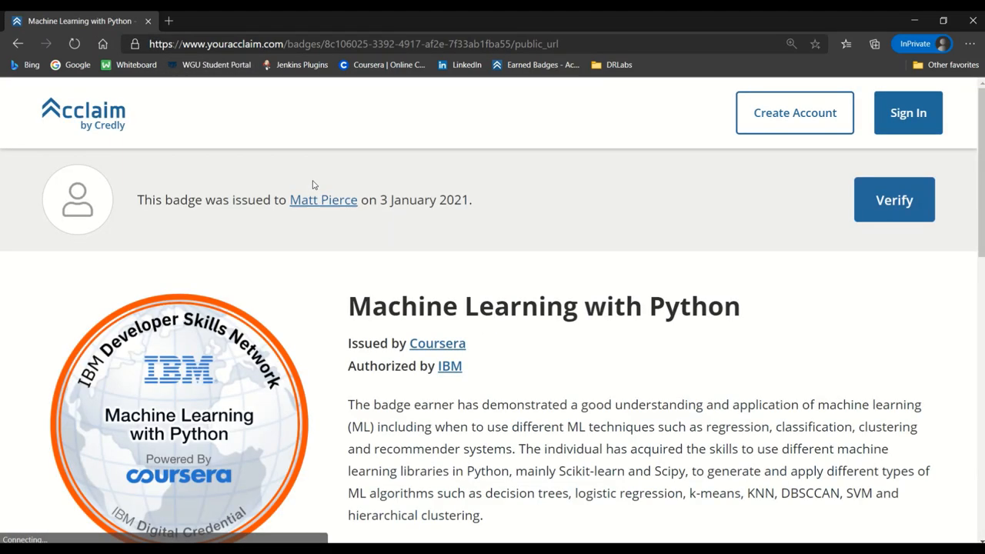
{"action": "mouse_move", "coordinate": [223, 326]}
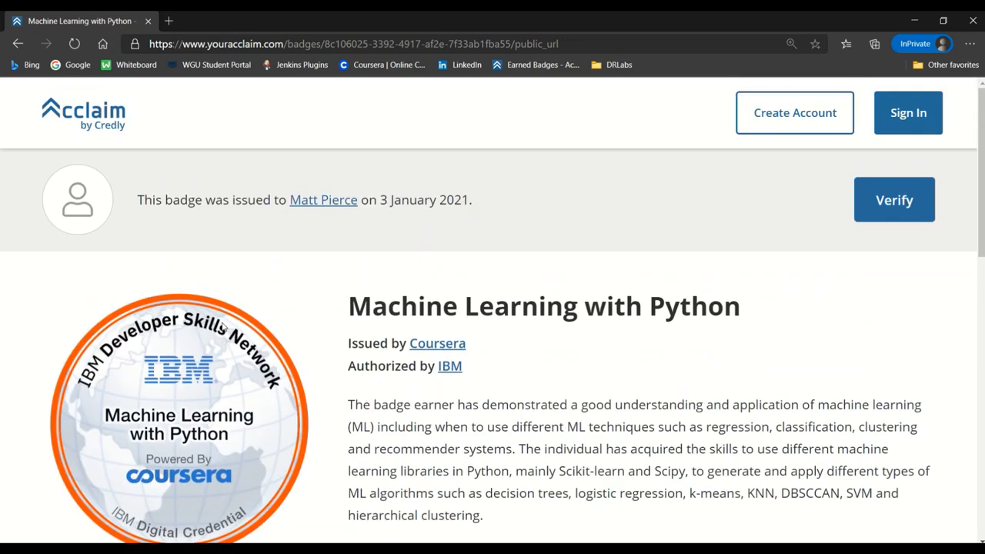
{"action": "mouse_move", "coordinate": [206, 308]}
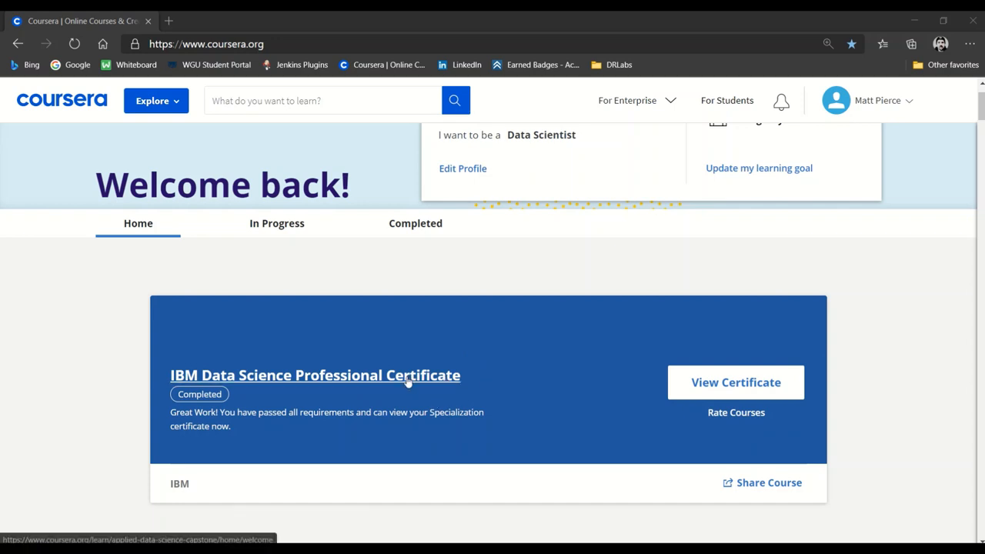
Step: View the IBM Data Science Professional Certificate accomplishments page with its course certificates and image
{"action": "left_click", "coordinate": [736, 381]}
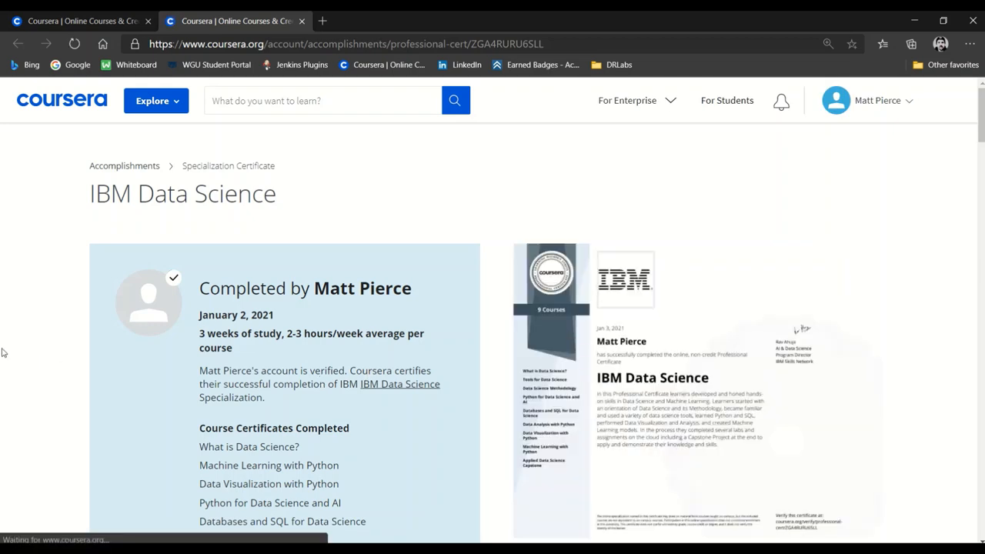
{"action": "scroll", "scroll_direction": "down", "scroll_amount": 3}
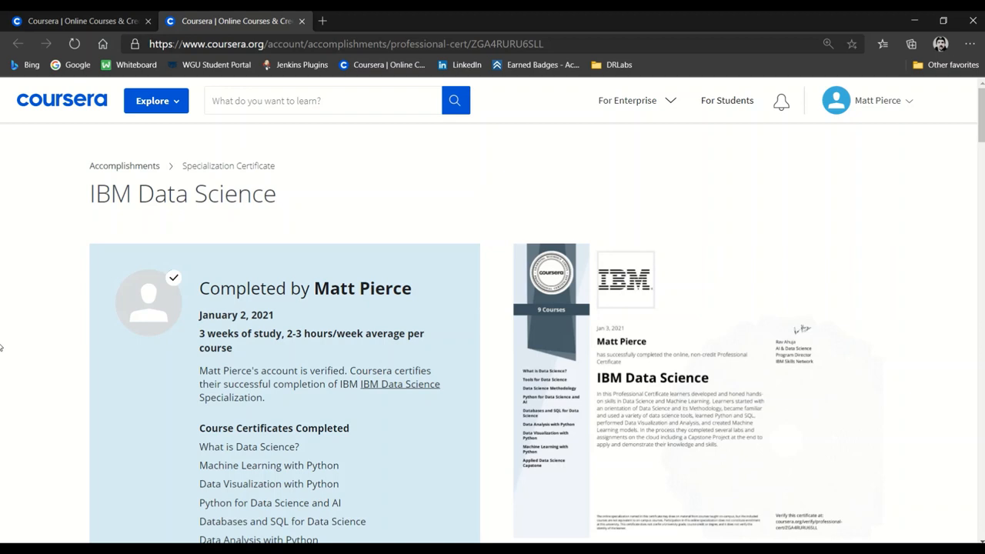
{"action": "mouse_move", "coordinate": [6, 350]}
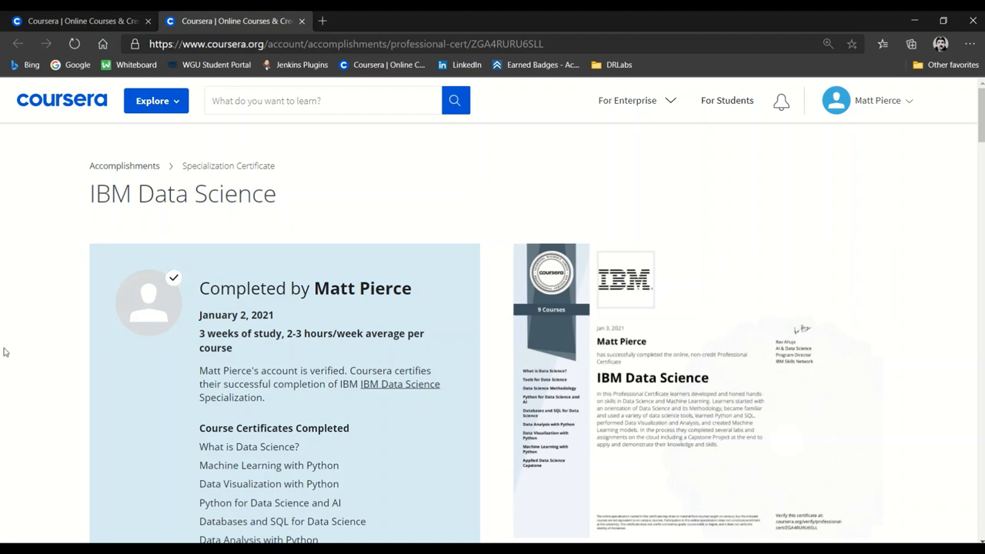
{"action": "mouse_move", "coordinate": [7, 354]}
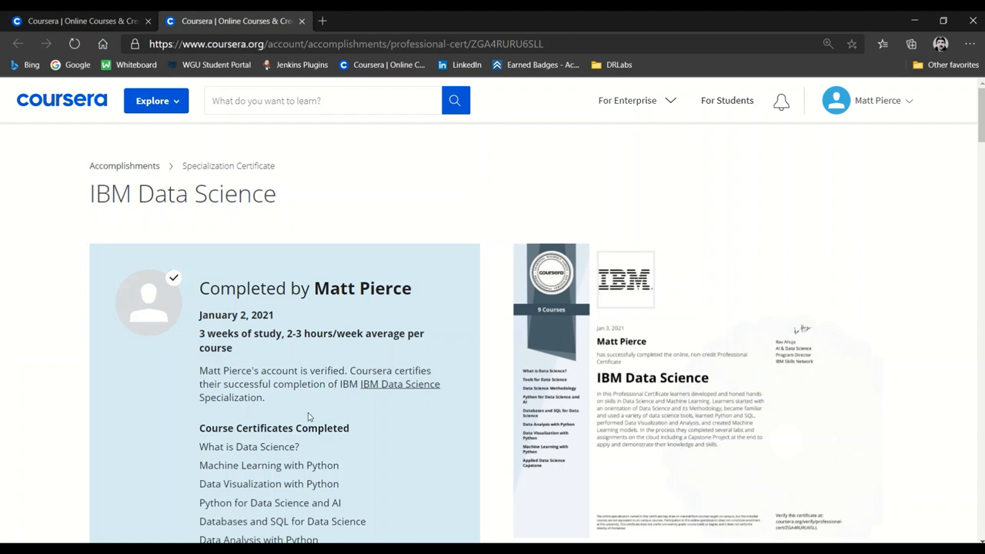
{"action": "scroll", "scroll_direction": "down", "scroll_amount": 3}
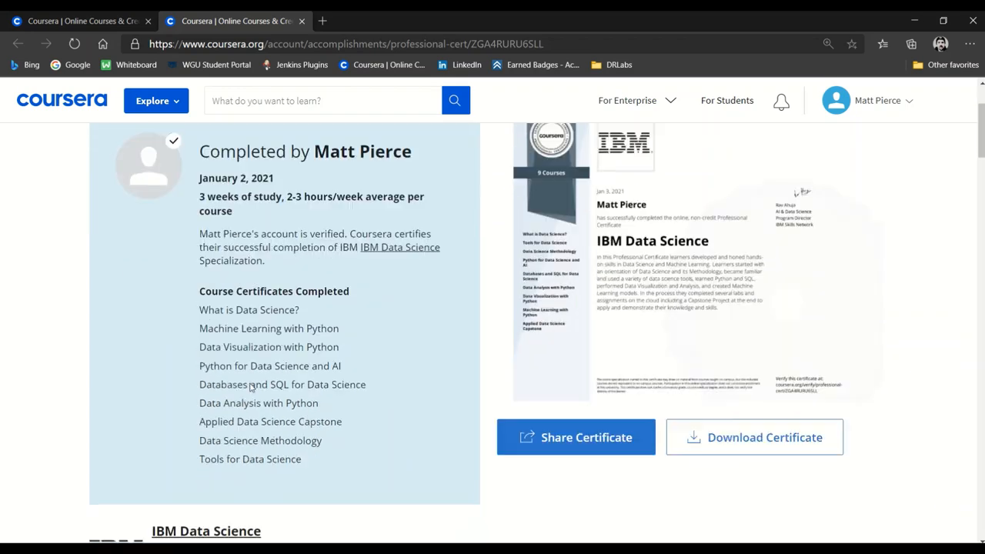
{"action": "scroll", "scroll_direction": "down", "scroll_amount": 3}
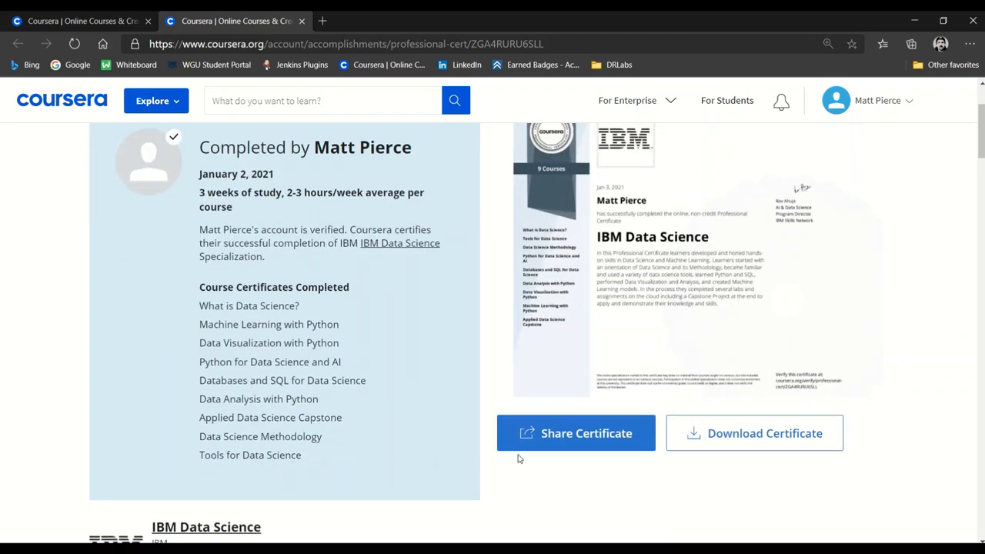
{"action": "scroll", "scroll_direction": "down", "scroll_amount": 3}
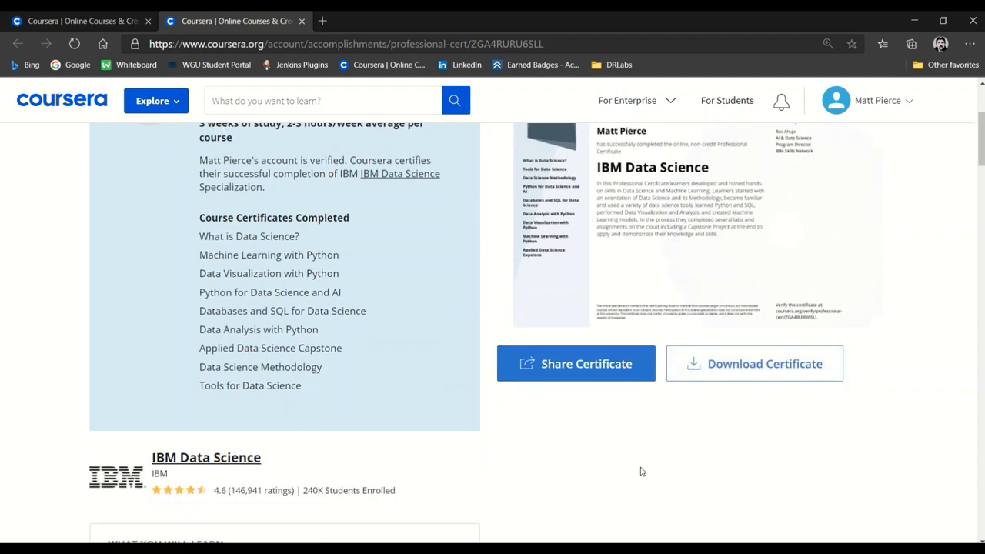
Step: Bring up Share Certificate options, check the LinkedIn option and select the page's share URL
{"action": "left_click", "coordinate": [576, 363]}
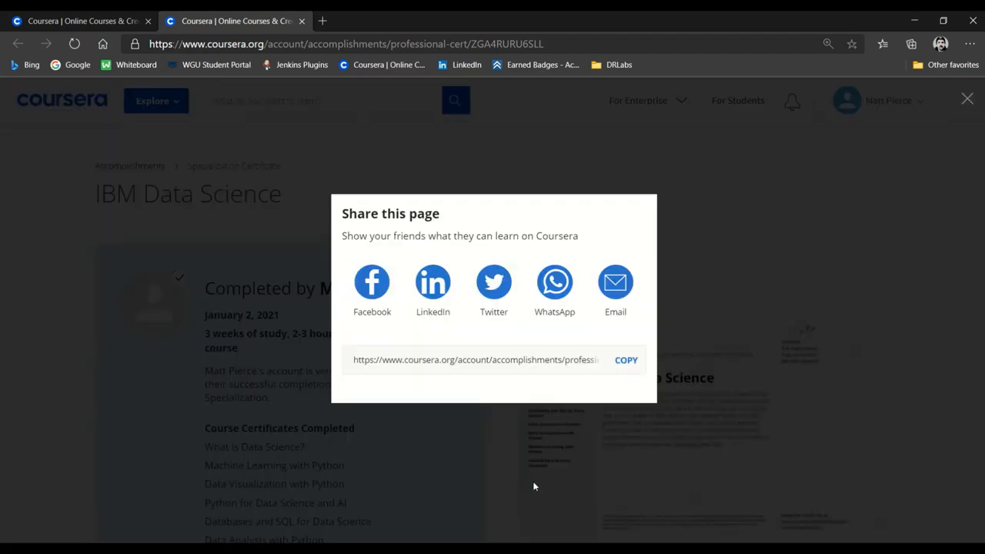
{"action": "left_click", "coordinate": [625, 360]}
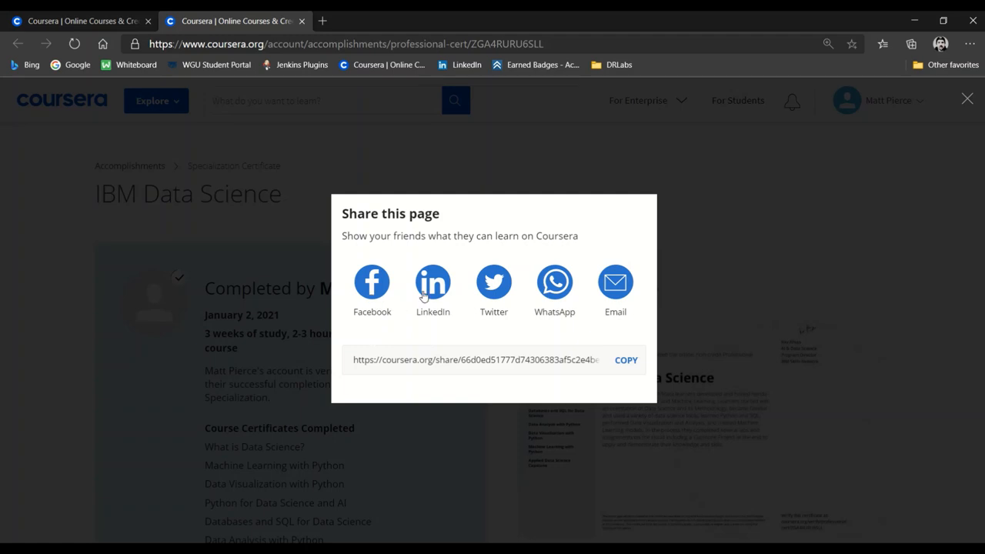
{"action": "mouse_move", "coordinate": [432, 282]}
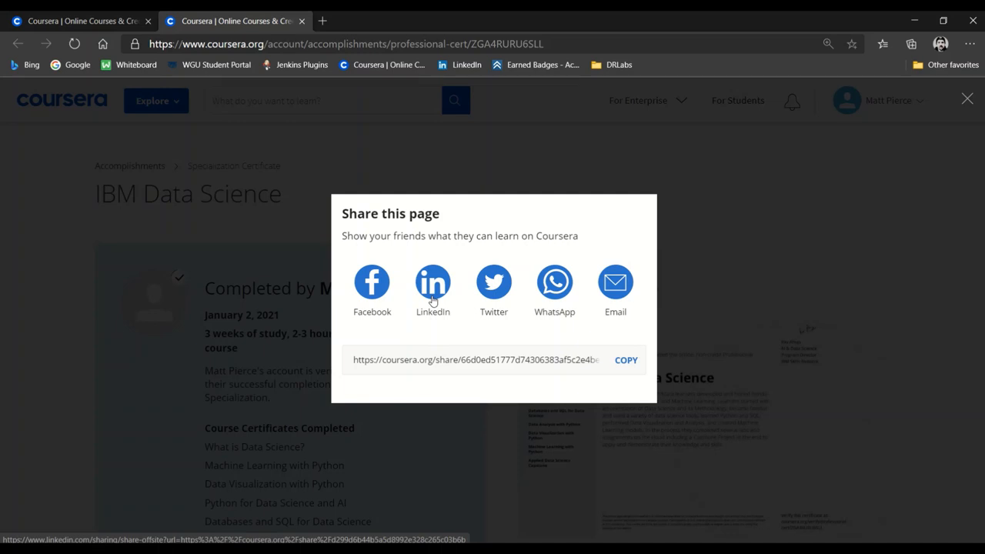
{"action": "left_click", "coordinate": [625, 361]}
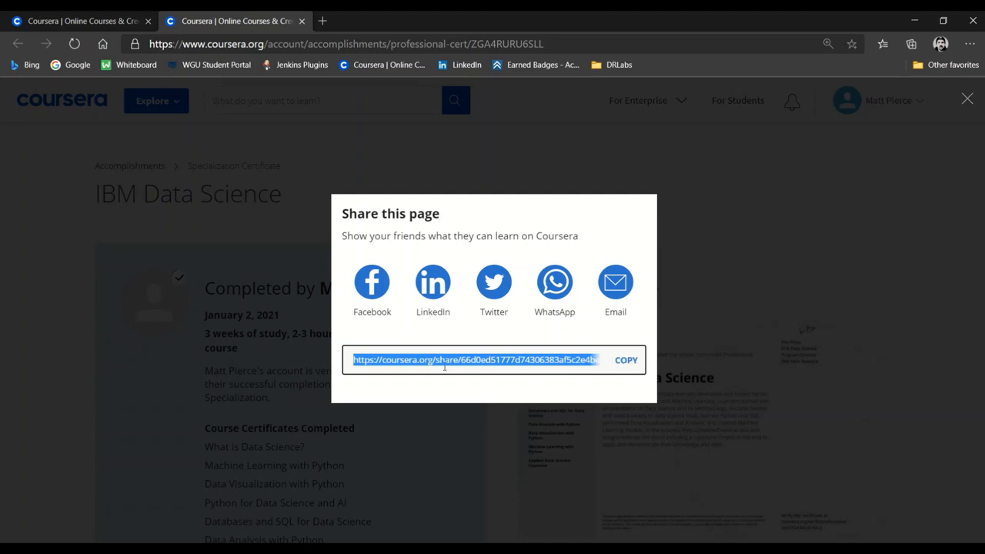
{"action": "left_click", "coordinate": [234, 21]}
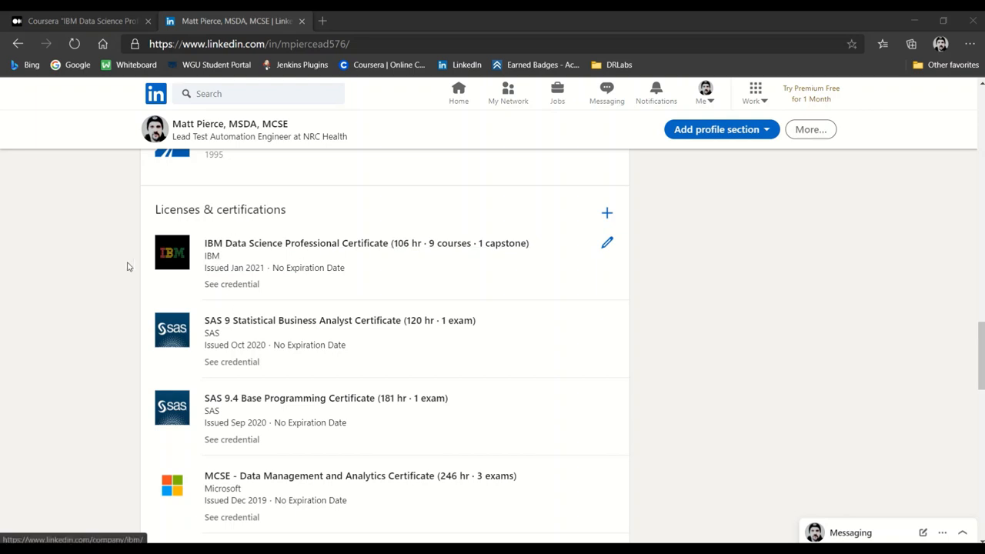
{"action": "mouse_move", "coordinate": [124, 334]}
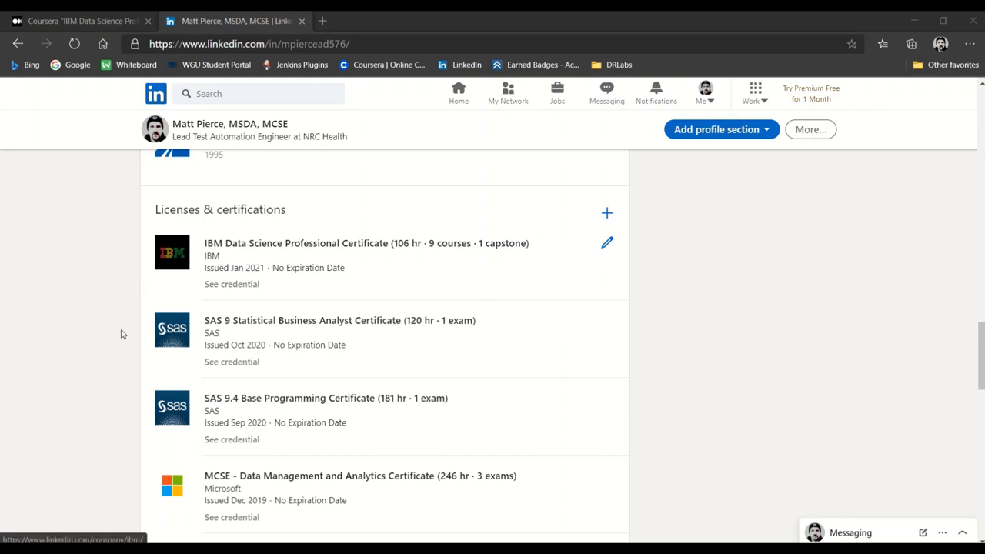
{"action": "mouse_move", "coordinate": [92, 364]}
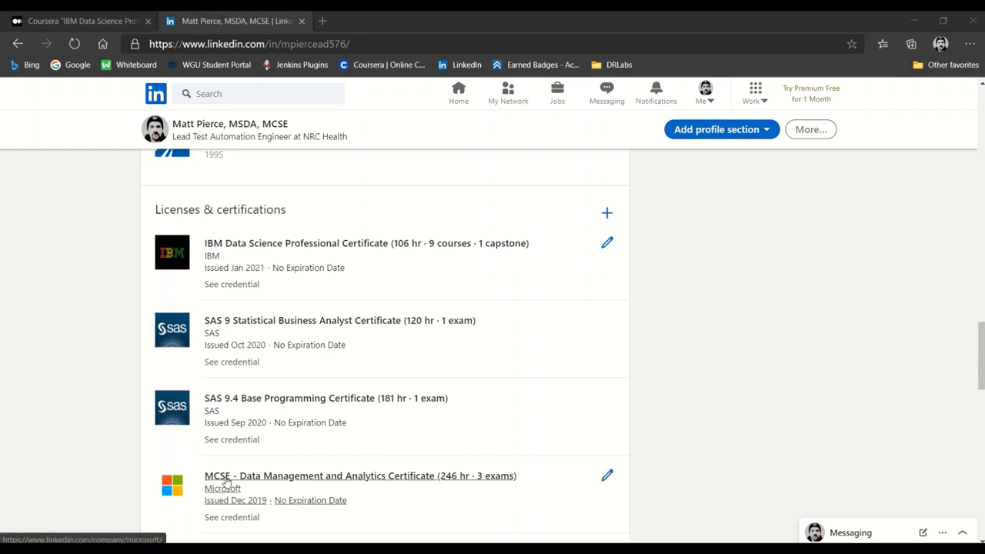
{"action": "mouse_move", "coordinate": [194, 483]}
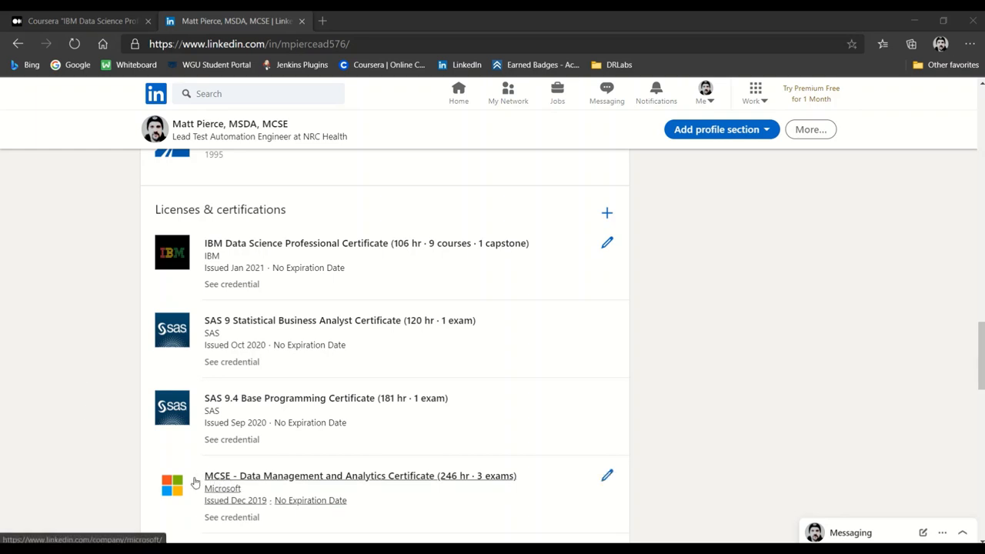
{"action": "mouse_move", "coordinate": [188, 483]}
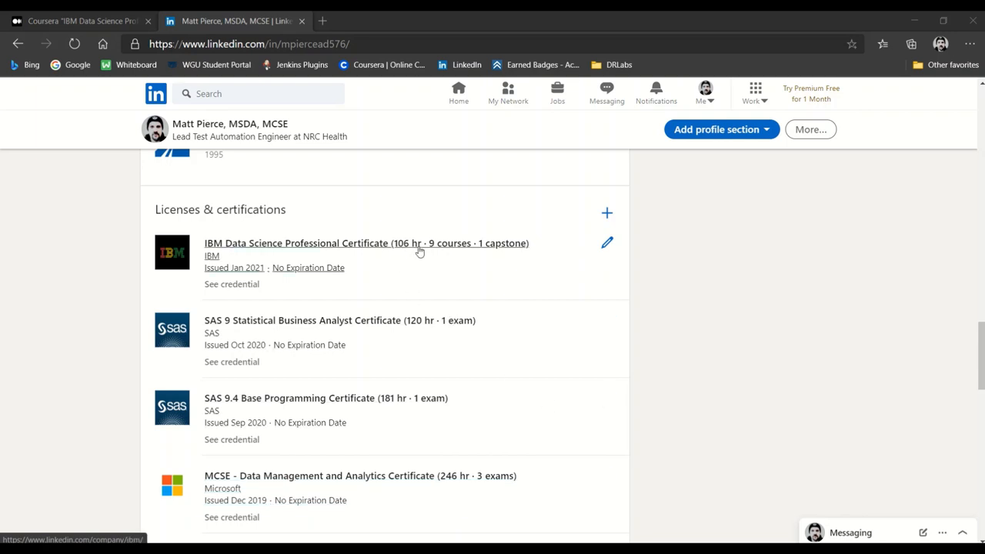
Step: Look over the Licenses & certifications entries: IBM Data Science (Jan 2021), two SAS and a Microsoft MCSE
{"action": "scroll", "scroll_direction": "down", "scroll_amount": 3}
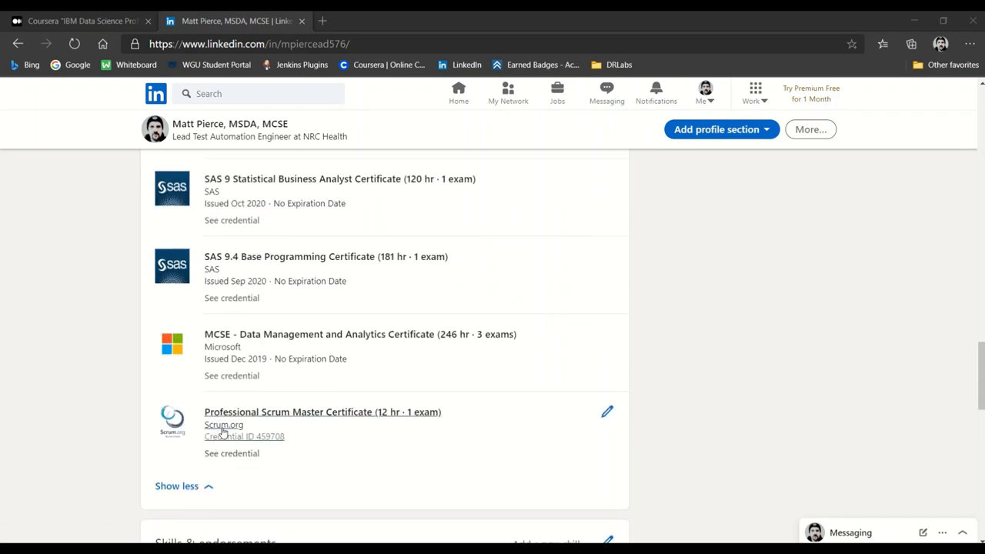
{"action": "mouse_move", "coordinate": [357, 425]}
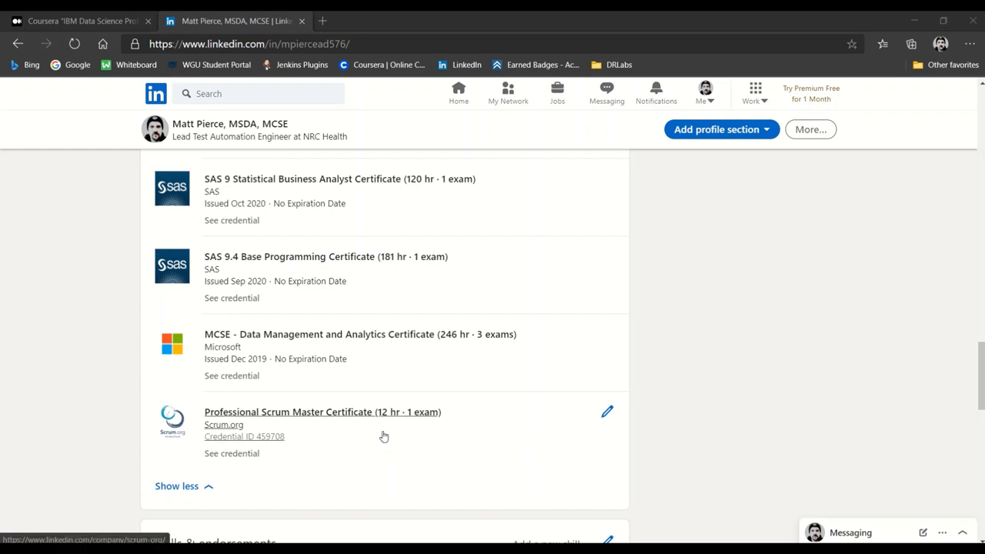
{"action": "mouse_move", "coordinate": [256, 421]}
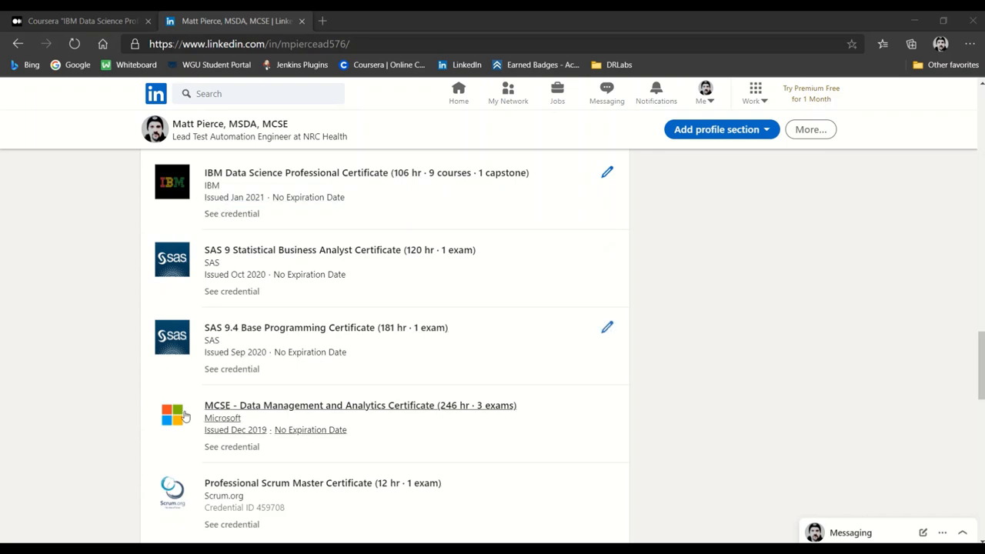
{"action": "mouse_move", "coordinate": [177, 191]}
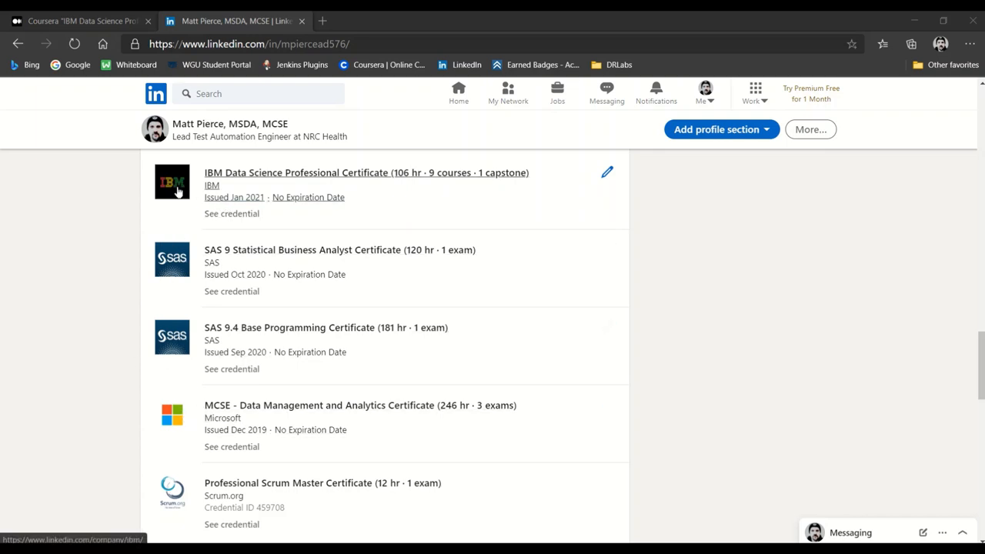
{"action": "mouse_move", "coordinate": [173, 199]}
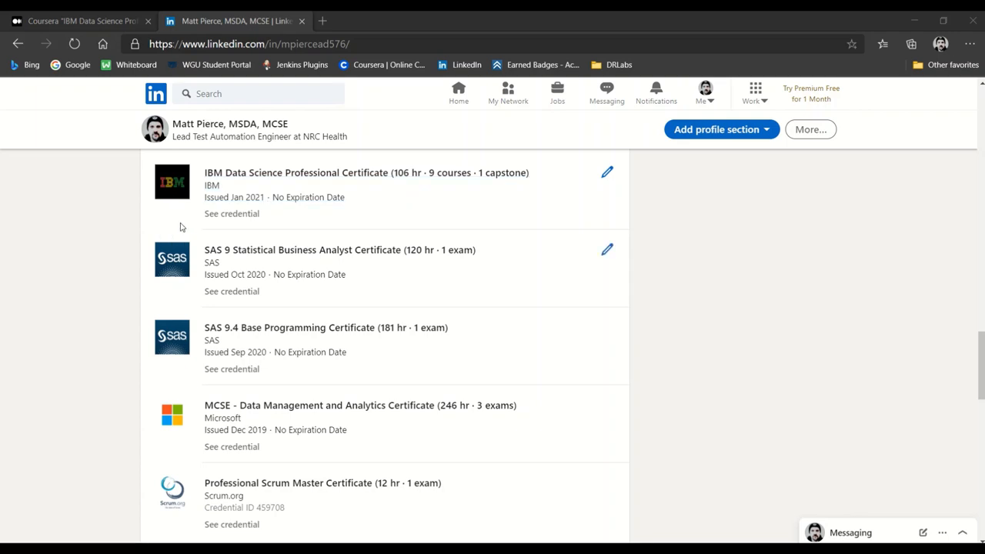
{"action": "mouse_move", "coordinate": [194, 249]}
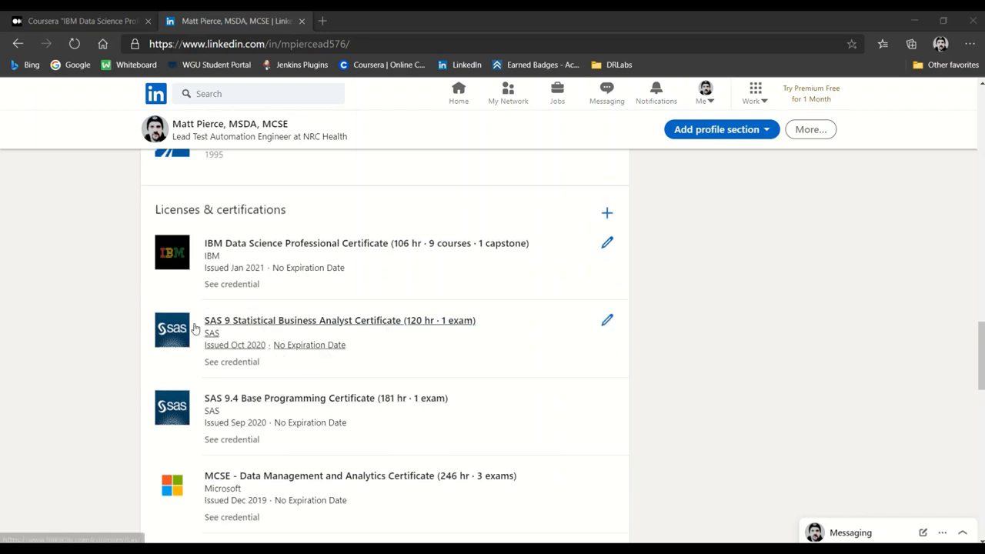
{"action": "mouse_move", "coordinate": [162, 280]}
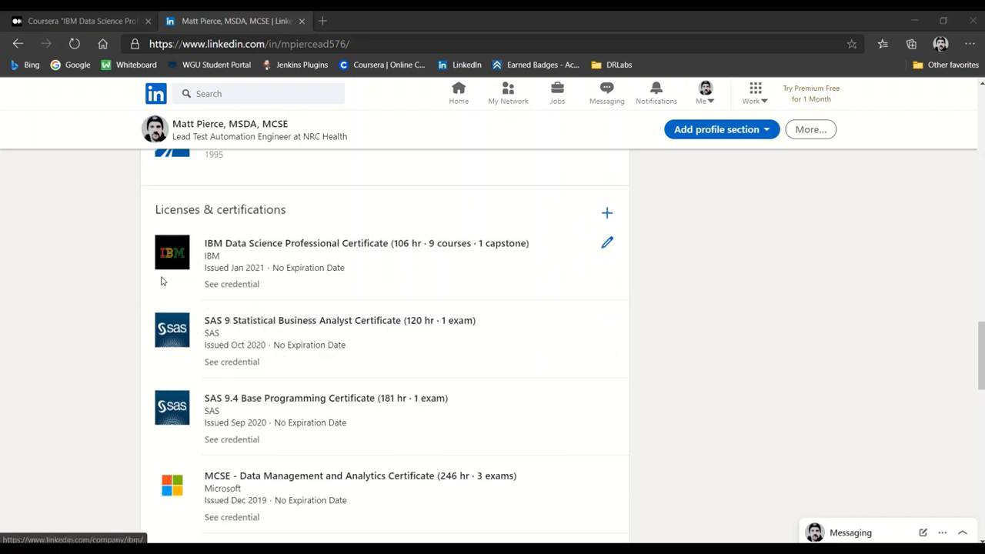
{"action": "mouse_move", "coordinate": [170, 338]}
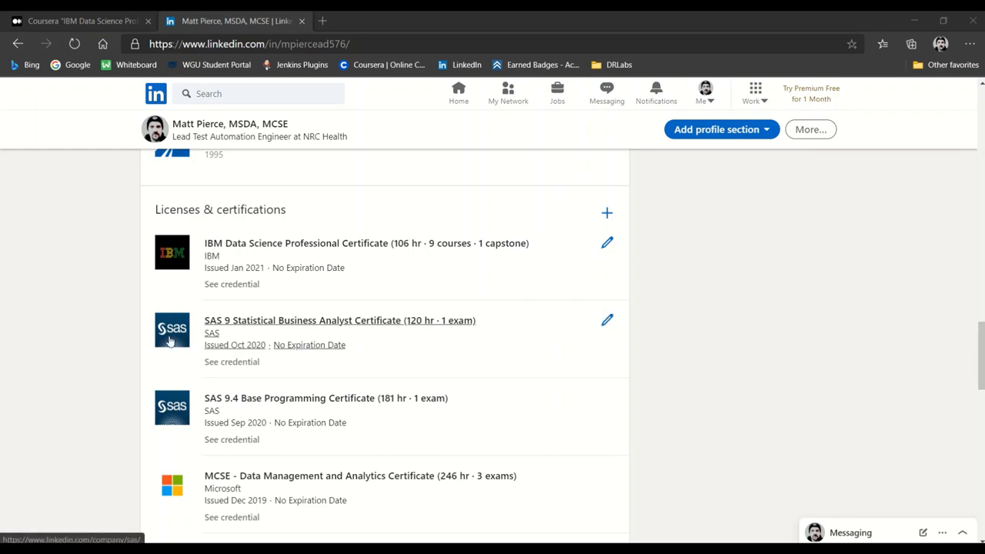
{"action": "scroll", "scroll_direction": "down", "scroll_amount": 3}
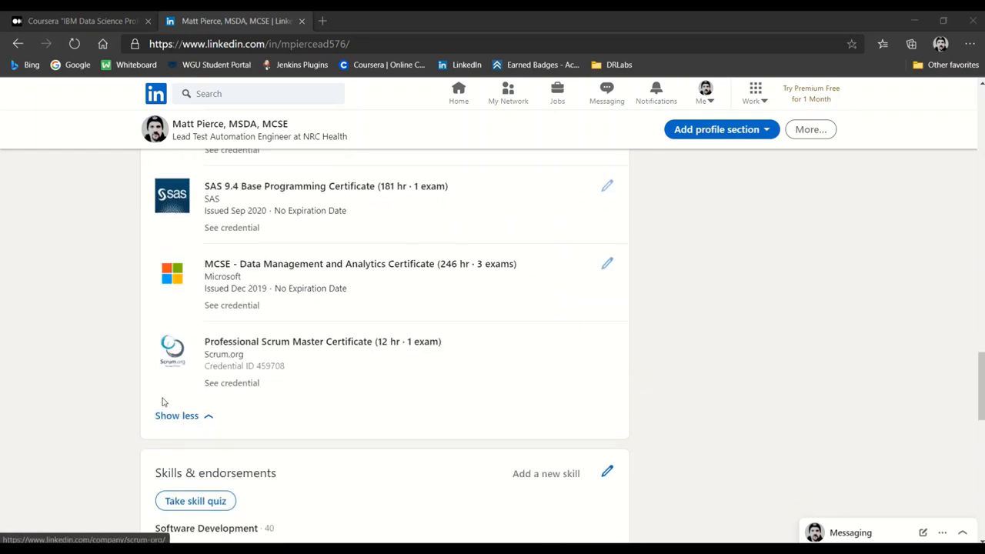
{"action": "scroll", "scroll_direction": "up", "scroll_amount": 3}
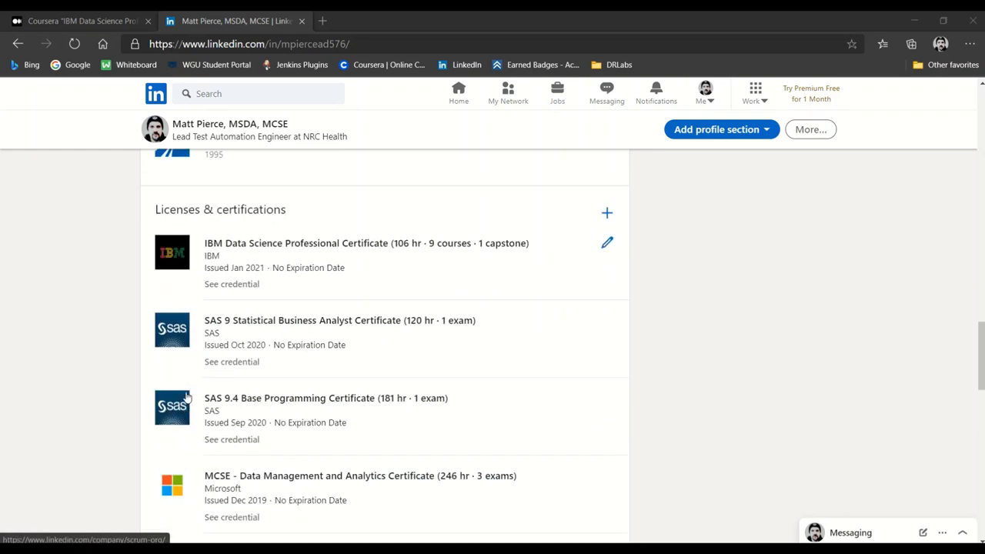
{"action": "mouse_move", "coordinate": [188, 397]}
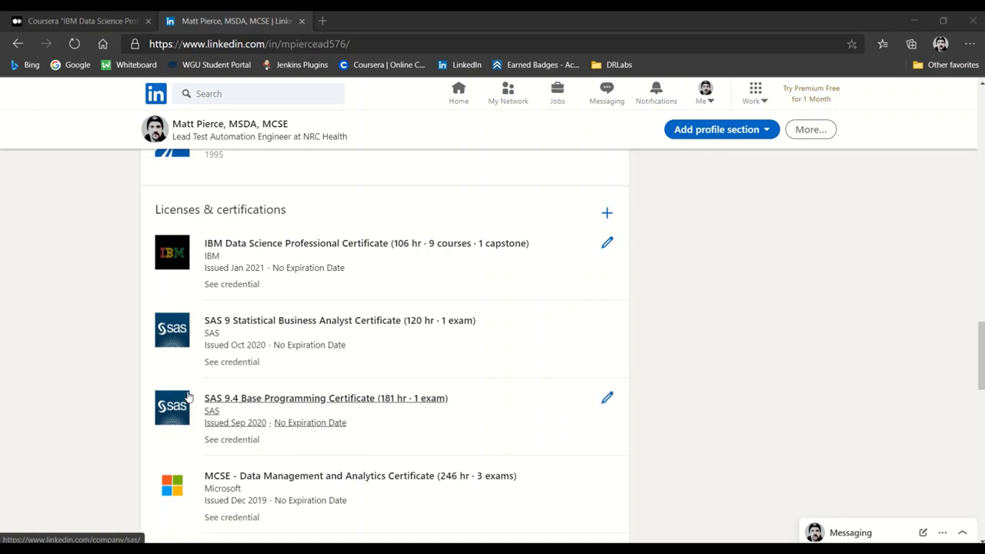
{"action": "mouse_move", "coordinate": [316, 434]}
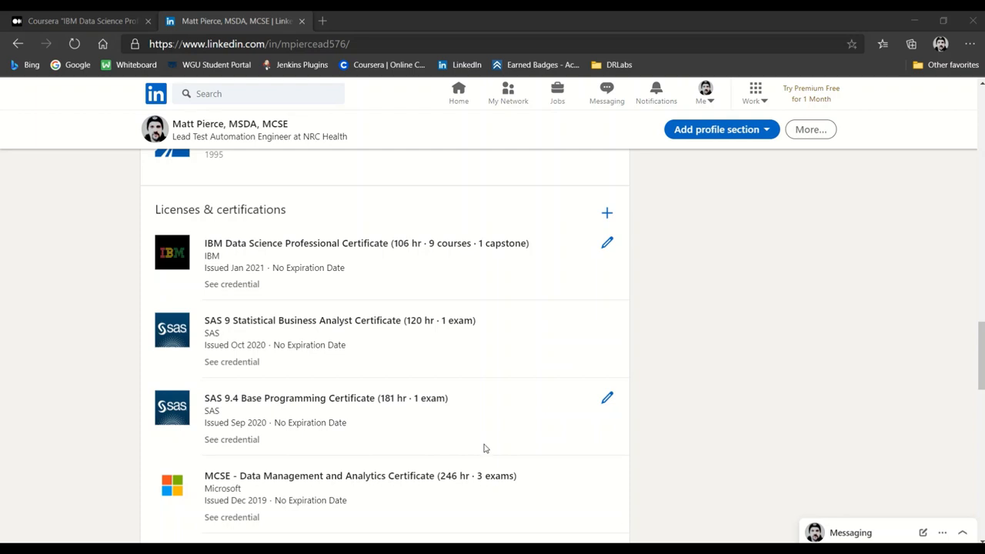
{"action": "mouse_move", "coordinate": [483, 450]}
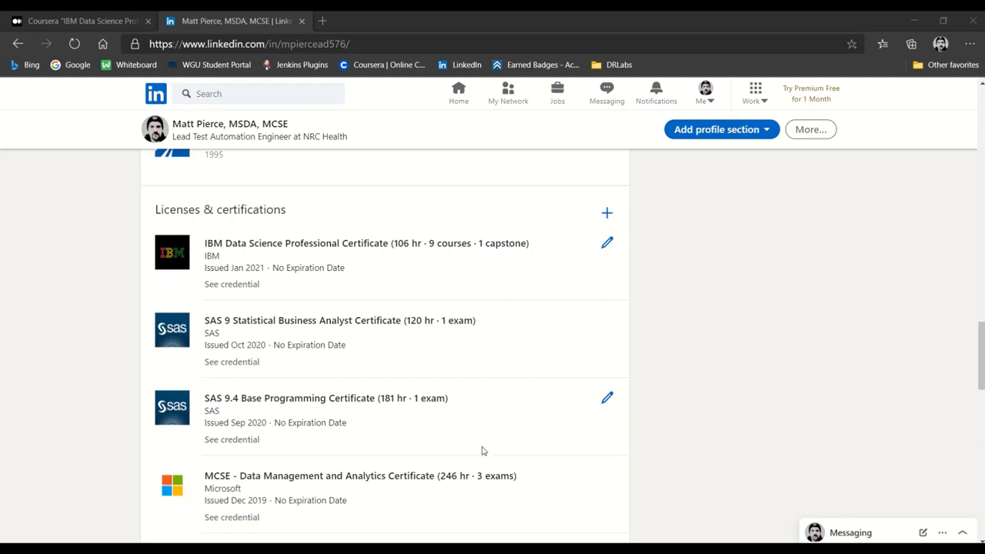
{"action": "mouse_move", "coordinate": [494, 427]}
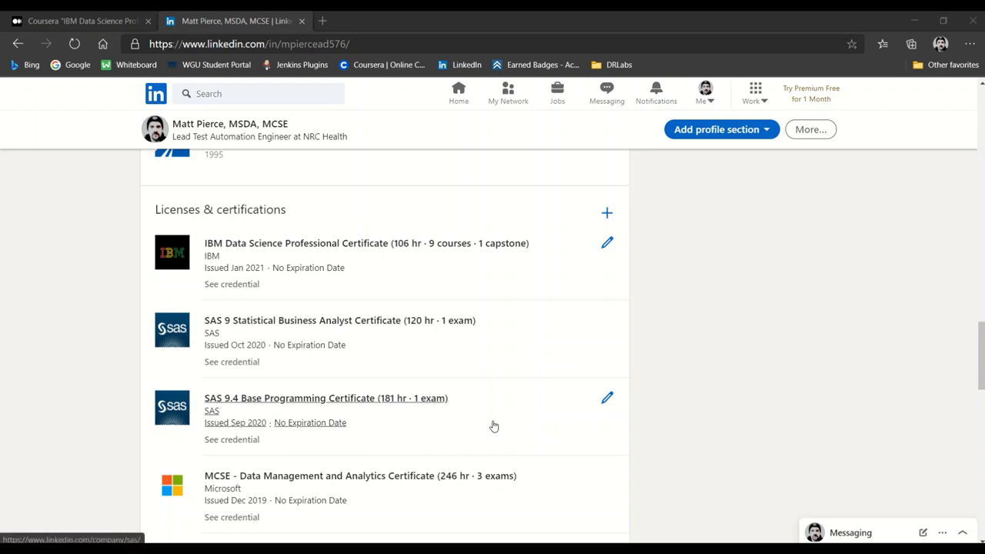
{"action": "mouse_move", "coordinate": [170, 243]}
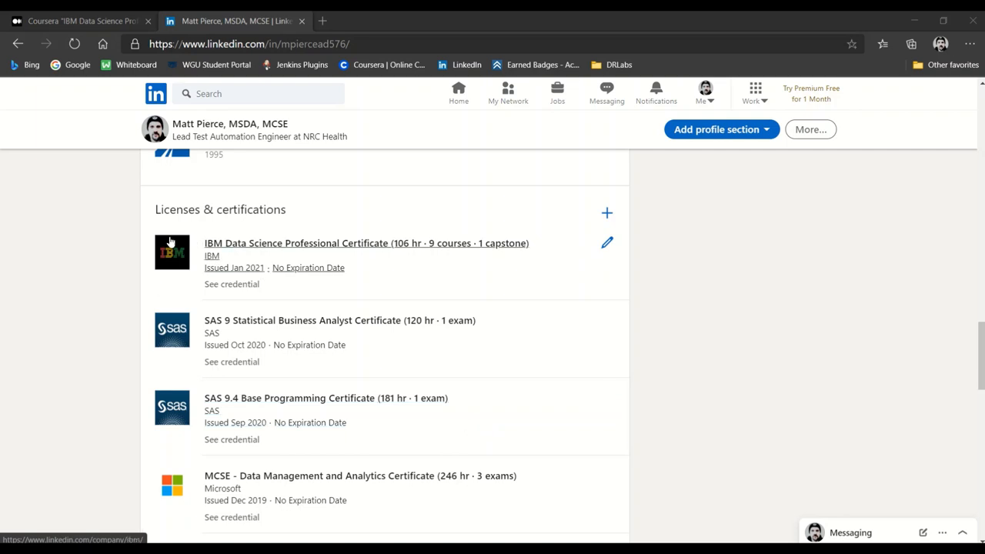
{"action": "mouse_move", "coordinate": [185, 376]}
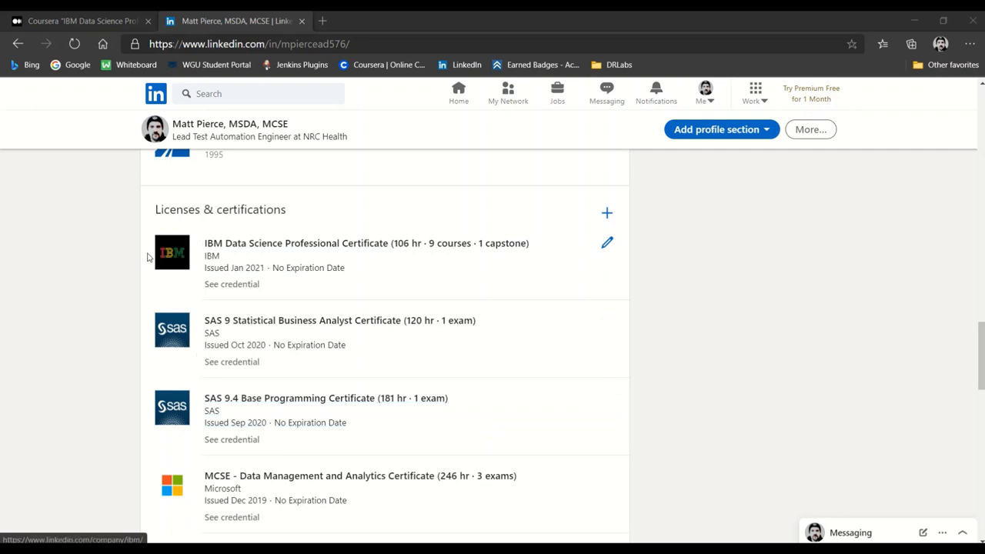
{"action": "mouse_move", "coordinate": [191, 259]}
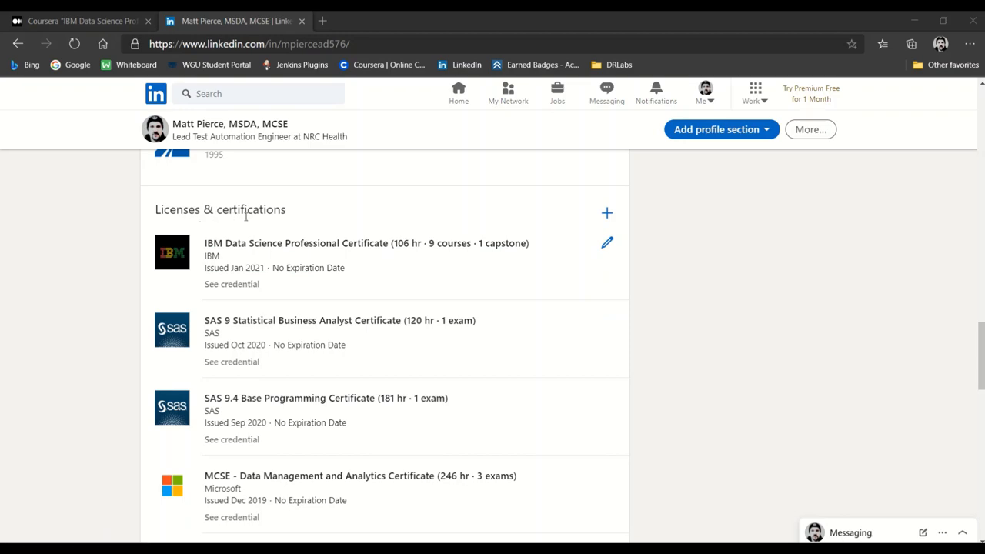
{"action": "mouse_move", "coordinate": [279, 249]}
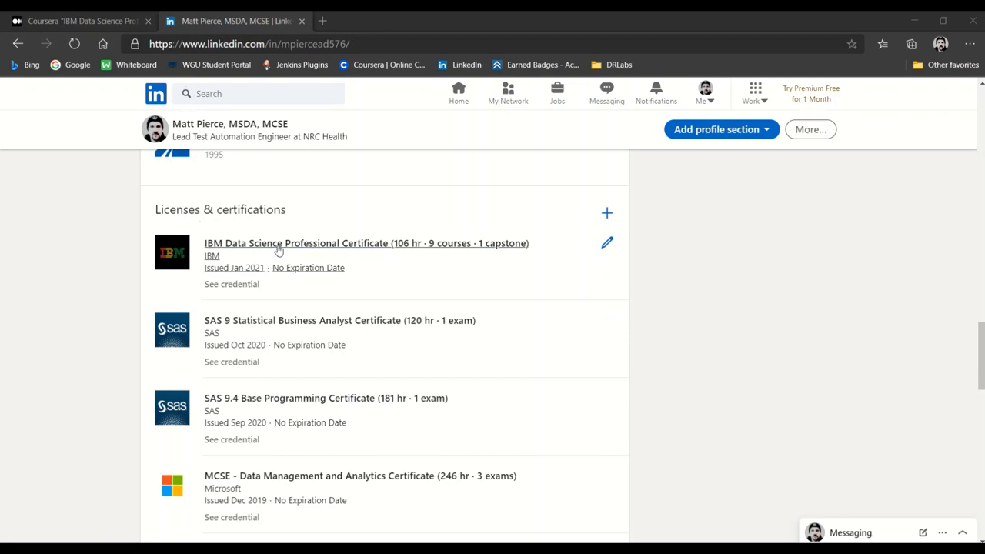
{"action": "scroll", "scroll_direction": "down", "scroll_amount": 3}
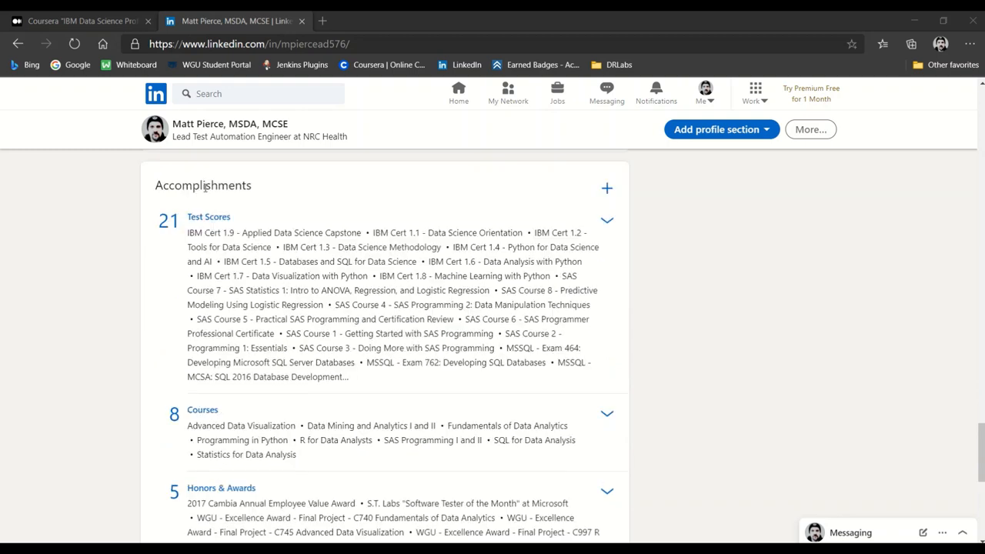
{"action": "left_click", "coordinate": [606, 187]}
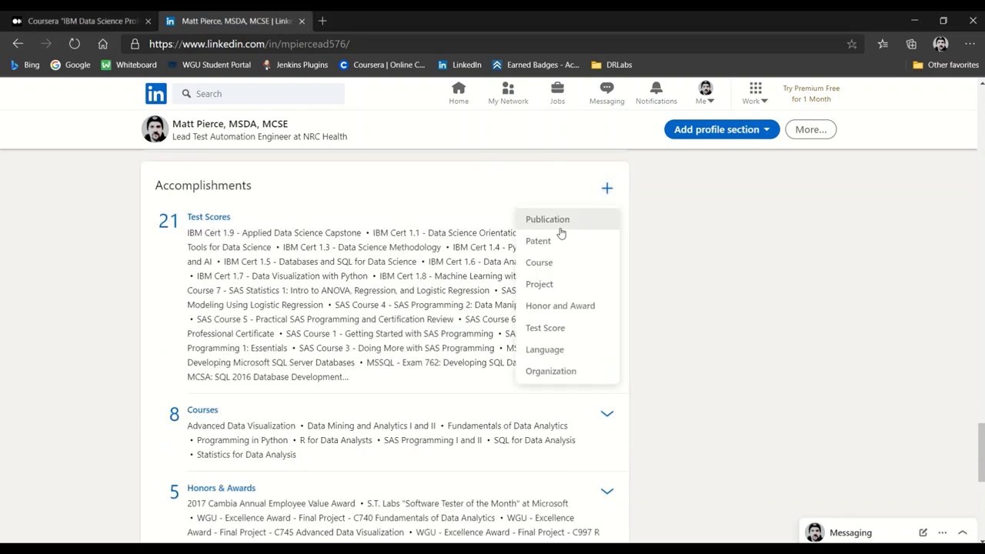
{"action": "mouse_move", "coordinate": [539, 262]}
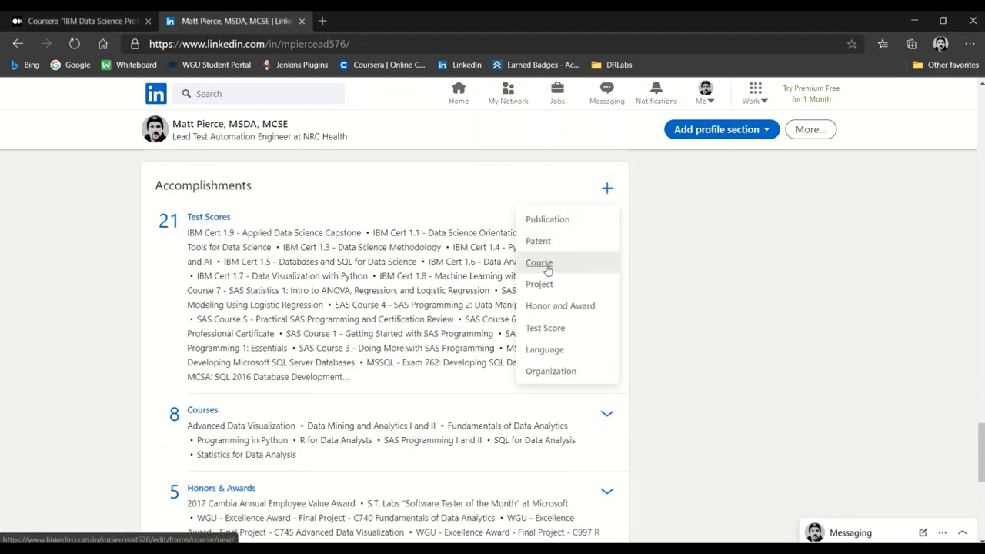
{"action": "left_click", "coordinate": [538, 262]}
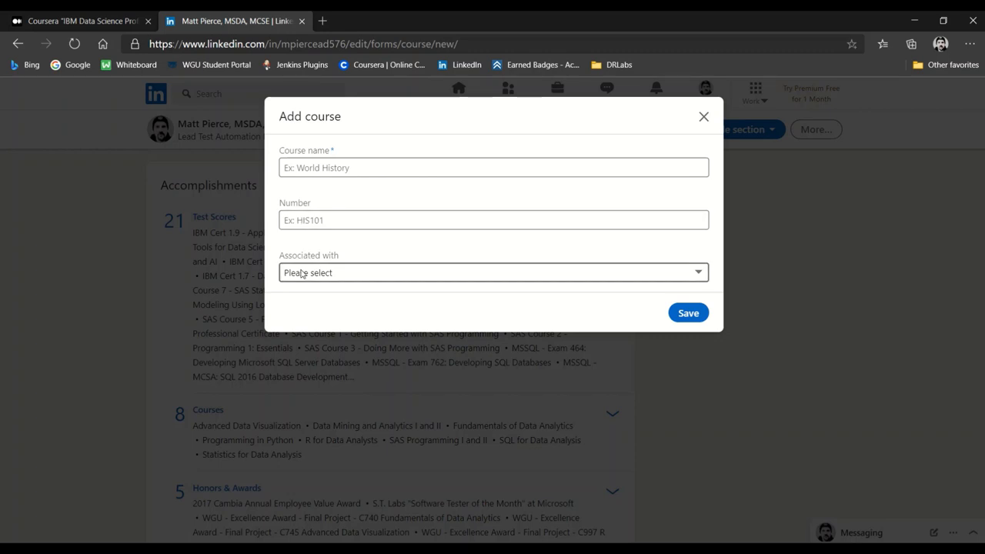
{"action": "left_click", "coordinate": [702, 116]}
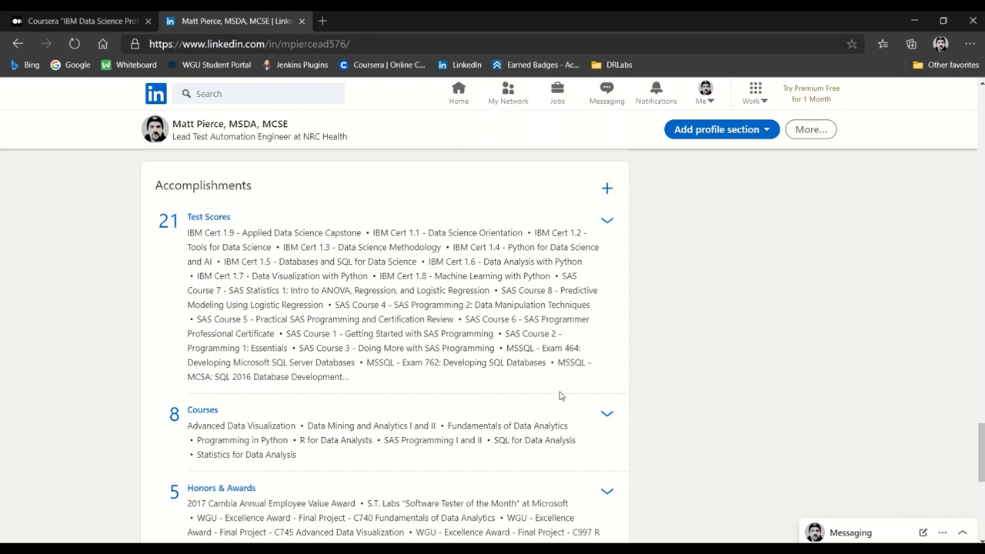
{"action": "mouse_move", "coordinate": [569, 234]}
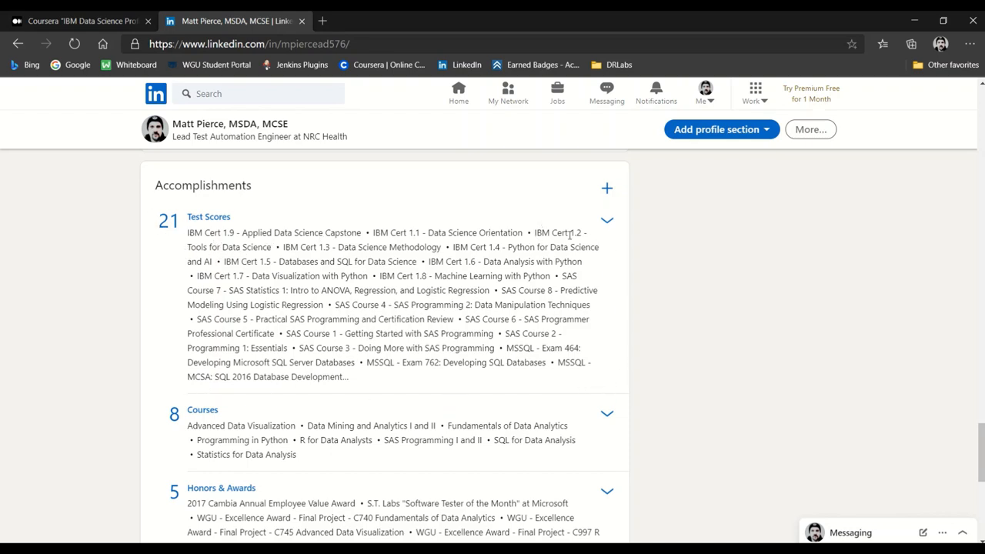
{"action": "left_click", "coordinate": [607, 221]}
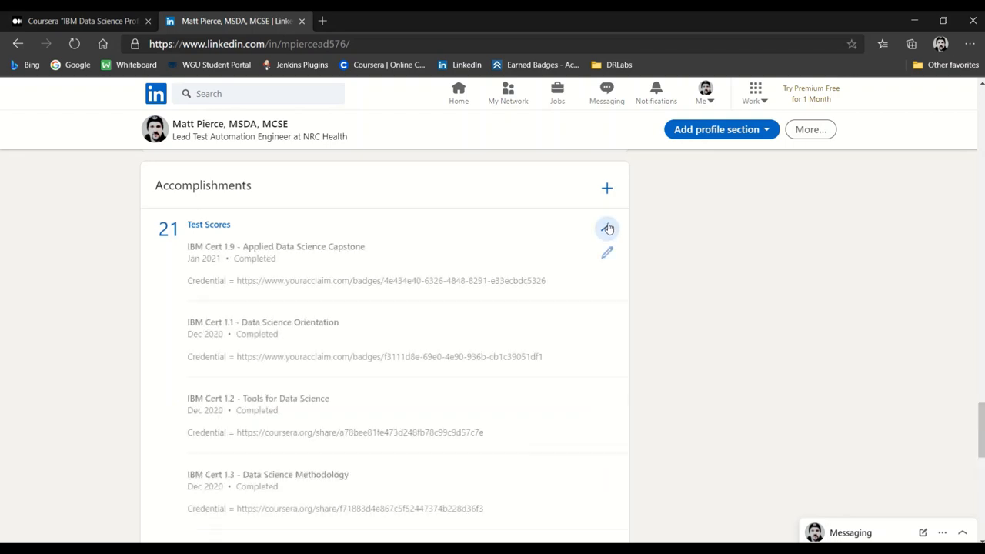
{"action": "left_click", "coordinate": [607, 227]}
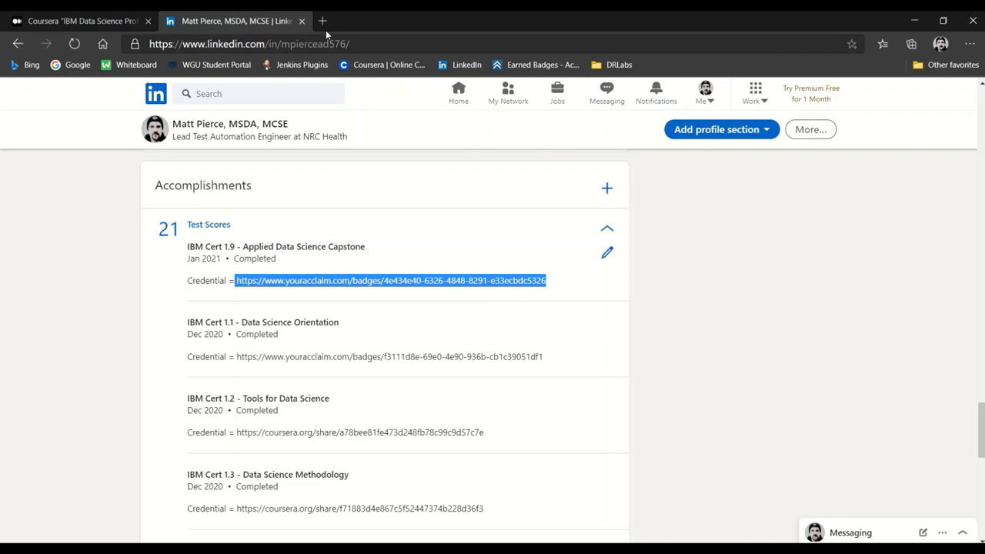
{"action": "left_click", "coordinate": [388, 281]}
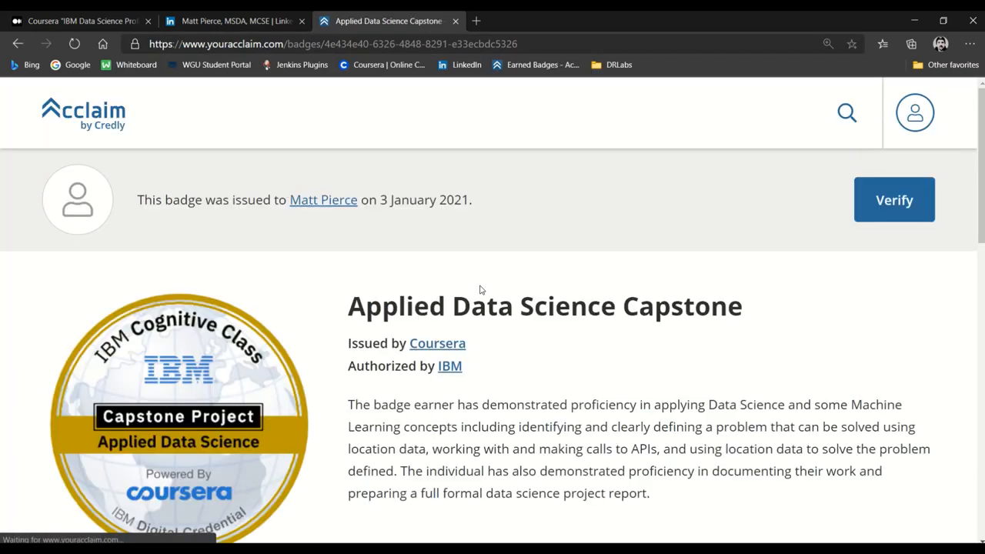
{"action": "left_click", "coordinate": [234, 21]}
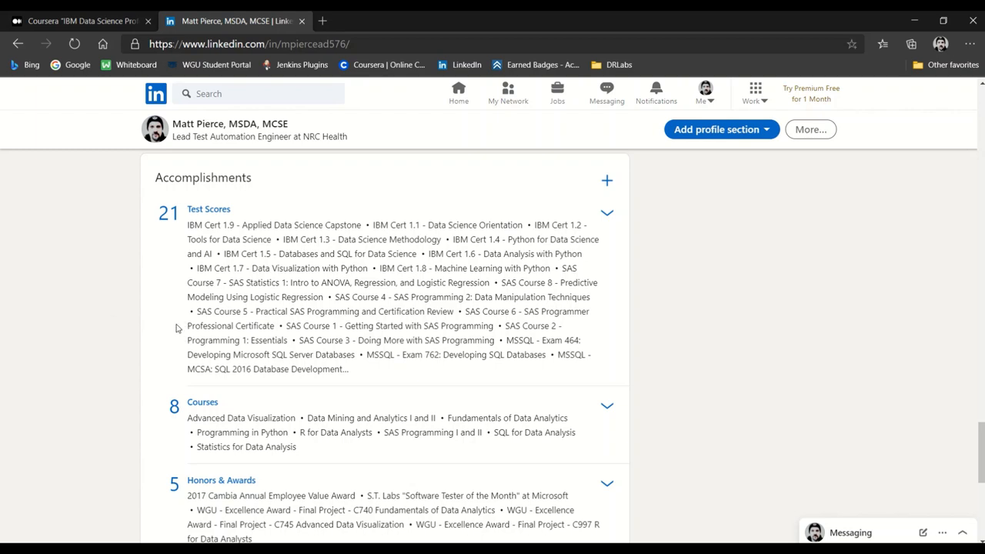
{"action": "mouse_move", "coordinate": [297, 265]}
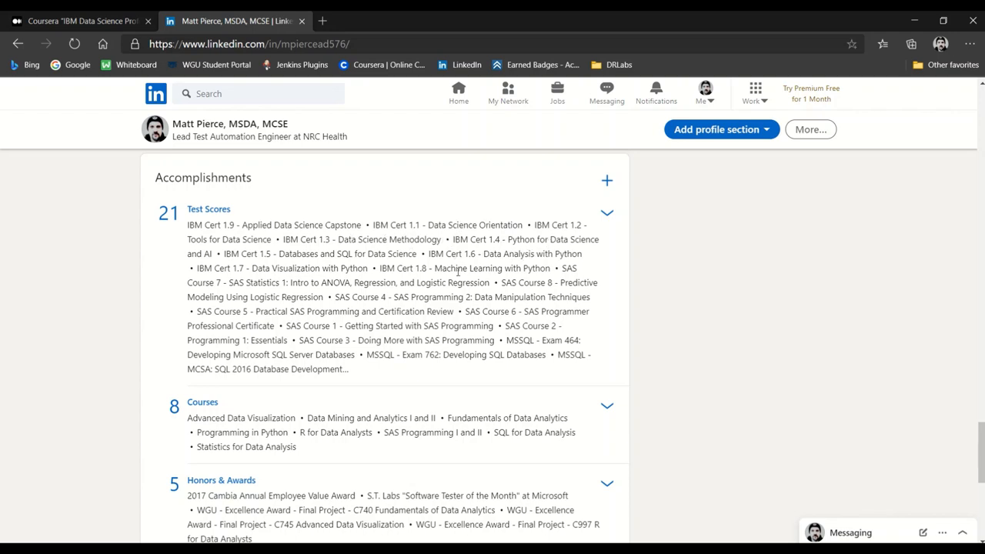
{"action": "left_click", "coordinate": [606, 212]}
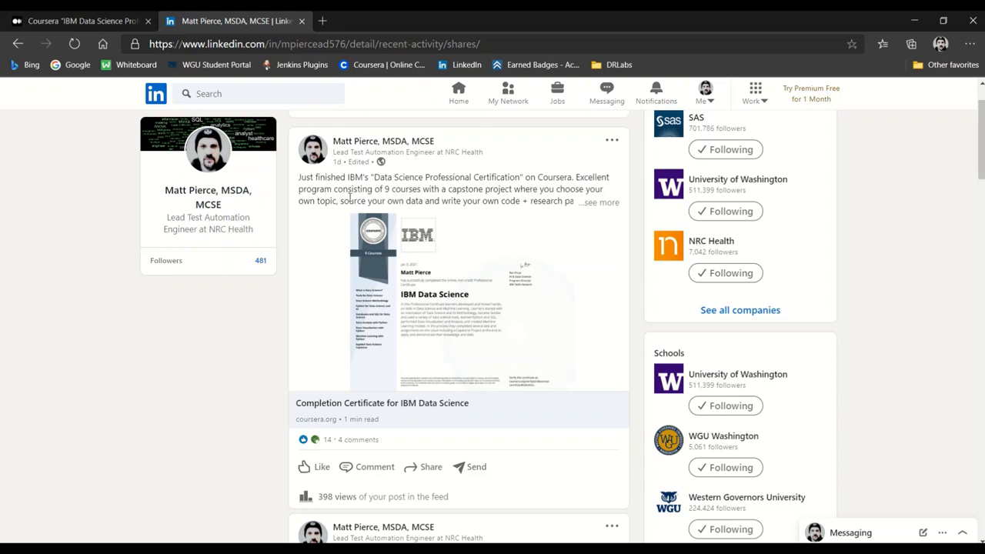
{"action": "mouse_move", "coordinate": [511, 206]}
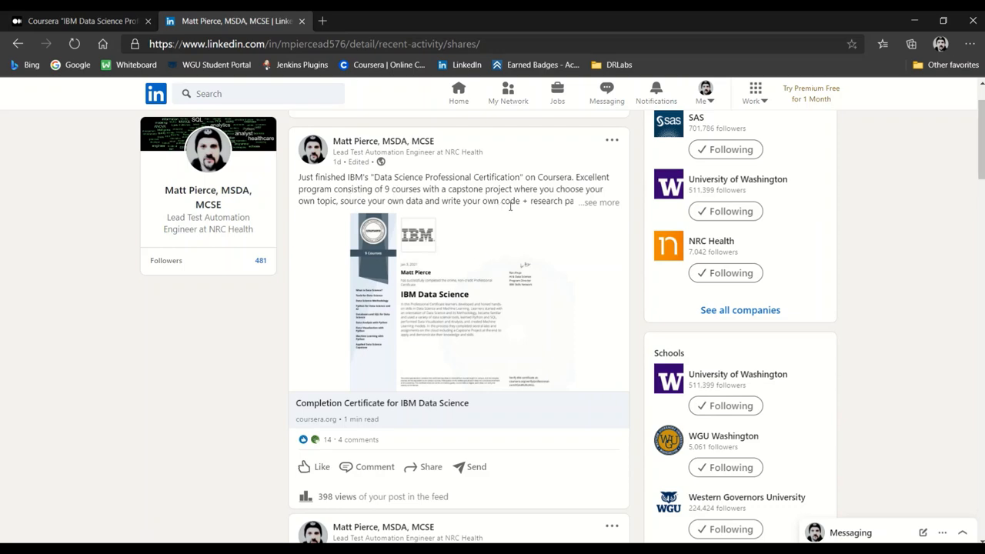
Step: Expand the certification post and reach its comments with the GitHub, Coursera and Medium links
{"action": "left_click", "coordinate": [597, 201]}
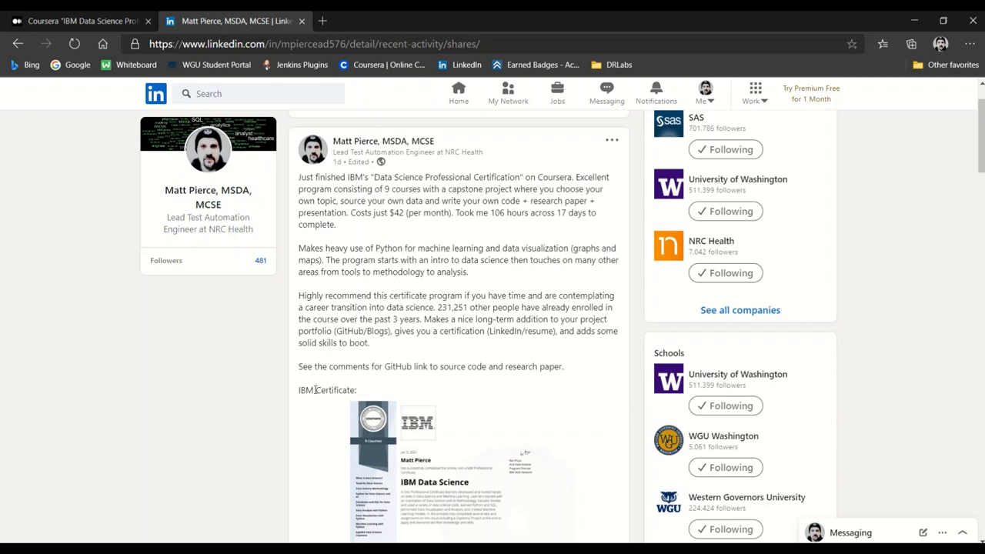
{"action": "scroll", "scroll_direction": "down", "scroll_amount": 3}
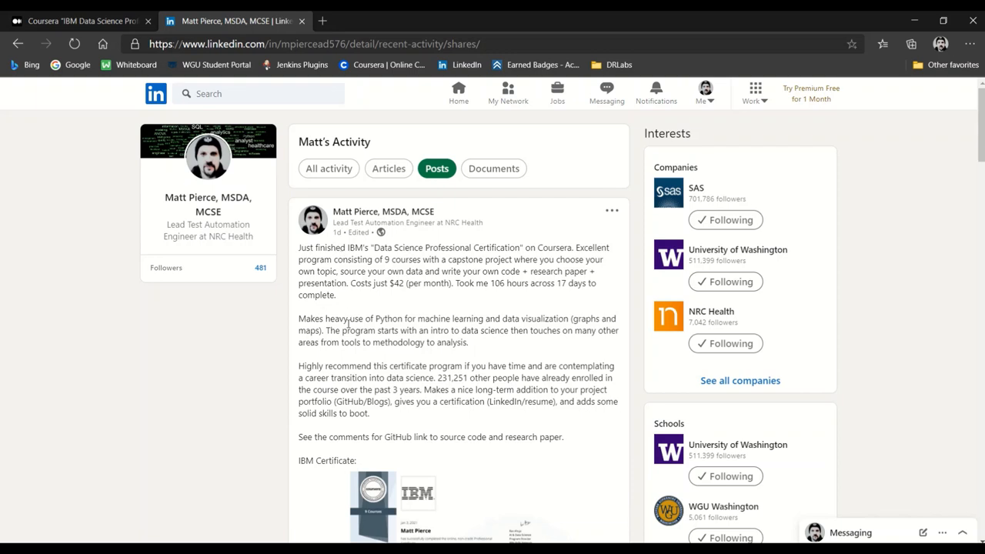
{"action": "mouse_move", "coordinate": [344, 322]}
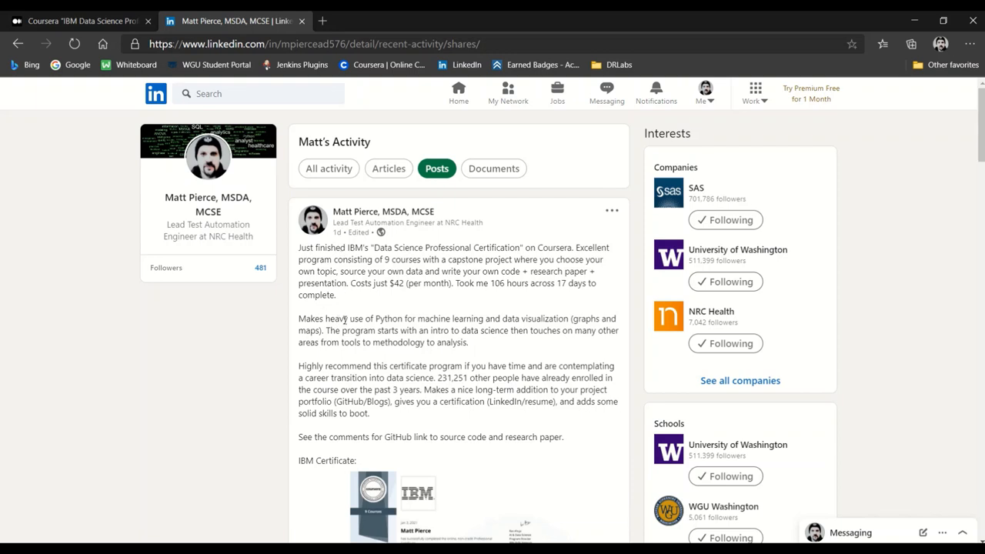
{"action": "mouse_move", "coordinate": [385, 284]}
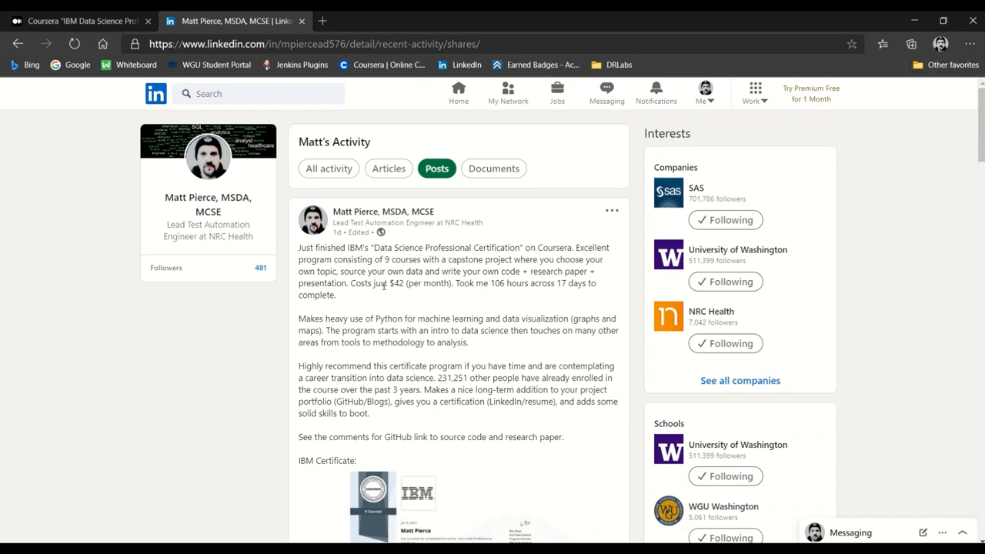
{"action": "scroll", "scroll_direction": "down", "scroll_amount": 3}
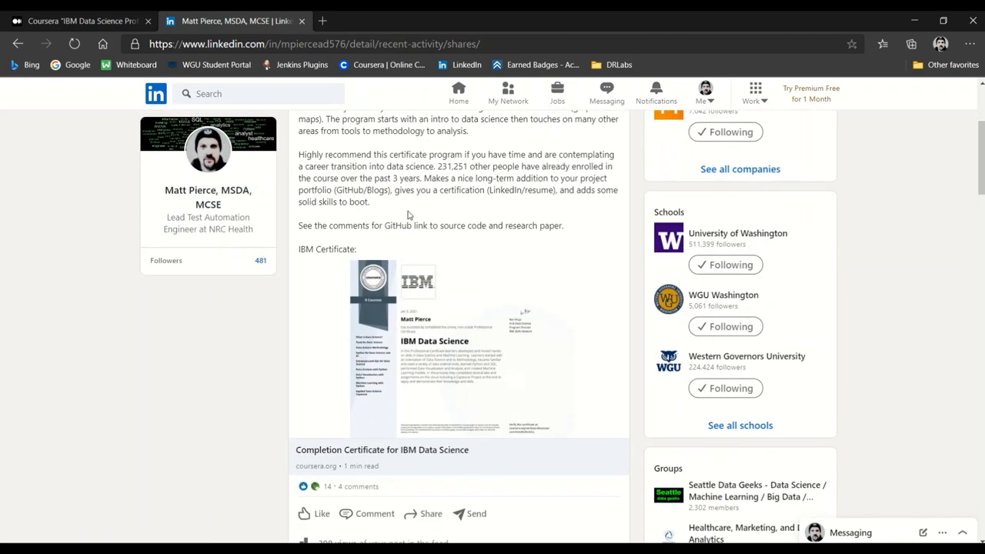
{"action": "scroll", "scroll_direction": "down", "scroll_amount": 3}
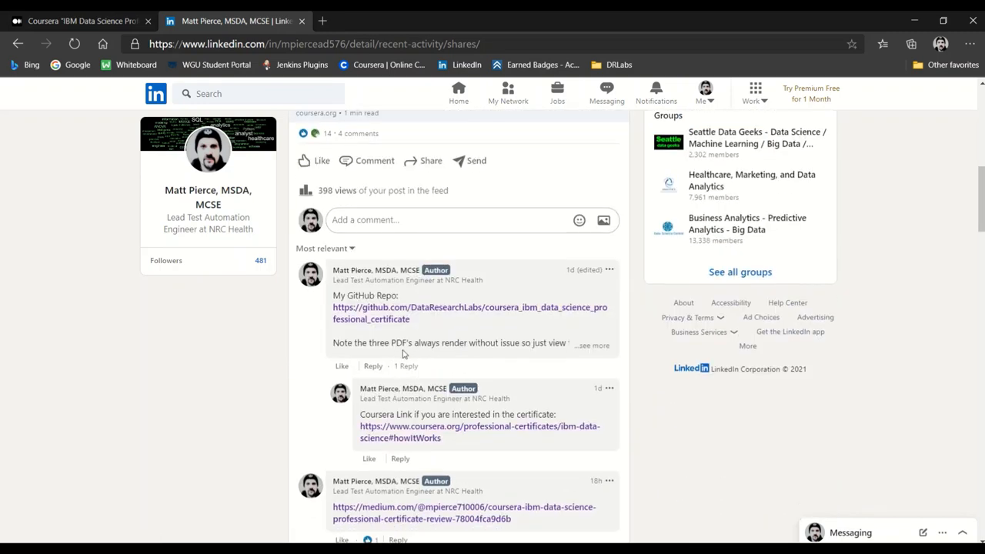
{"action": "scroll", "scroll_direction": "down", "scroll_amount": 3}
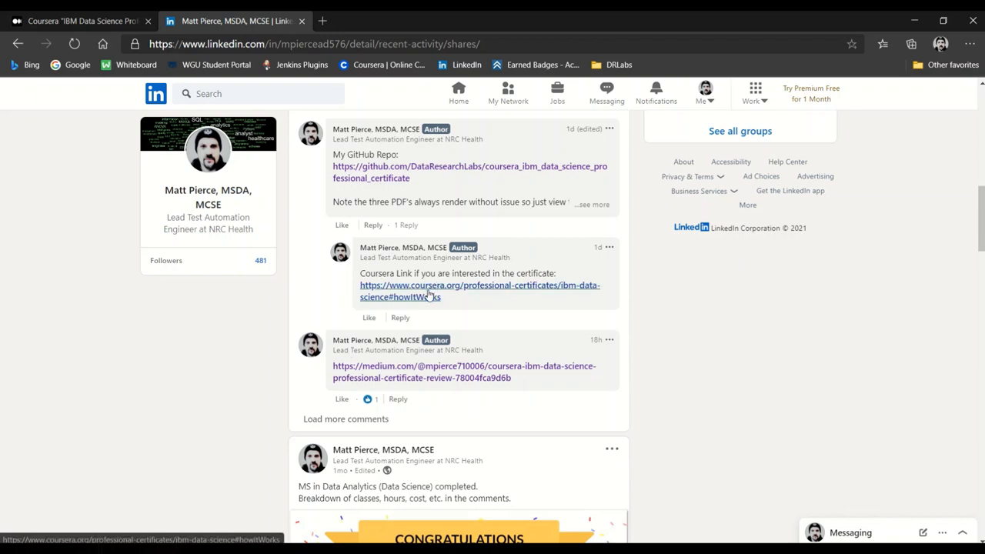
Step: Reopen the Medium review at its 'Are there Better Certifications Available?' section on Harvard, MIT and others
{"action": "left_click", "coordinate": [462, 371]}
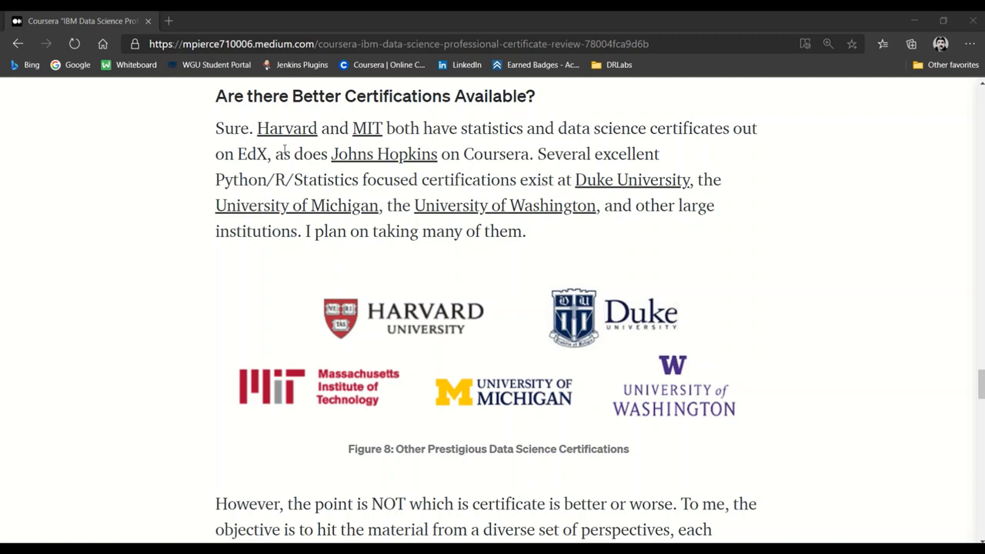
{"action": "mouse_move", "coordinate": [446, 161]}
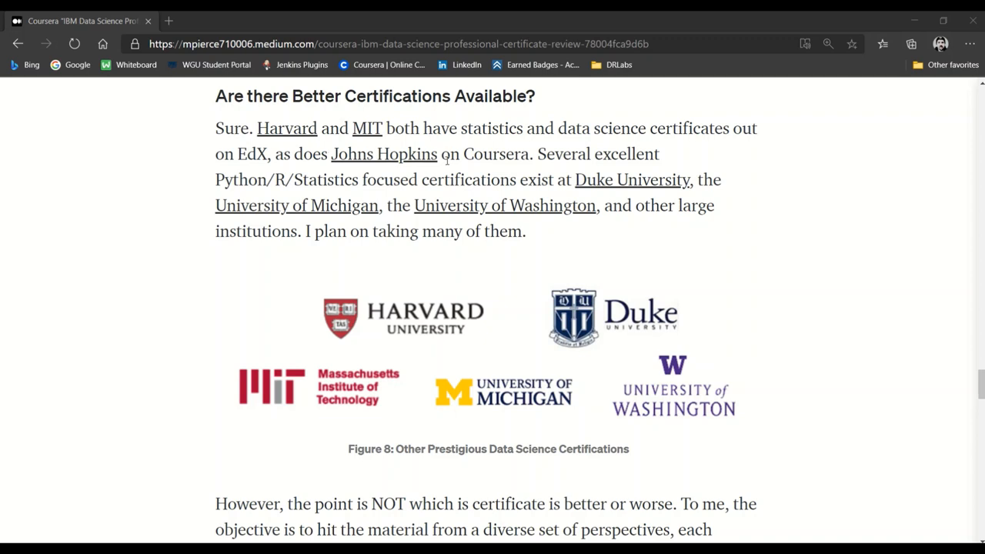
{"action": "mouse_move", "coordinate": [265, 179]}
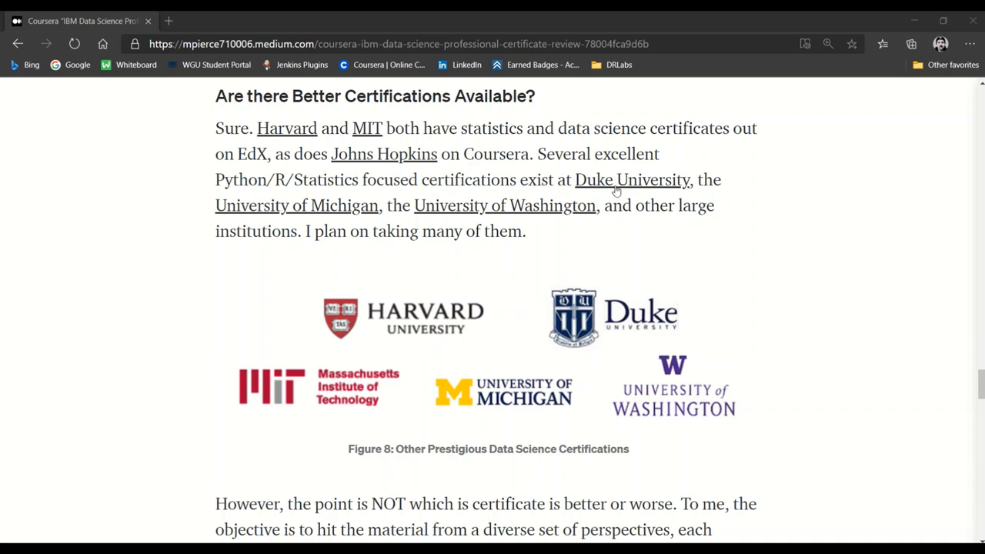
{"action": "mouse_move", "coordinate": [460, 212]}
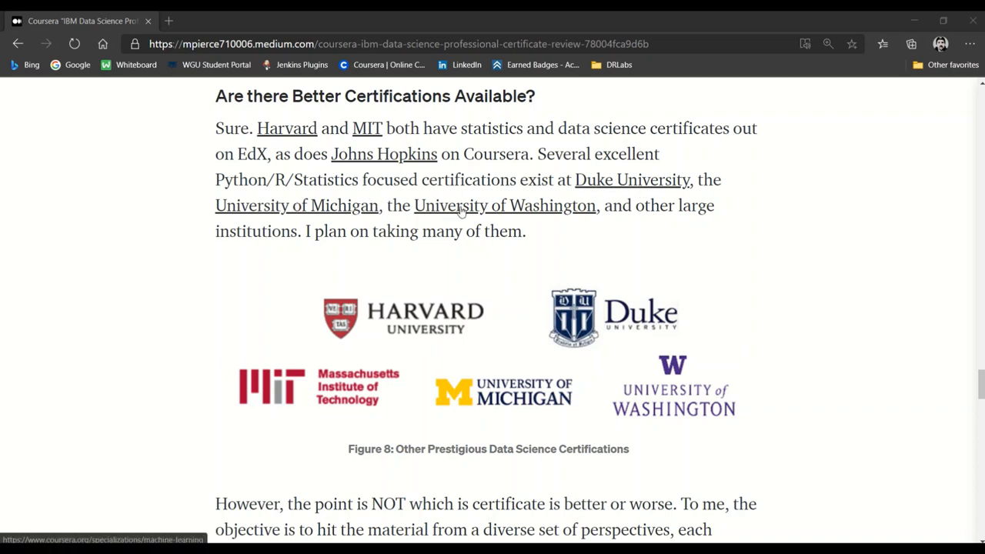
{"action": "mouse_move", "coordinate": [665, 222]}
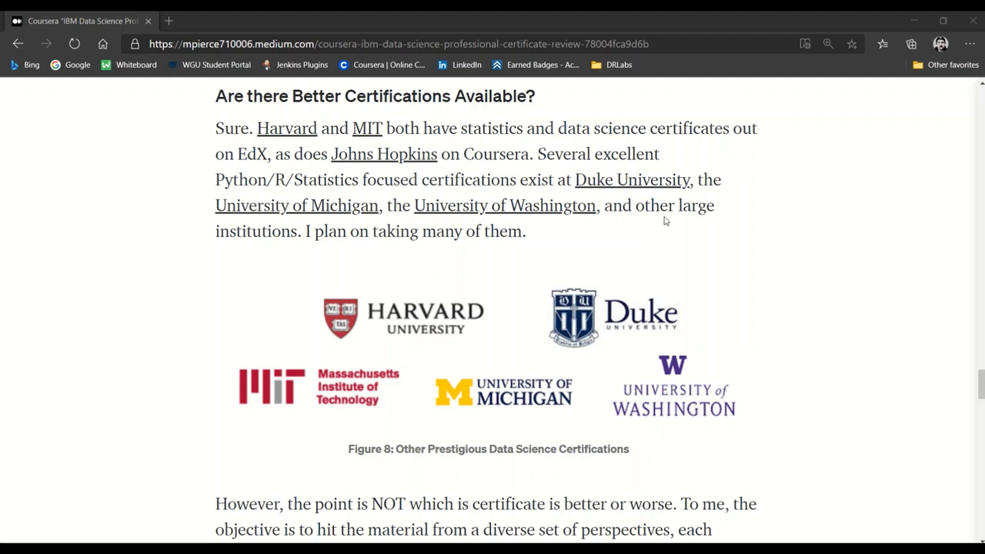
{"action": "mouse_move", "coordinate": [277, 158]}
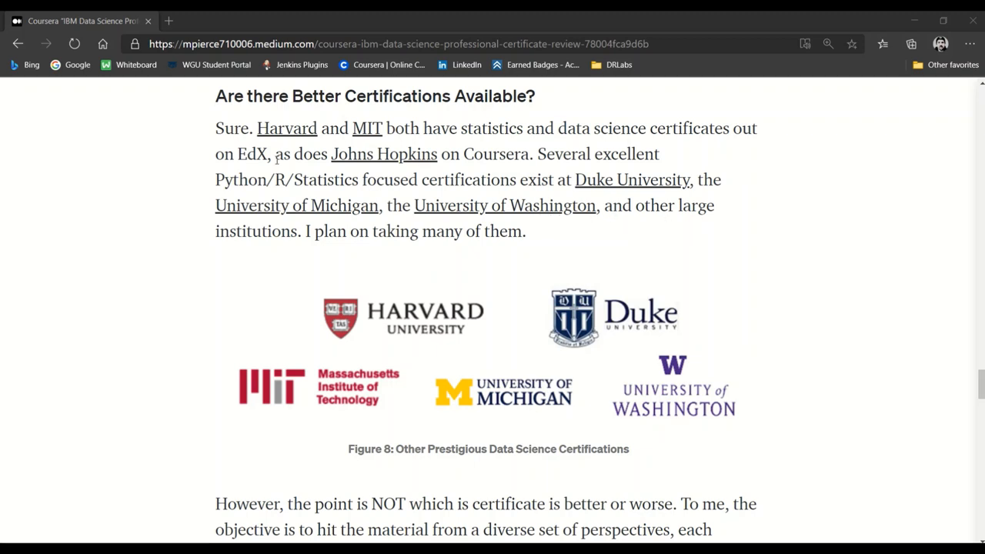
{"action": "mouse_move", "coordinate": [419, 200]}
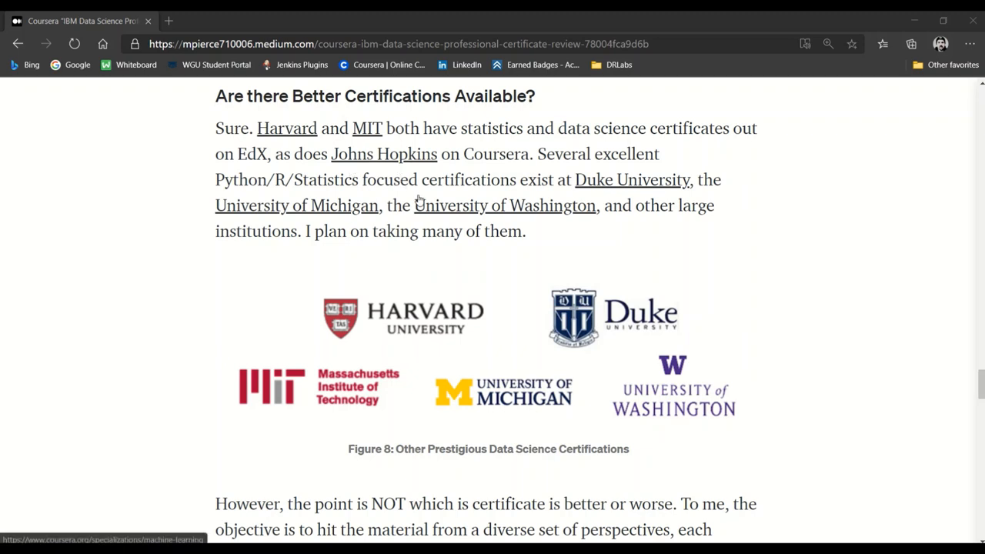
{"action": "mouse_move", "coordinate": [425, 254]}
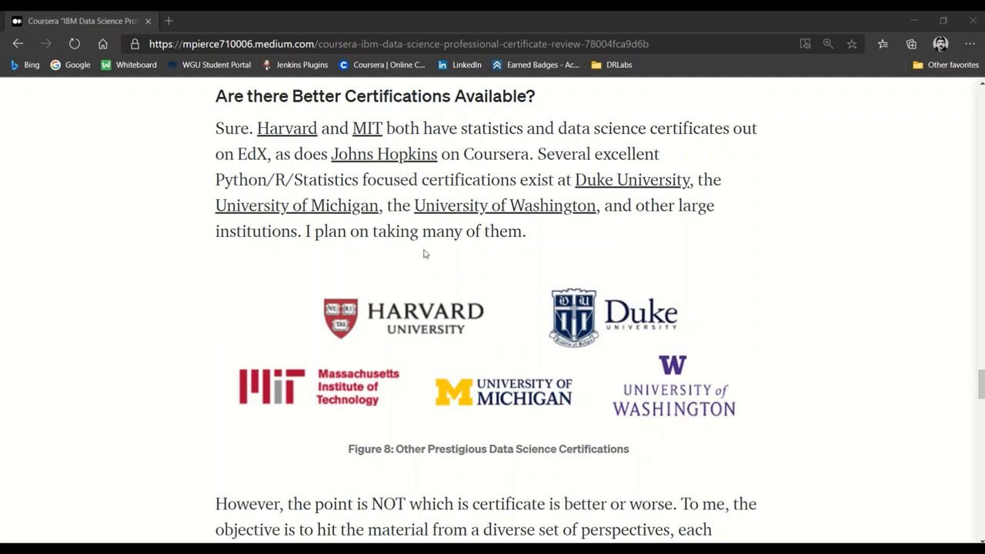
{"action": "mouse_move", "coordinate": [314, 342]}
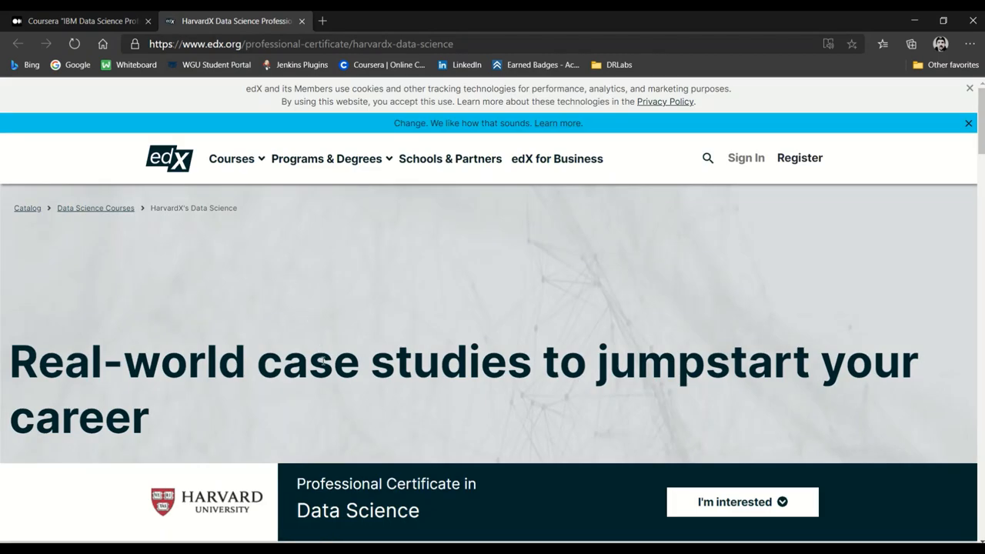
Step: Scroll through 'What you will learn' and the nine courses down to the Capstone, then back to the overview
{"action": "scroll", "scroll_direction": "down", "scroll_amount": 3}
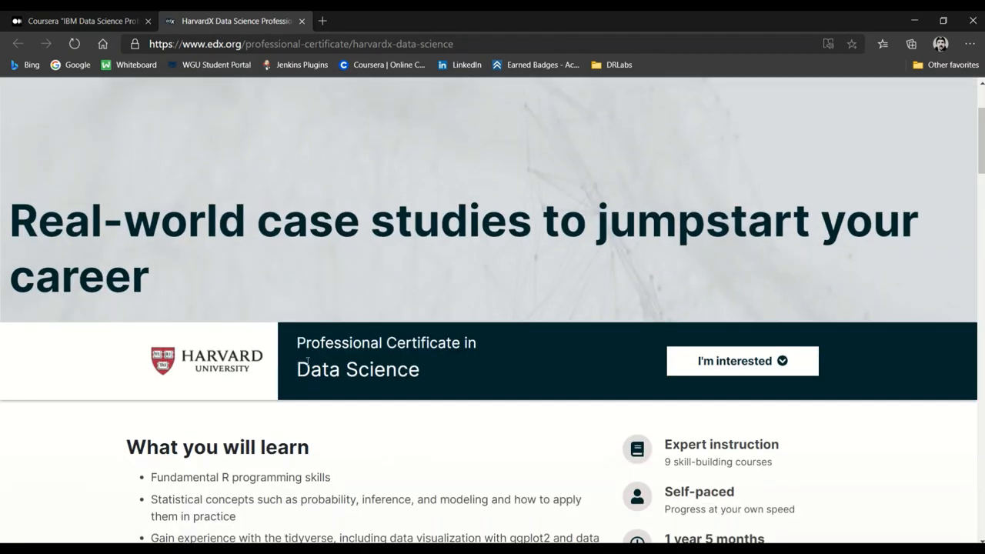
{"action": "scroll", "scroll_direction": "down", "scroll_amount": 3}
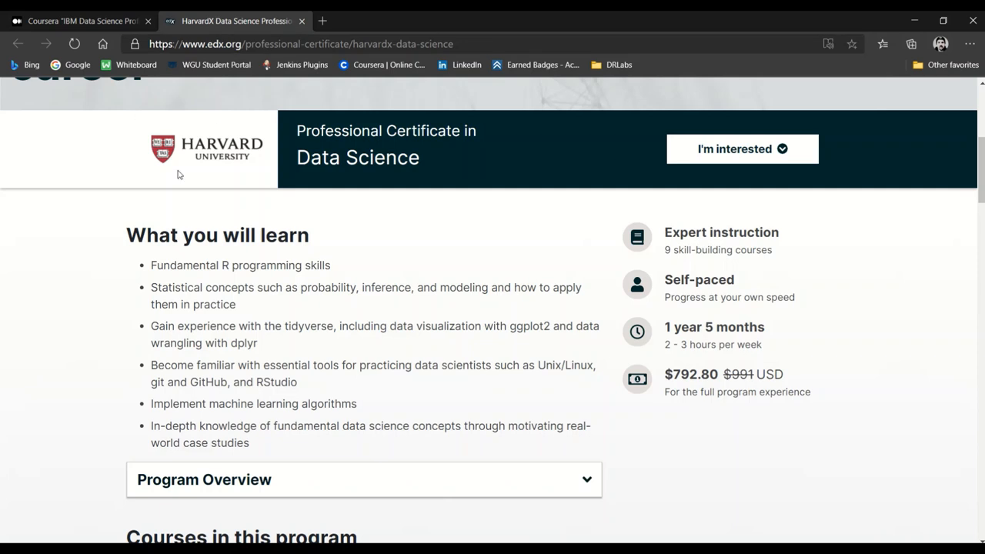
{"action": "mouse_move", "coordinate": [280, 111]}
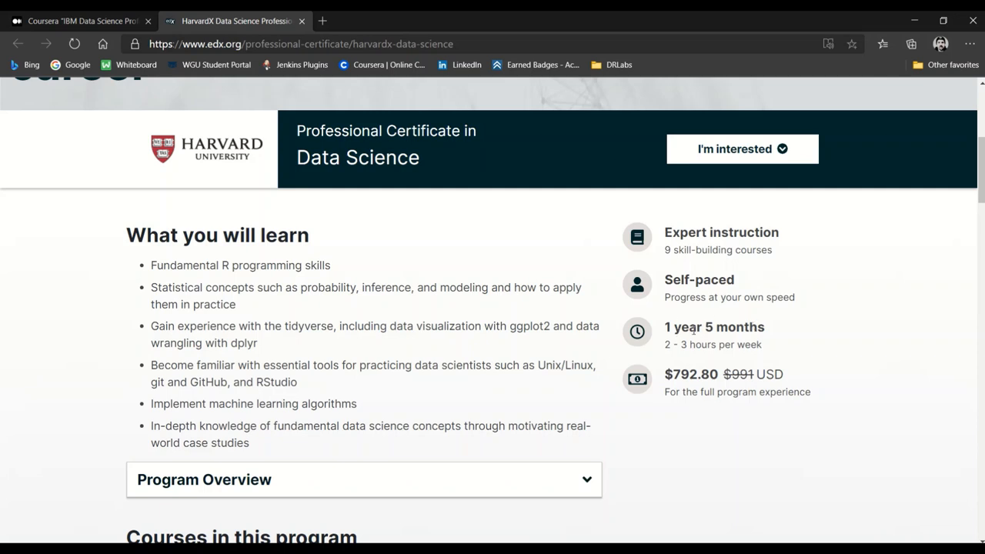
{"action": "mouse_move", "coordinate": [718, 351]}
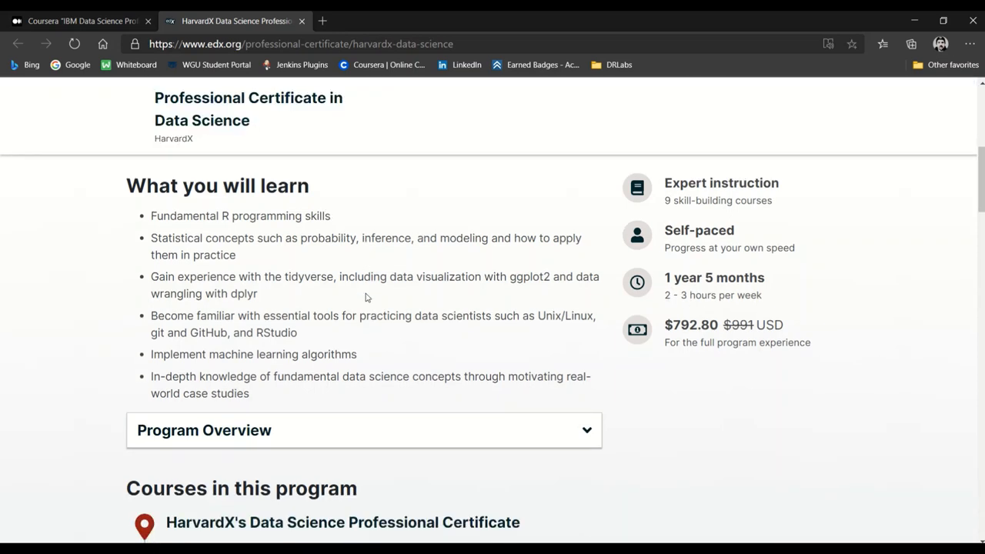
{"action": "scroll", "scroll_direction": "down", "scroll_amount": 3}
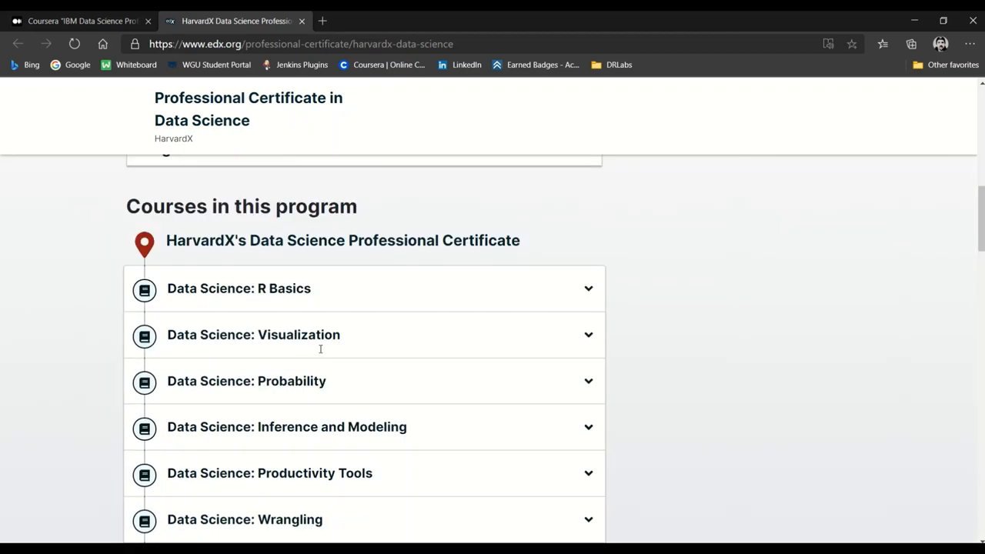
{"action": "scroll", "scroll_direction": "down", "scroll_amount": 3}
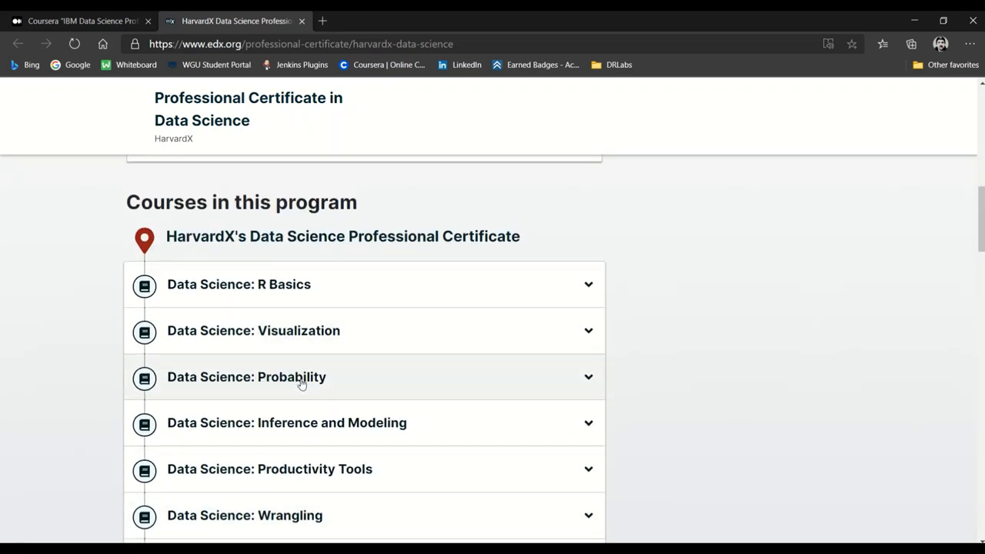
{"action": "scroll", "scroll_direction": "down", "scroll_amount": 3}
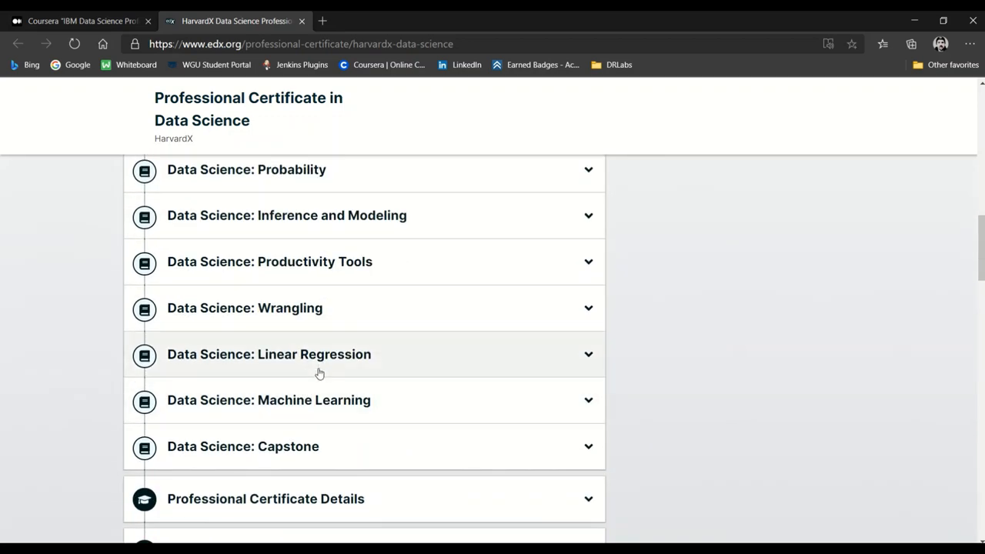
{"action": "scroll", "scroll_direction": "up", "scroll_amount": 3}
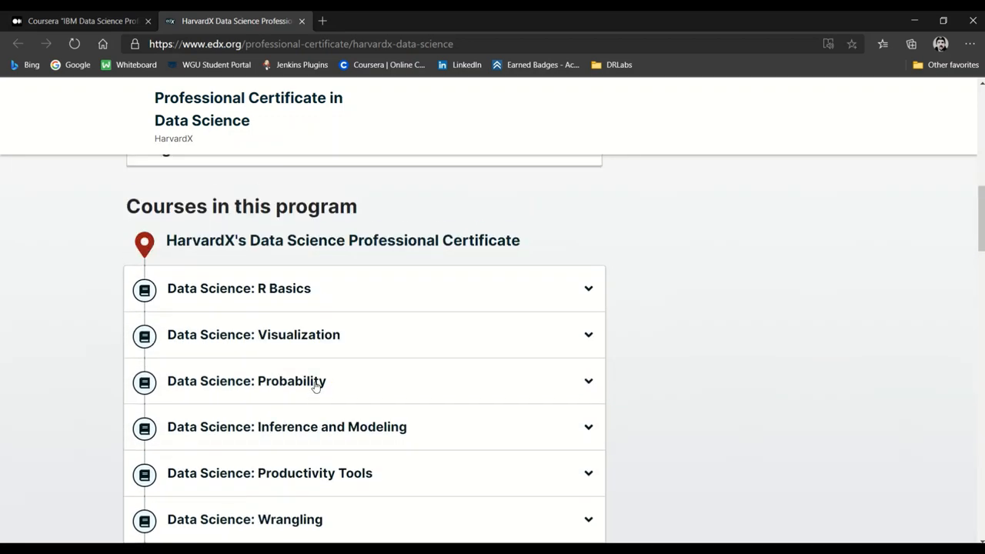
{"action": "scroll", "scroll_direction": "up", "scroll_amount": 3}
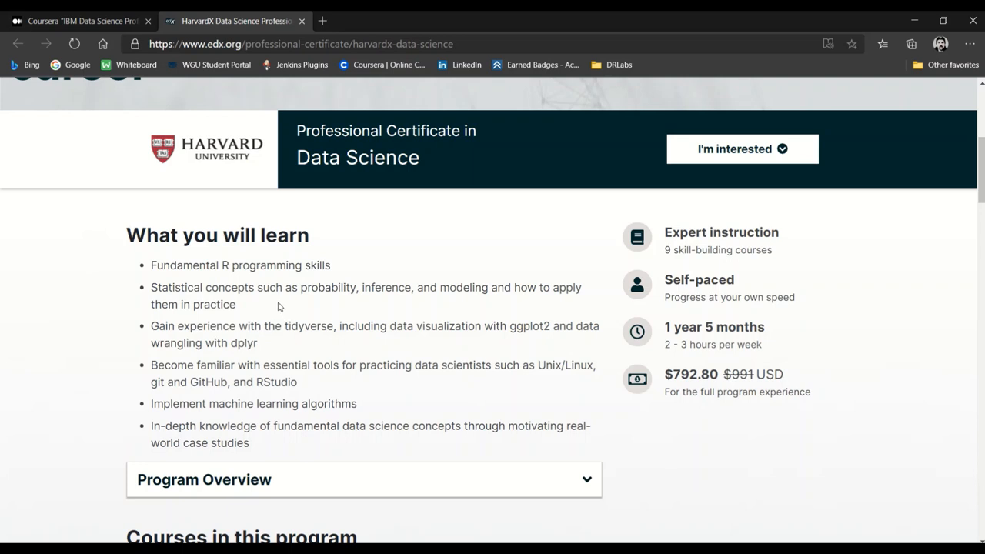
{"action": "mouse_move", "coordinate": [260, 313]}
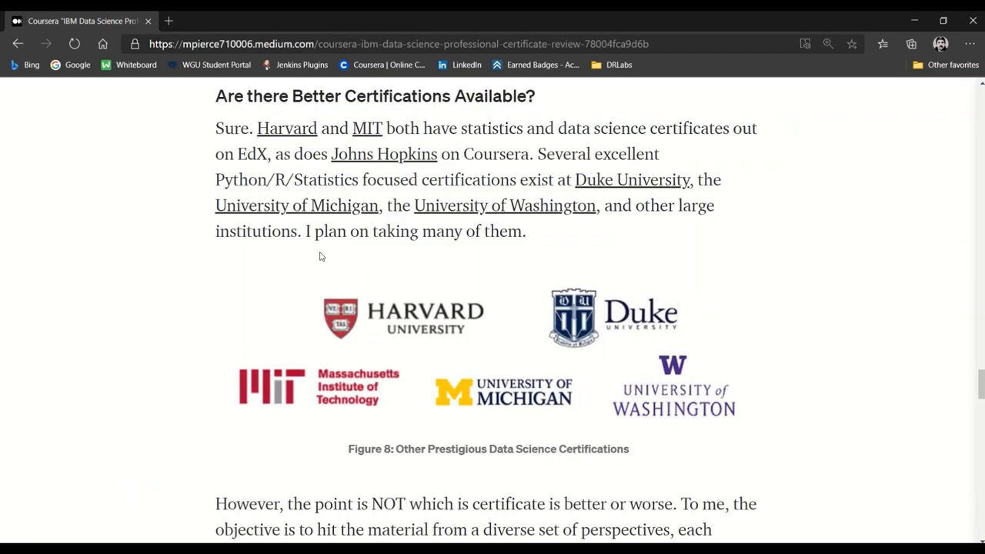
Step: Open the Johns Hopkins data science certification link from the article in a new tab
{"action": "right_click", "coordinate": [383, 154]}
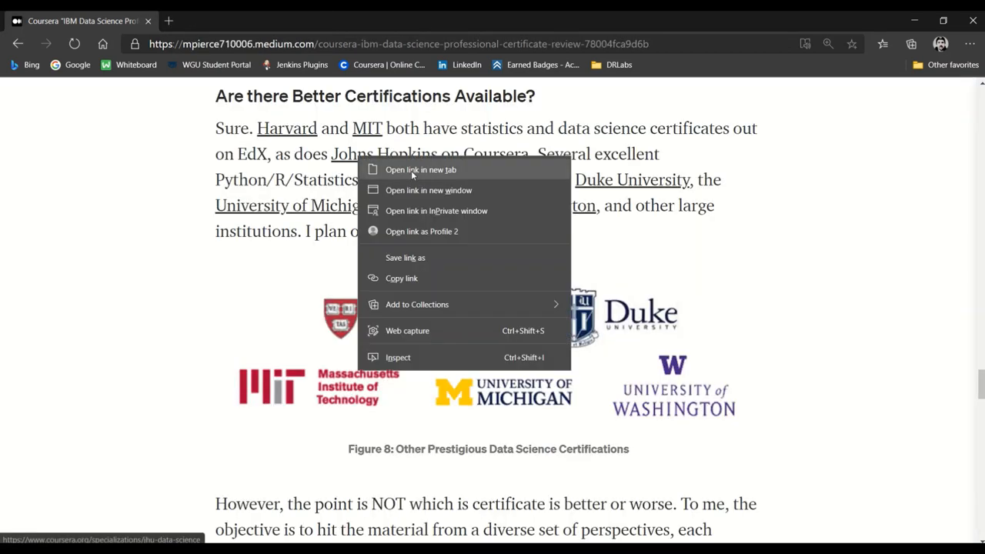
{"action": "left_click", "coordinate": [420, 170]}
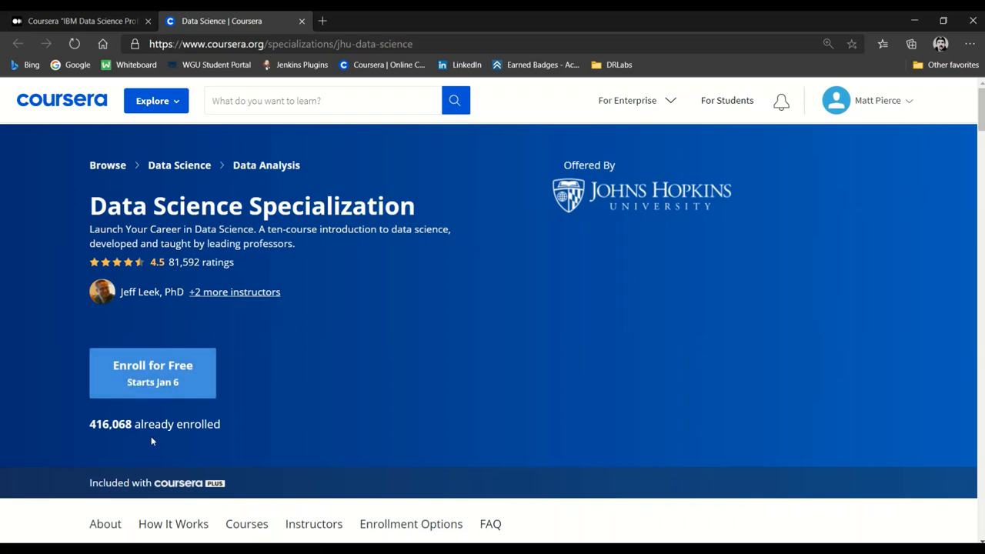
Step: Scroll the Johns Hopkins specialization's skills and 11-month duration, then return to the Medium article
{"action": "scroll", "scroll_direction": "down", "scroll_amount": 3}
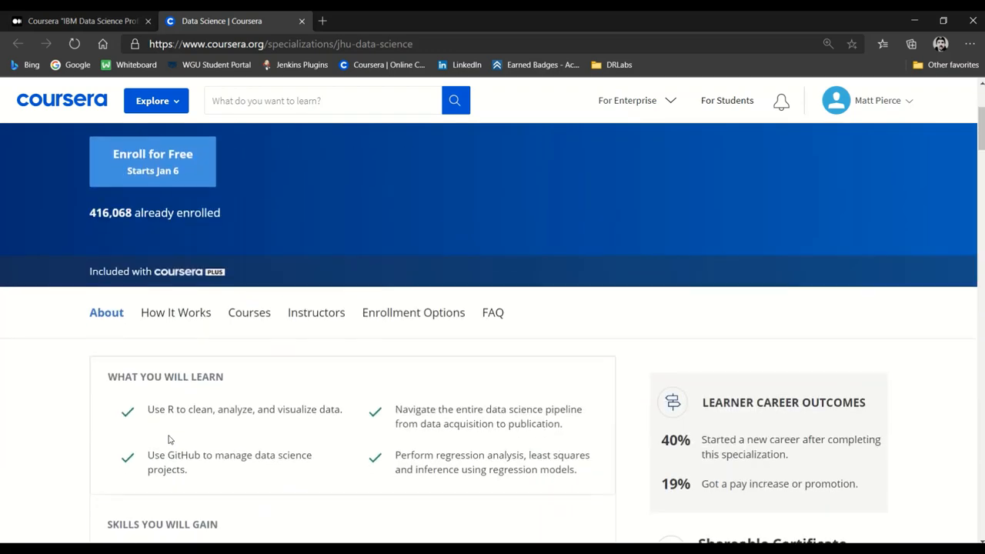
{"action": "scroll", "scroll_direction": "down", "scroll_amount": 3}
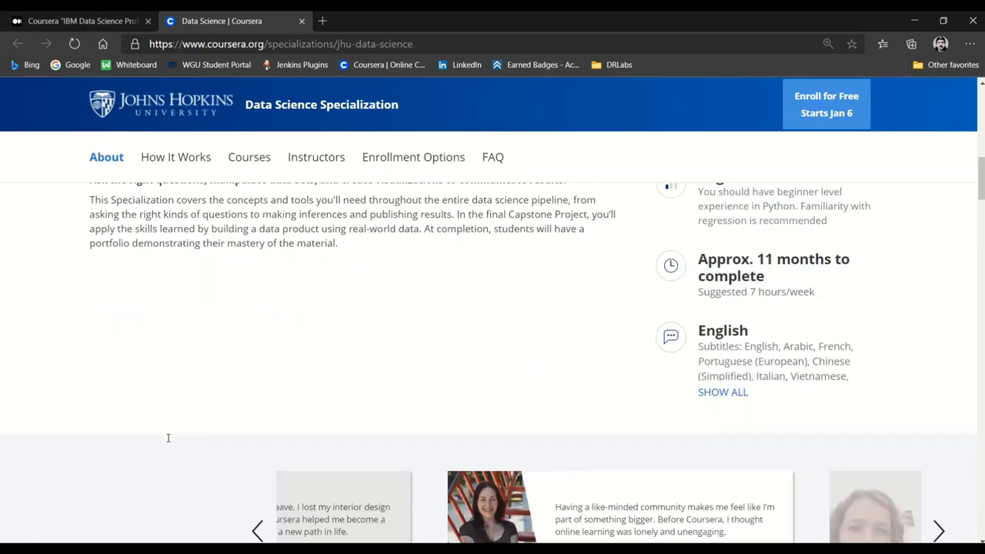
{"action": "scroll", "scroll_direction": "down", "scroll_amount": 3}
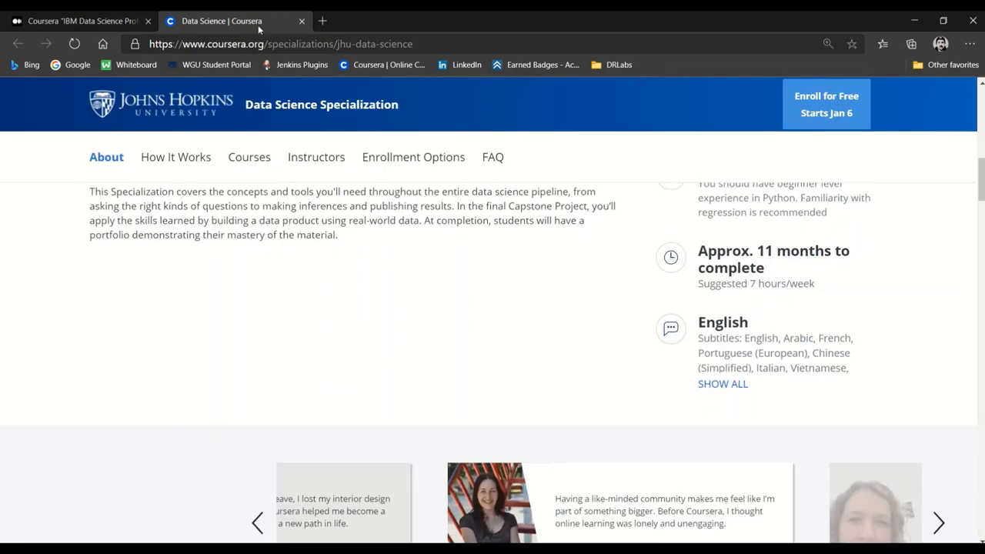
{"action": "left_click", "coordinate": [81, 21]}
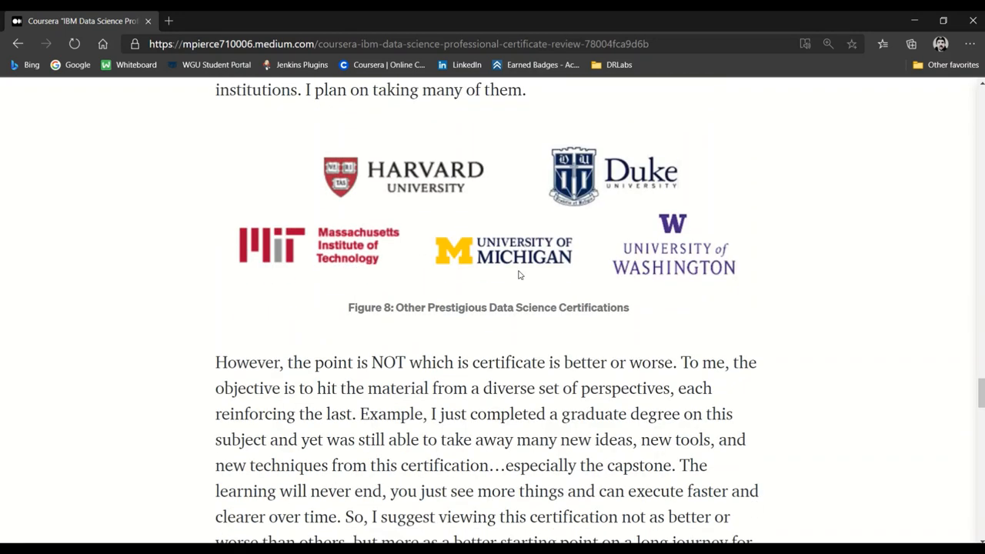
{"action": "scroll", "scroll_direction": "down", "scroll_amount": 3}
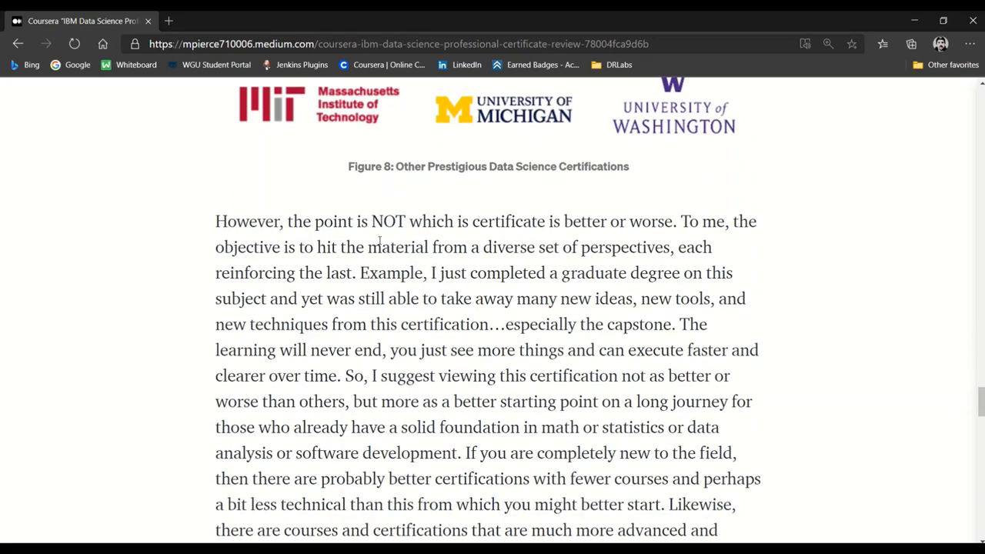
{"action": "scroll", "scroll_direction": "up", "scroll_amount": 3}
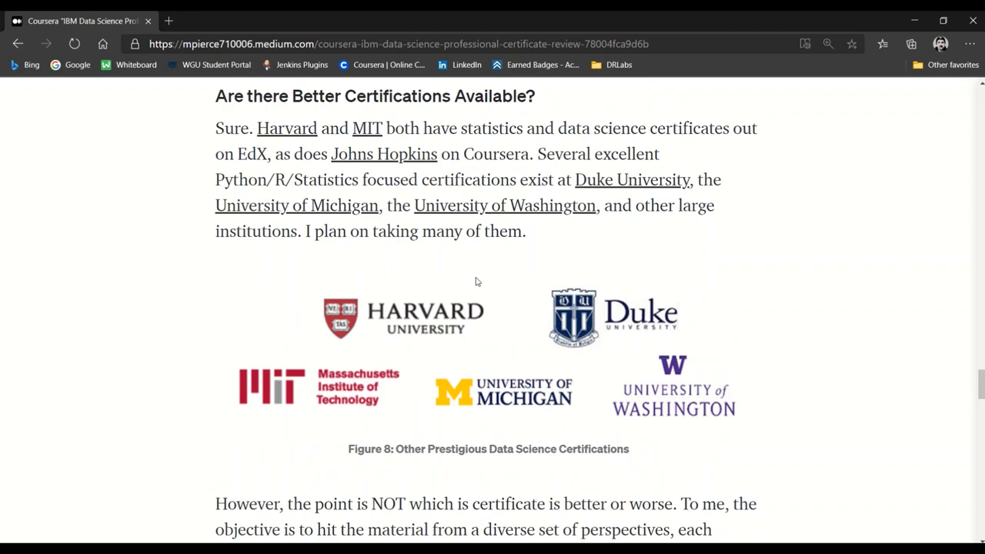
{"action": "scroll", "scroll_direction": "down", "scroll_amount": 3}
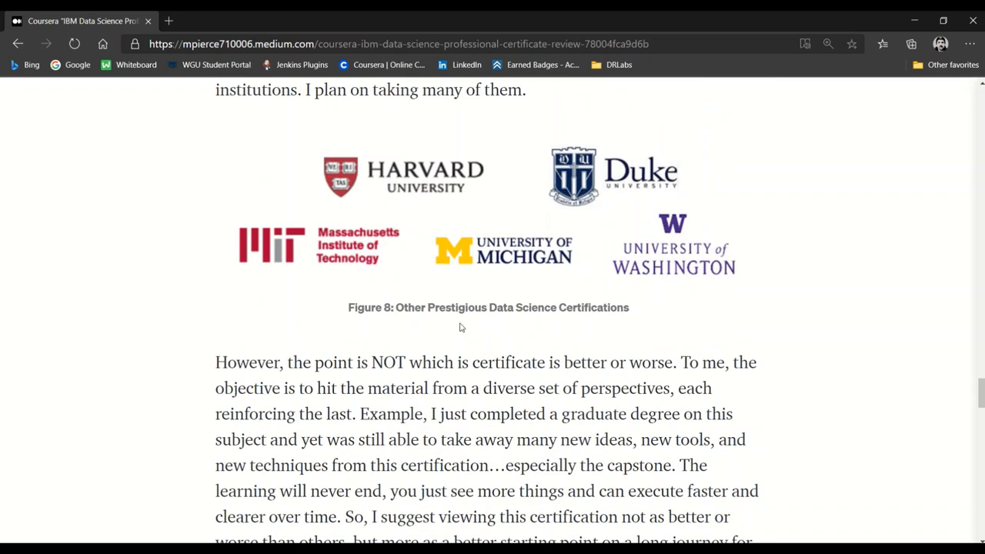
{"action": "scroll", "scroll_direction": "down", "scroll_amount": 3}
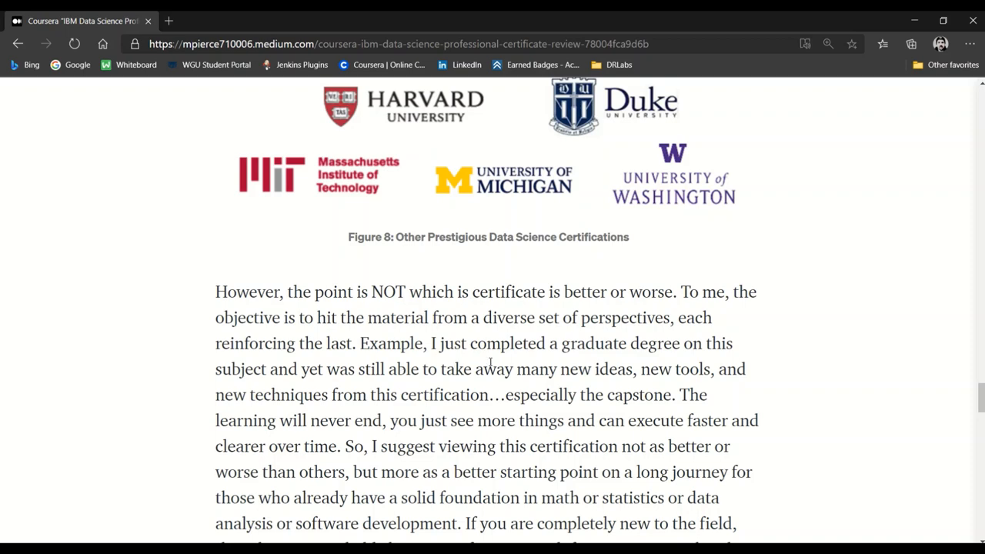
{"action": "scroll", "scroll_direction": "down", "scroll_amount": 3}
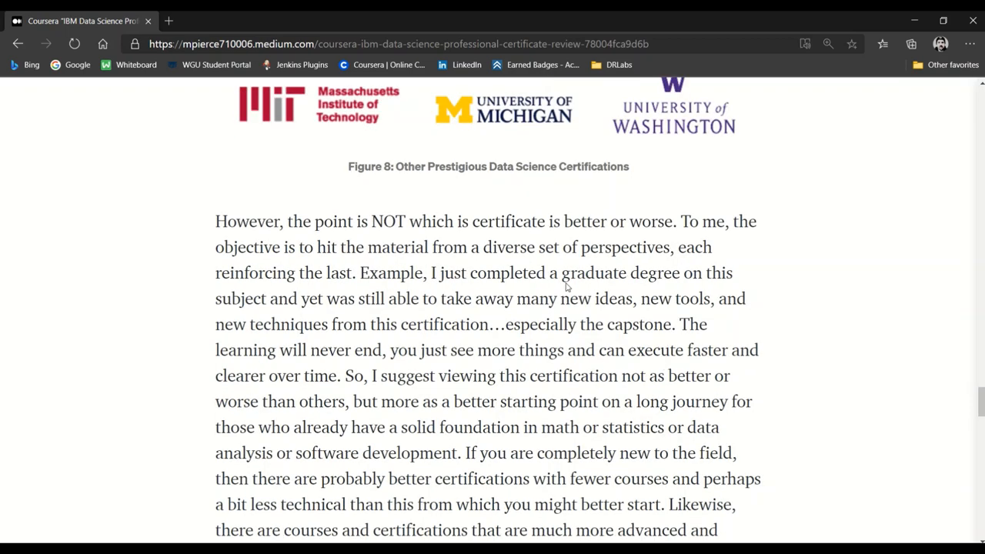
{"action": "mouse_move", "coordinate": [269, 314]}
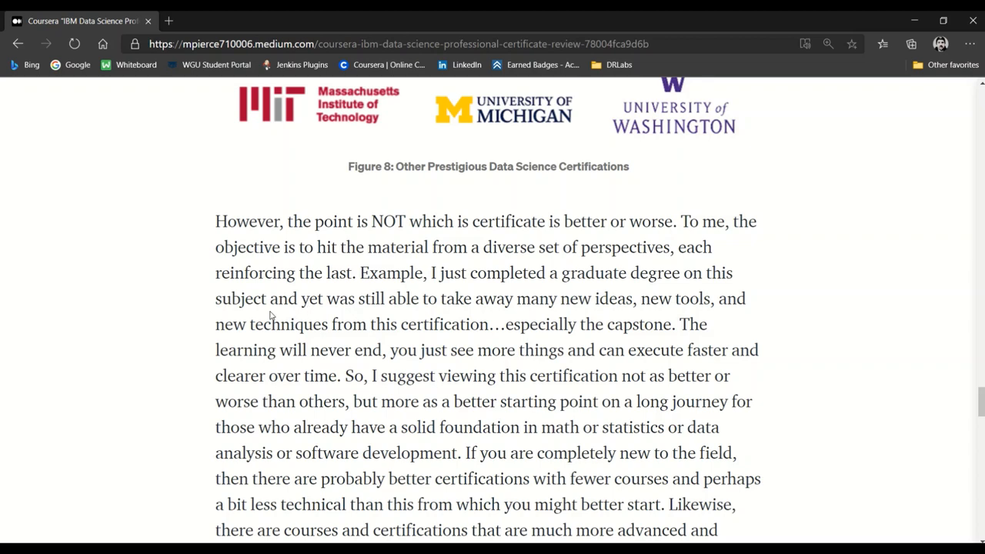
{"action": "mouse_move", "coordinate": [346, 316]}
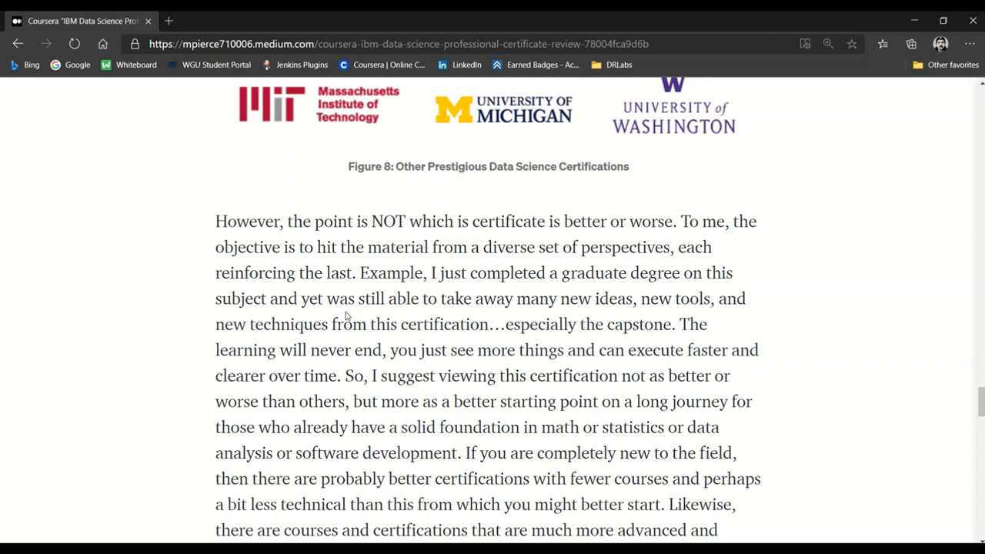
{"action": "mouse_move", "coordinate": [427, 317]}
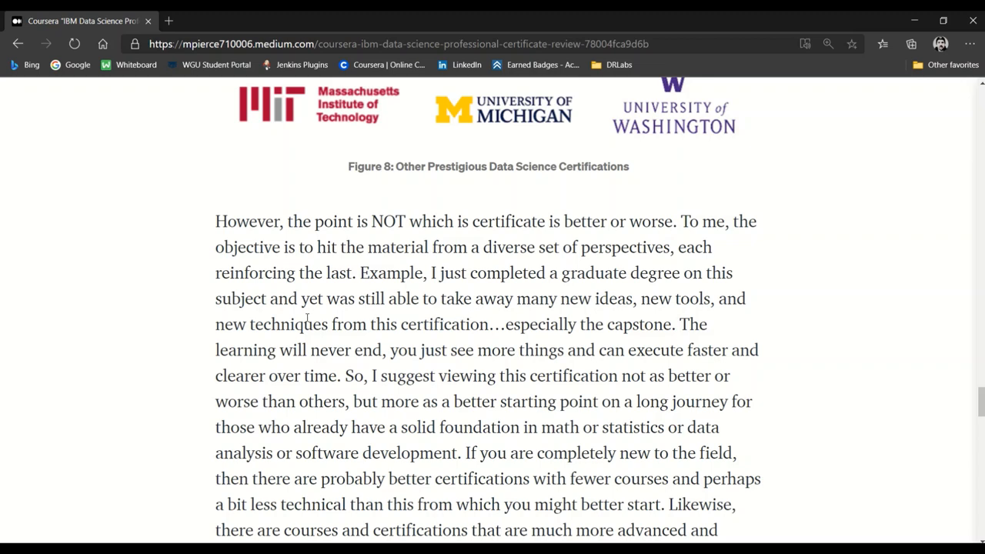
{"action": "mouse_move", "coordinate": [449, 329]}
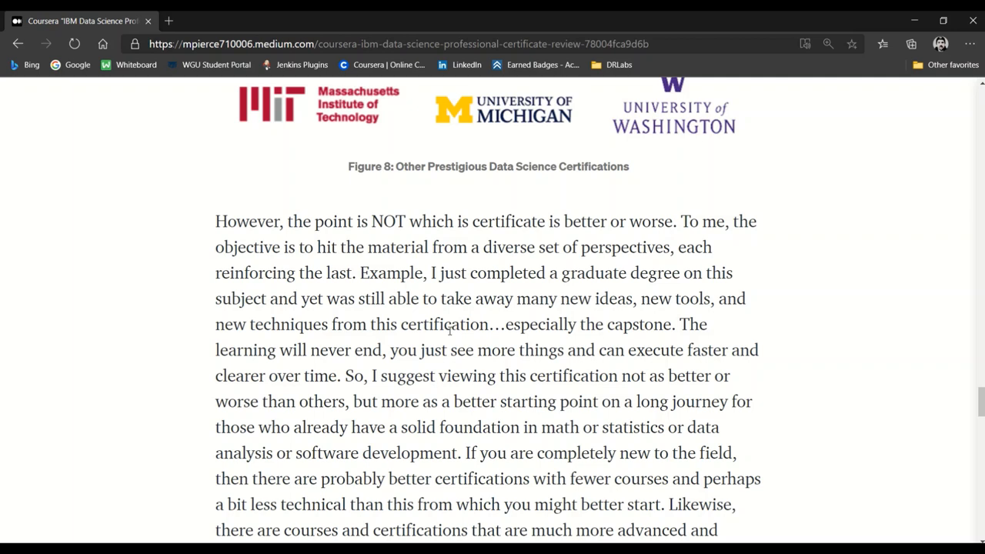
{"action": "mouse_move", "coordinate": [439, 331]}
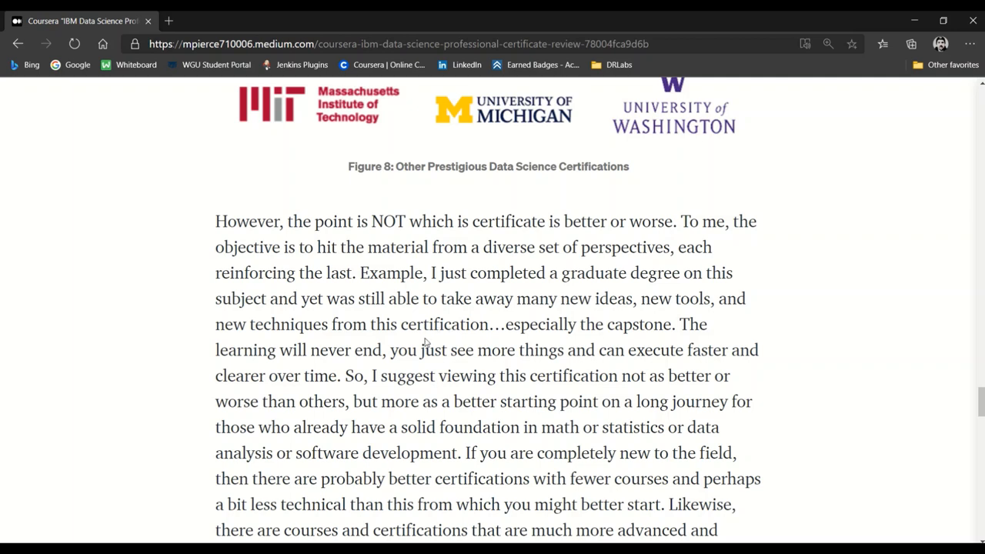
{"action": "mouse_move", "coordinate": [459, 351]}
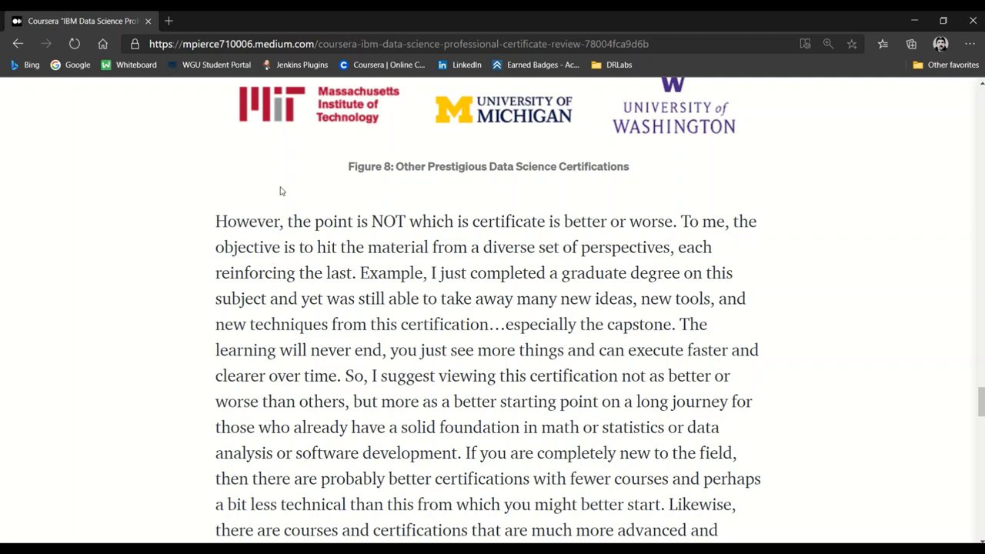
{"action": "mouse_move", "coordinate": [394, 352]}
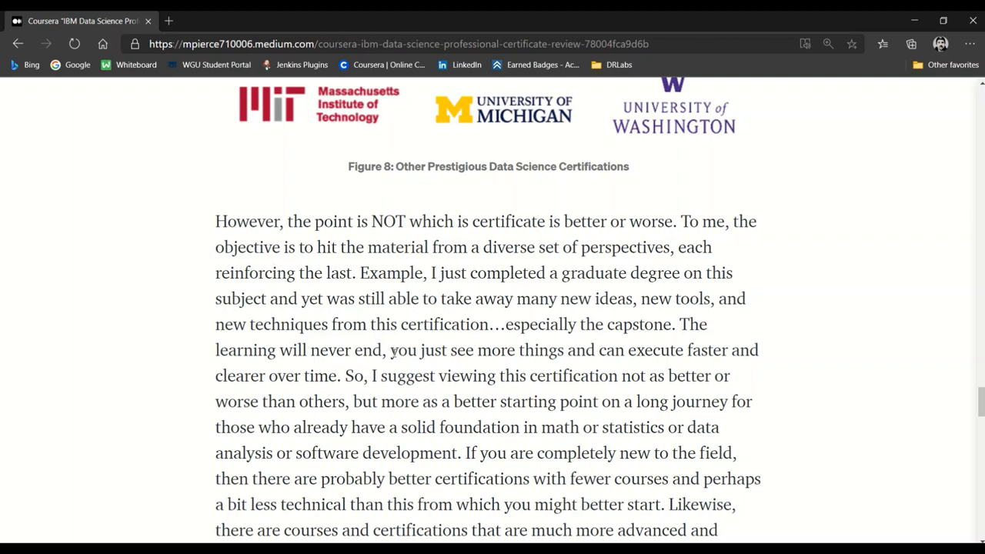
{"action": "mouse_move", "coordinate": [314, 331]}
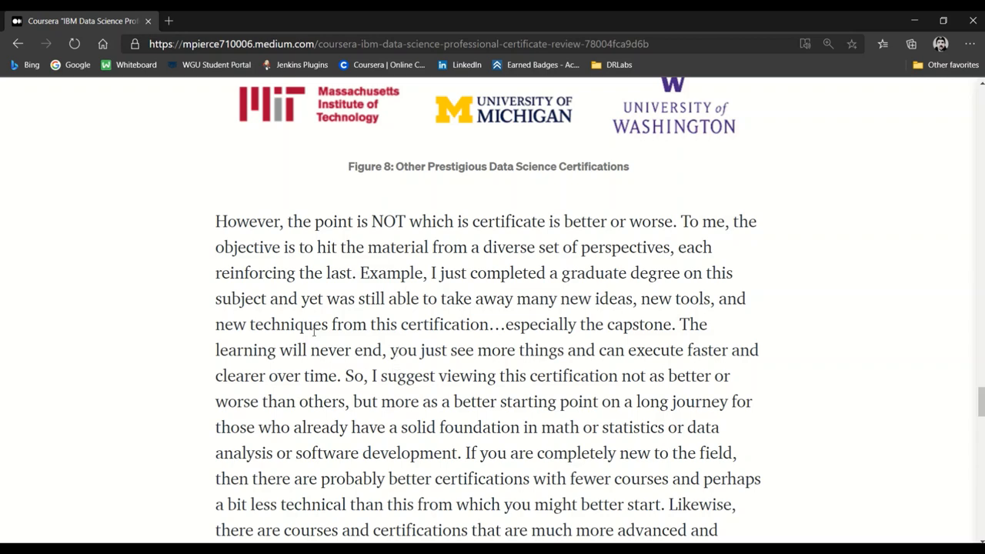
{"action": "mouse_move", "coordinate": [314, 331]}
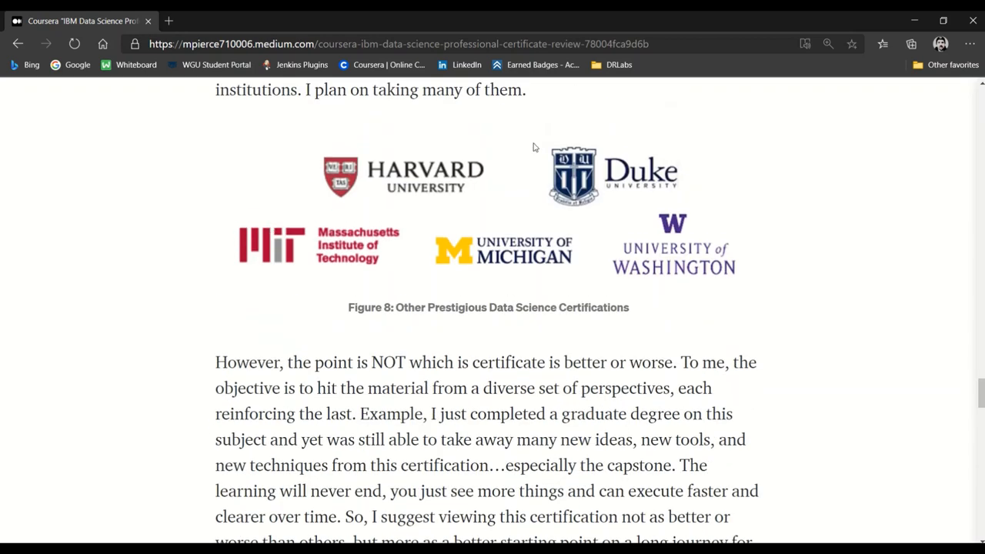
{"action": "scroll", "scroll_direction": "down", "scroll_amount": 3}
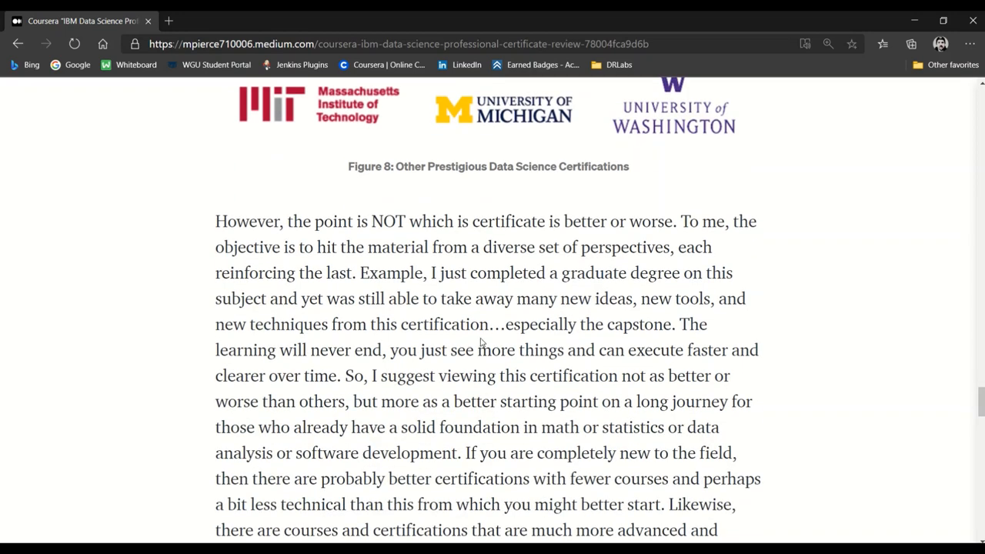
{"action": "scroll", "scroll_direction": "down", "scroll_amount": 3}
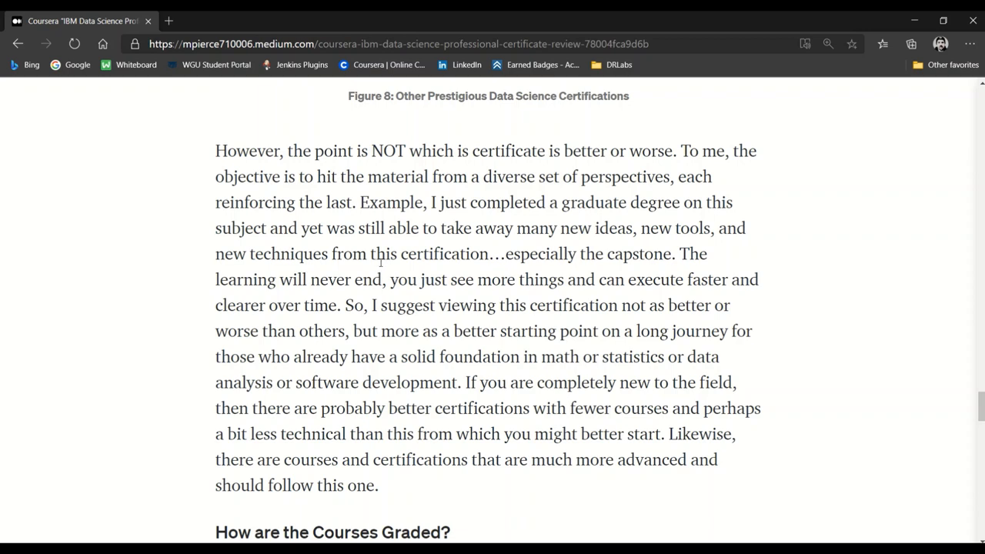
{"action": "mouse_move", "coordinate": [397, 268]}
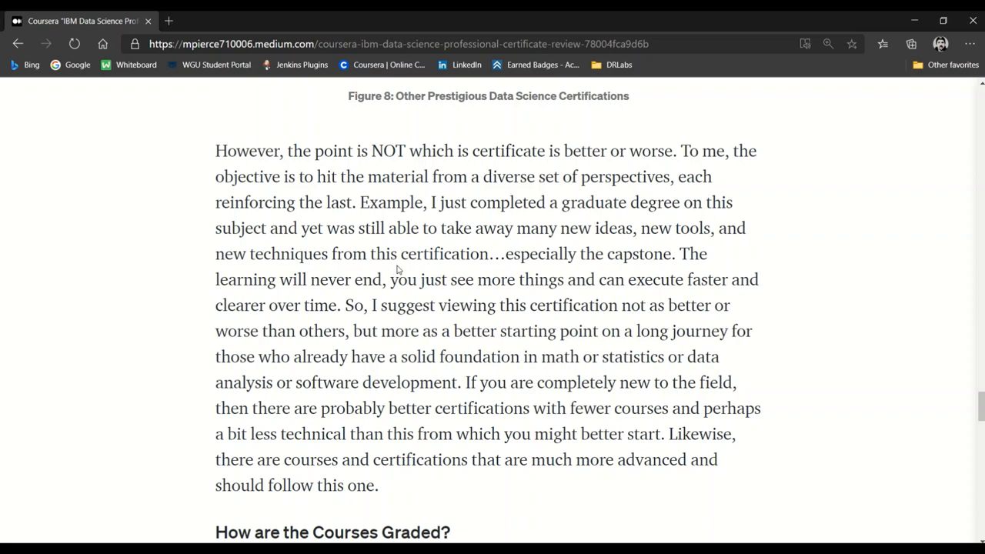
{"action": "scroll", "scroll_direction": "up", "scroll_amount": 3}
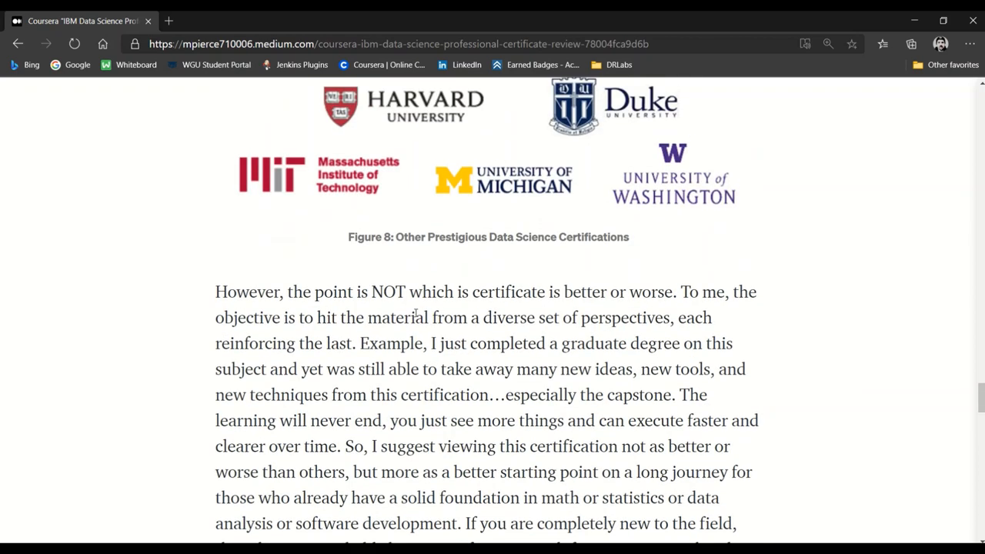
{"action": "scroll", "scroll_direction": "up", "scroll_amount": 3}
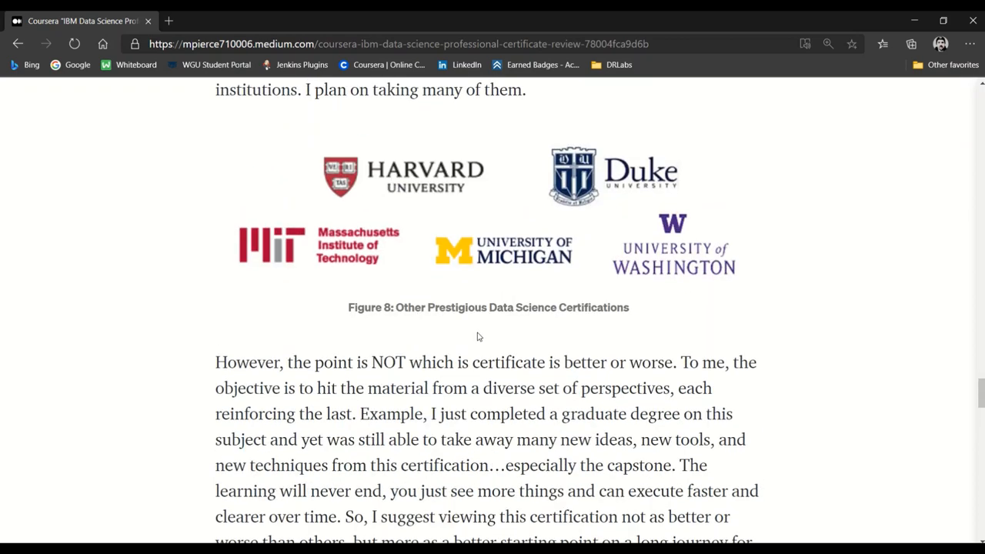
{"action": "scroll", "scroll_direction": "down", "scroll_amount": 3}
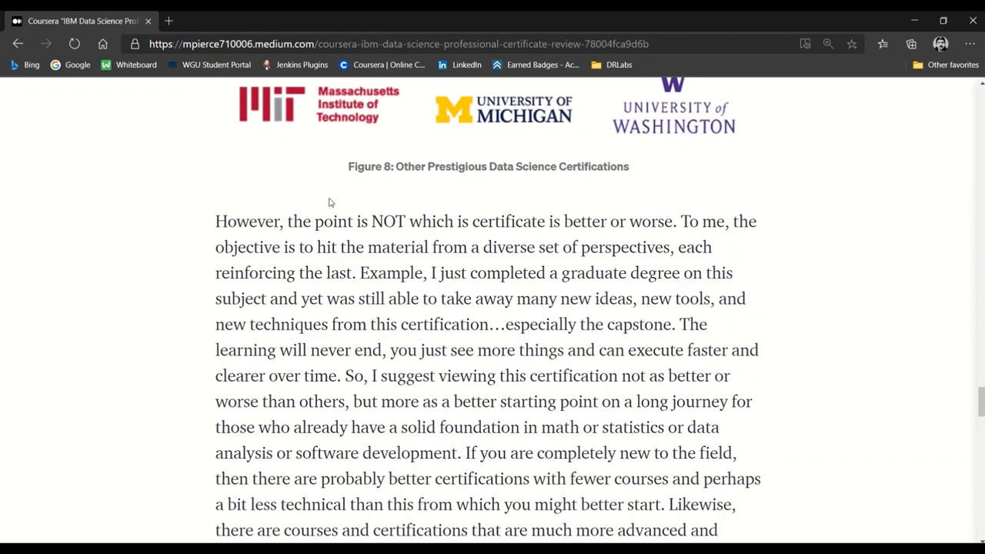
{"action": "mouse_move", "coordinate": [391, 130]}
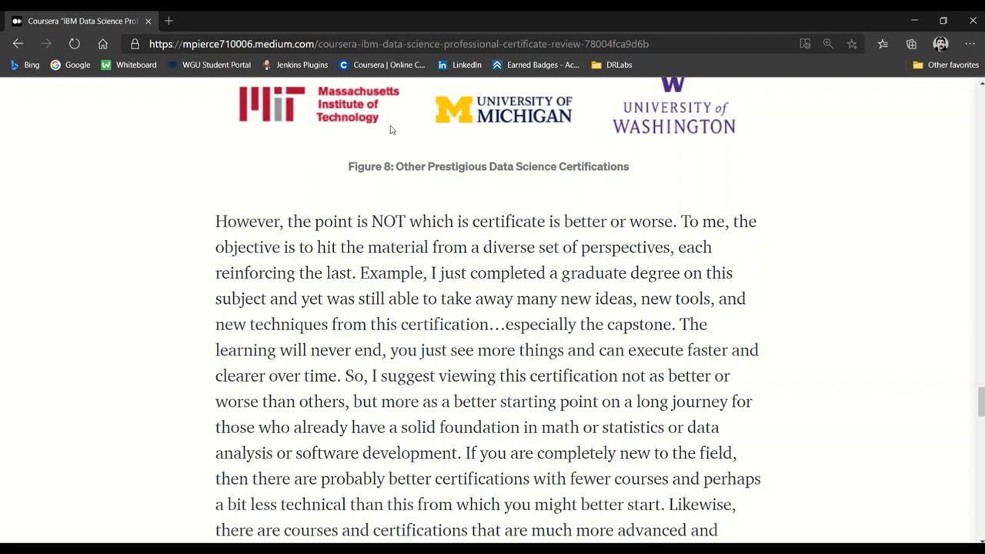
{"action": "mouse_move", "coordinate": [493, 328]}
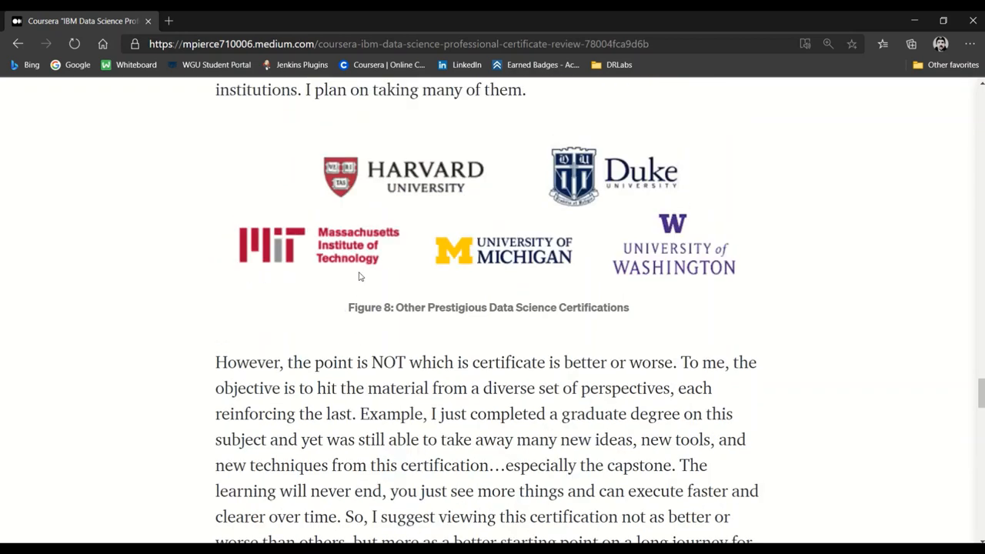
{"action": "scroll", "scroll_direction": "down", "scroll_amount": 3}
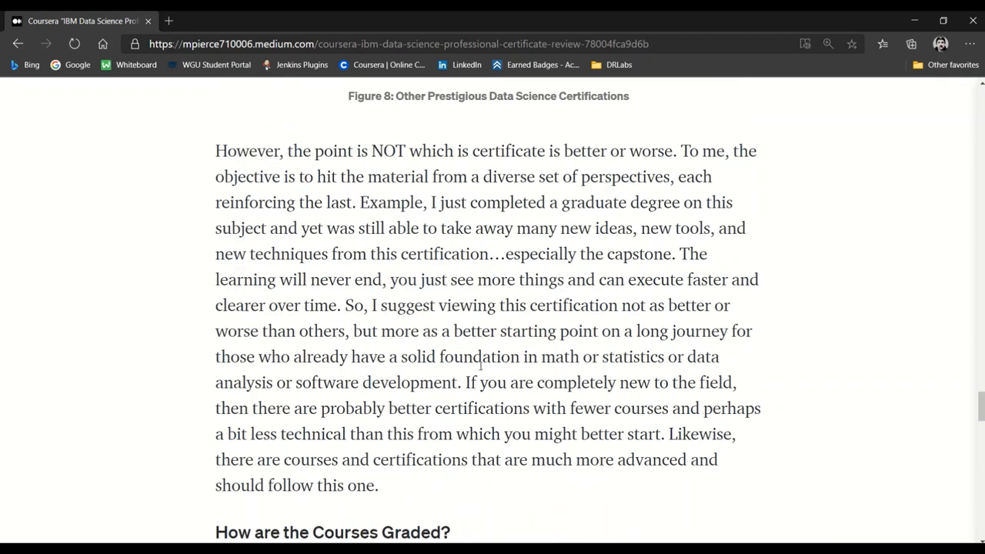
{"action": "scroll", "scroll_direction": "down", "scroll_amount": 3}
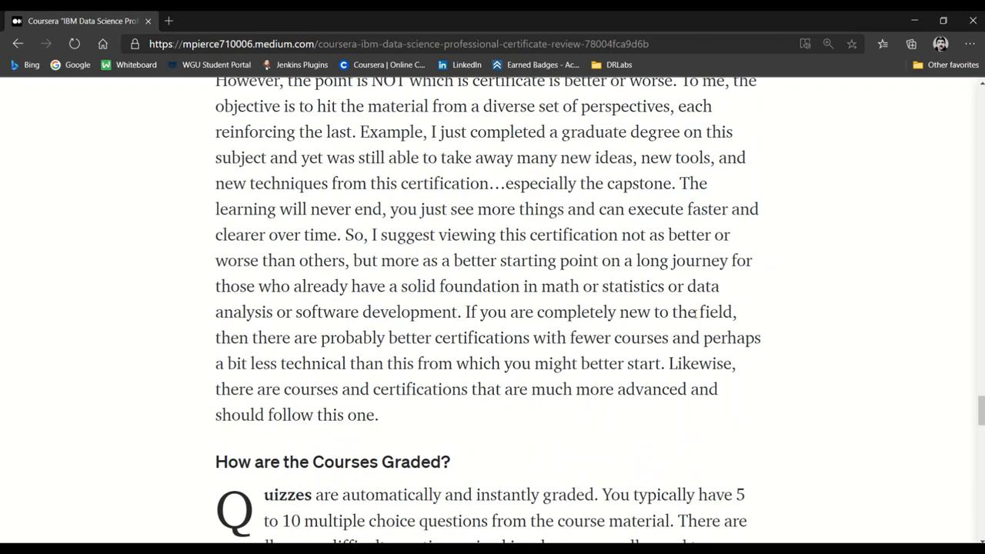
{"action": "scroll", "scroll_direction": "up", "scroll_amount": 3}
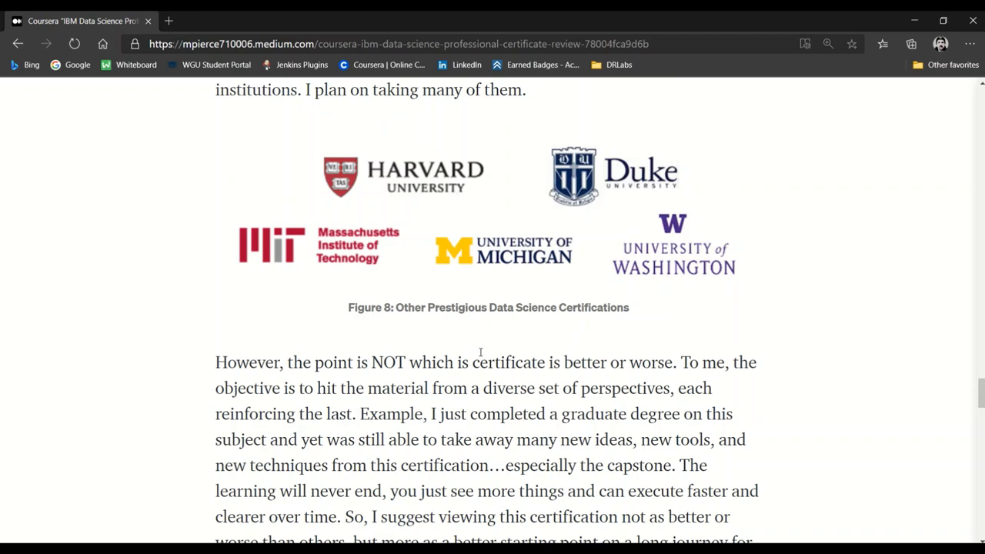
{"action": "scroll", "scroll_direction": "down", "scroll_amount": 3}
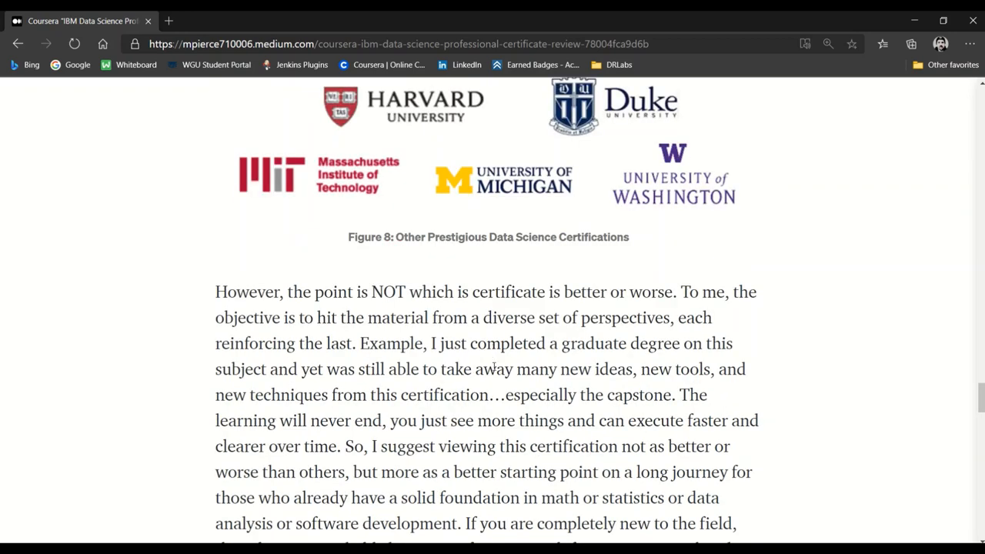
{"action": "scroll", "scroll_direction": "down", "scroll_amount": 3}
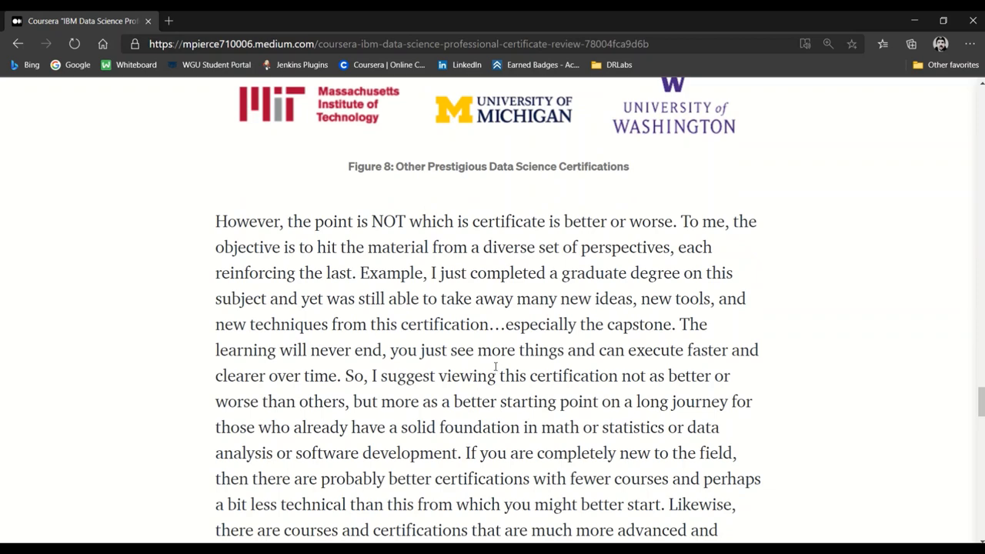
{"action": "scroll", "scroll_direction": "down", "scroll_amount": 3}
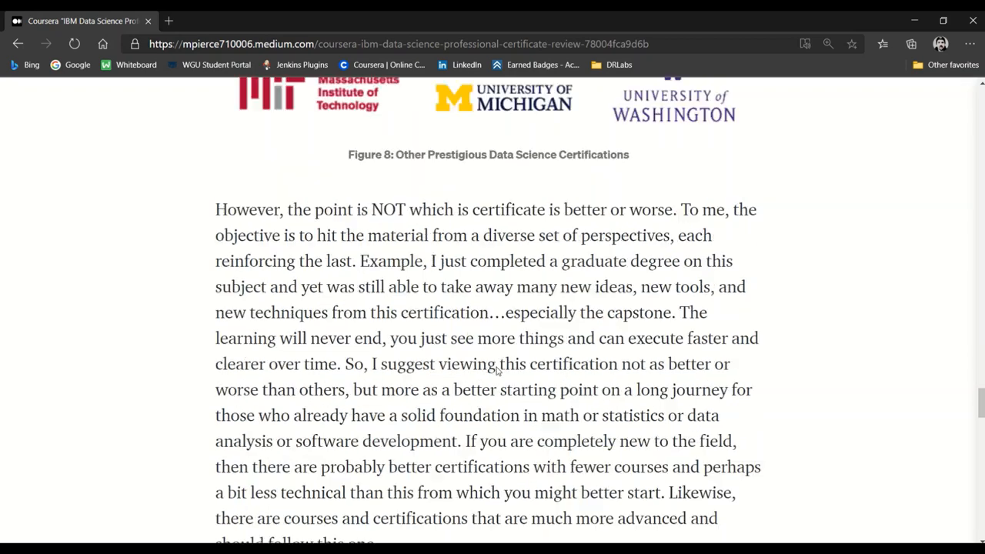
{"action": "scroll", "scroll_direction": "up", "scroll_amount": 3}
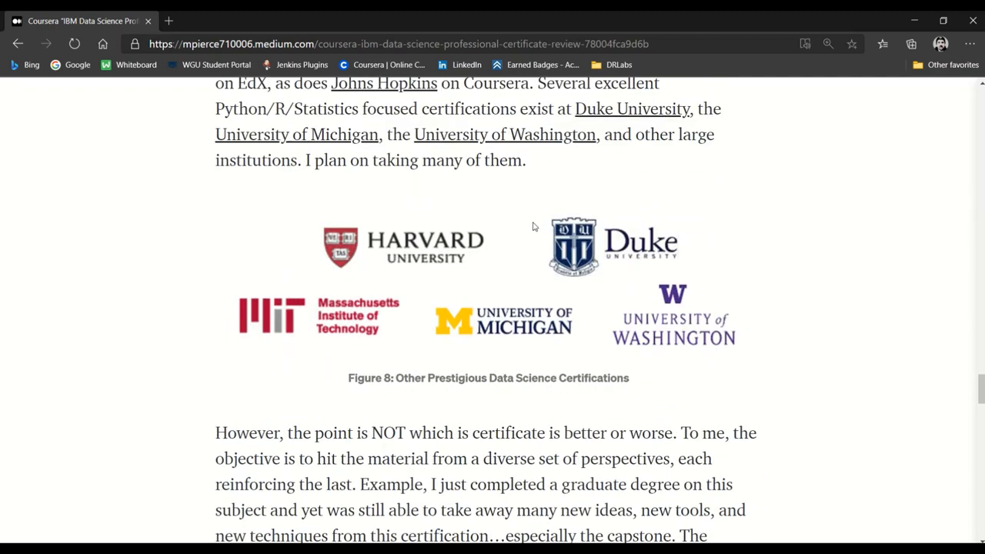
{"action": "mouse_move", "coordinate": [517, 403]}
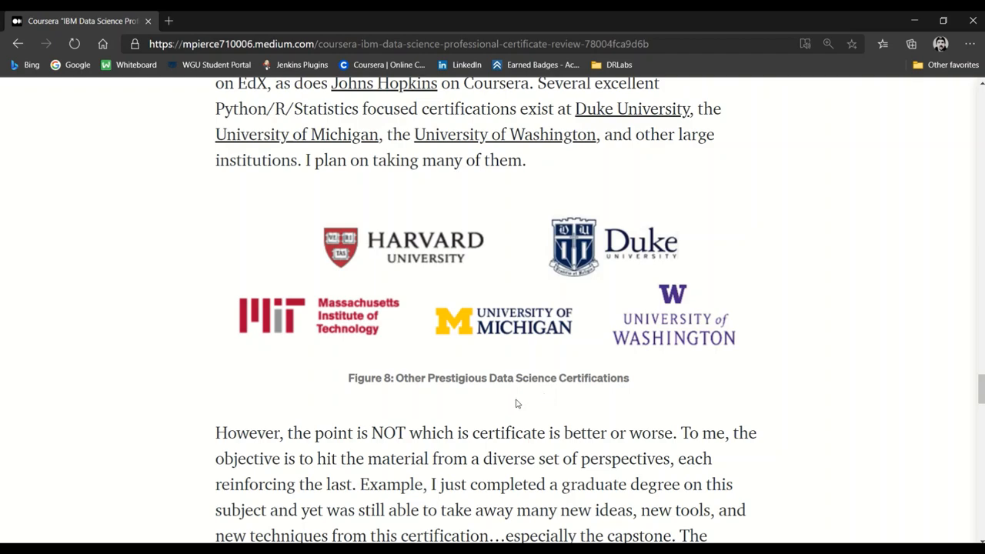
{"action": "scroll", "scroll_direction": "down", "scroll_amount": 3}
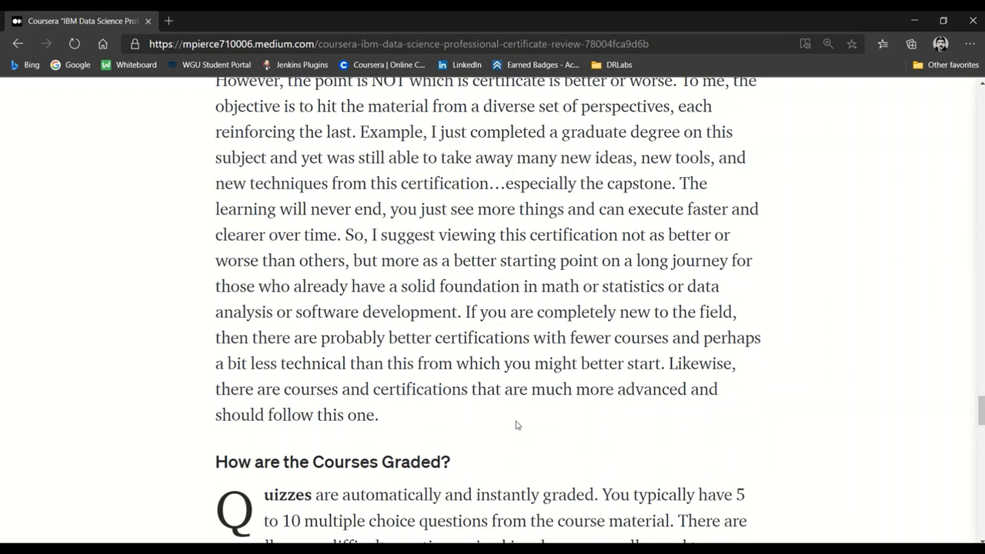
{"action": "scroll", "scroll_direction": "down", "scroll_amount": 3}
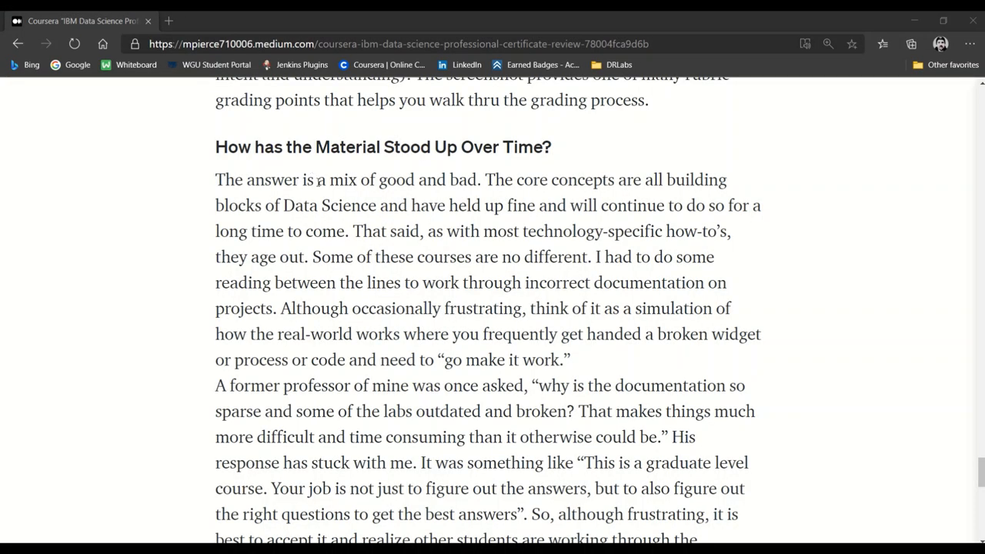
{"action": "mouse_move", "coordinate": [448, 209]}
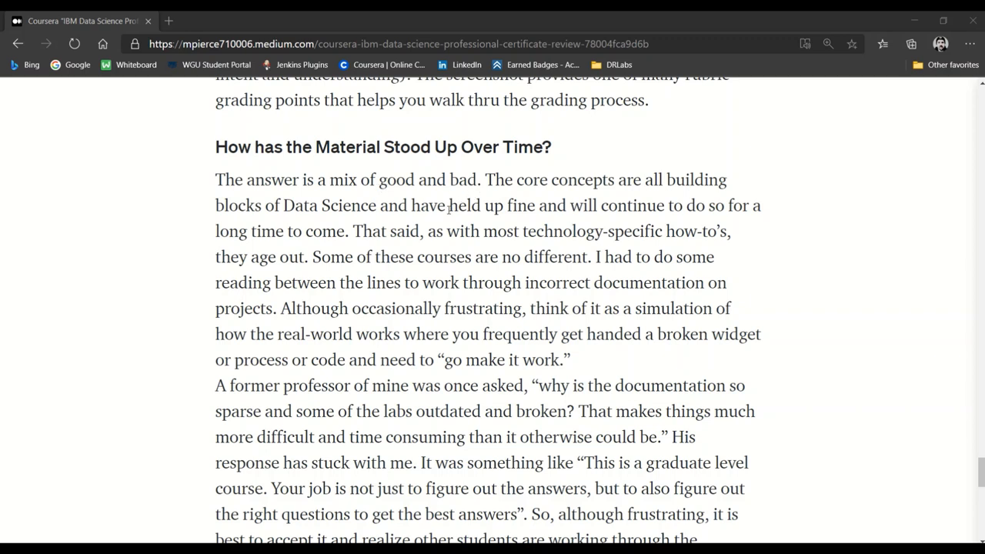
{"action": "mouse_move", "coordinate": [480, 208]}
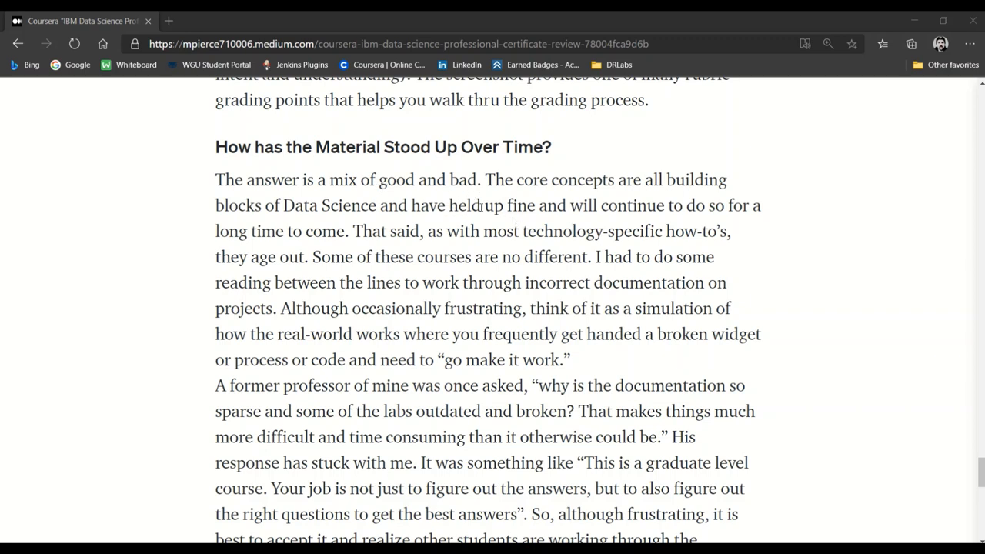
{"action": "mouse_move", "coordinate": [498, 187]}
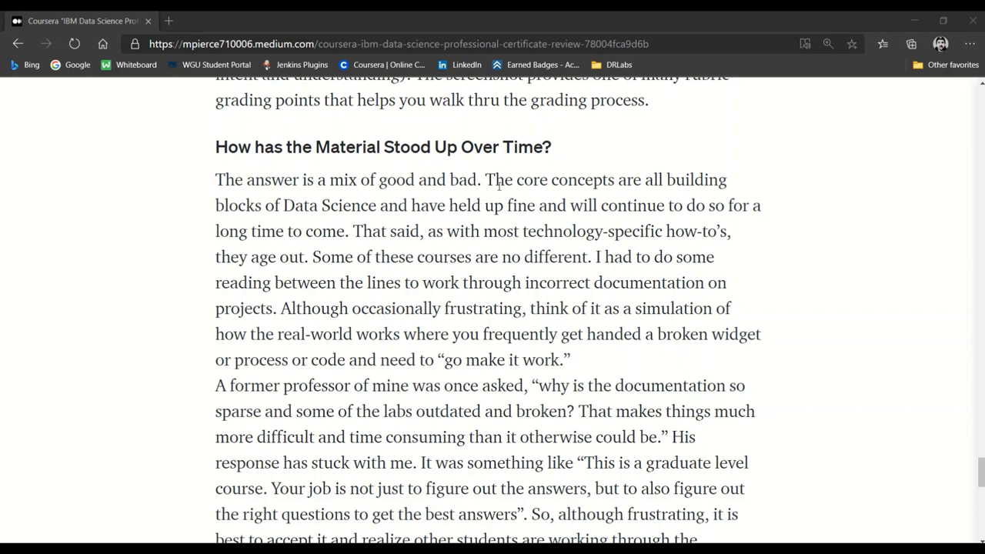
{"action": "mouse_move", "coordinate": [399, 204]}
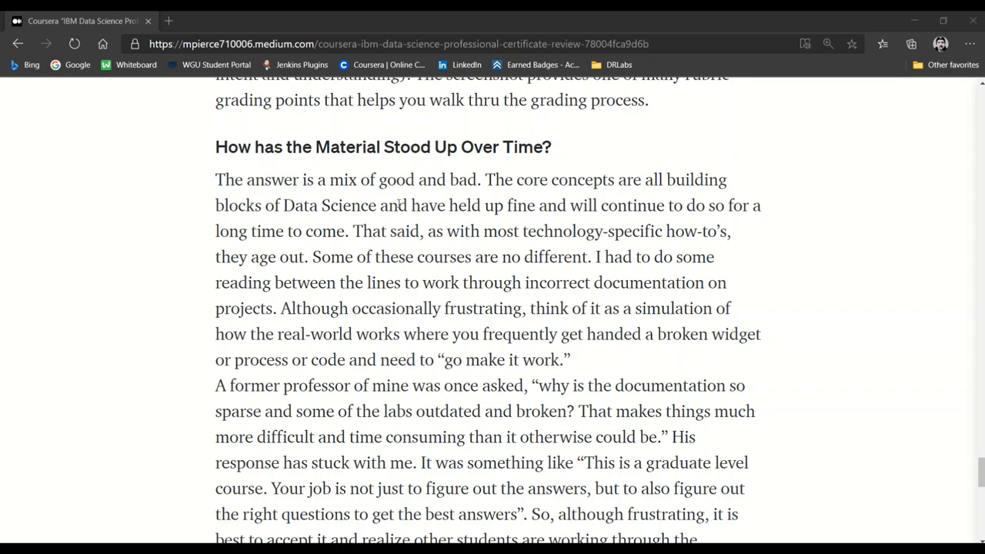
{"action": "mouse_move", "coordinate": [584, 204]}
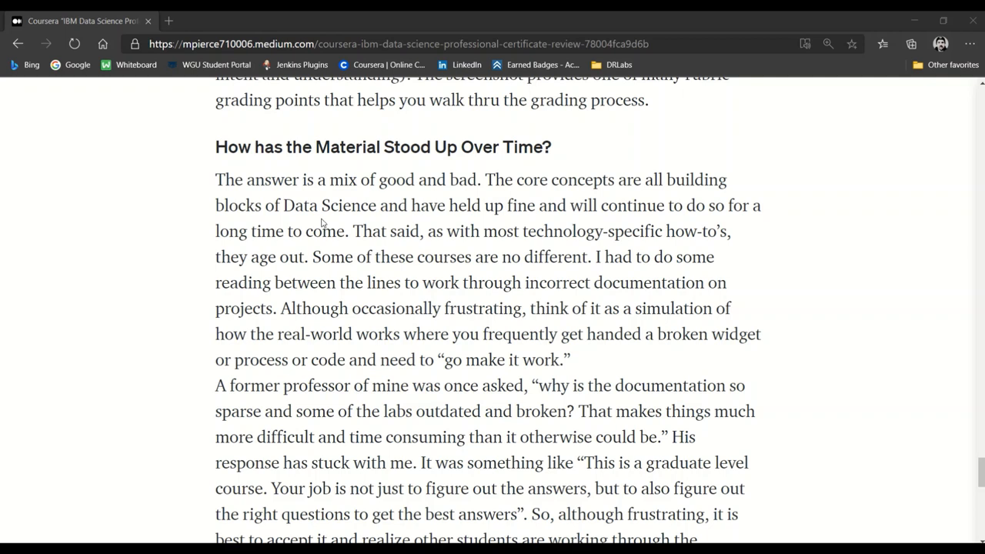
{"action": "mouse_move", "coordinate": [514, 246]}
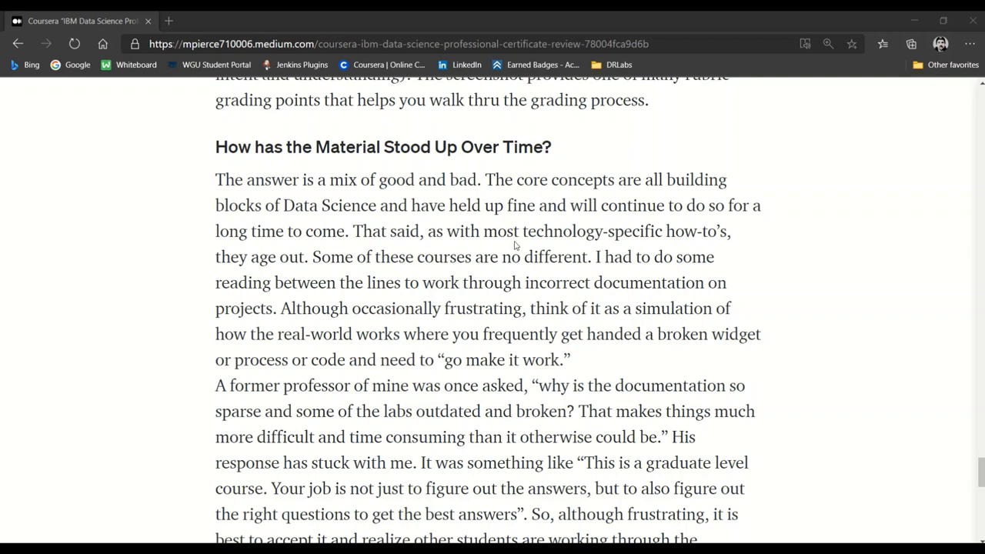
{"action": "mouse_move", "coordinate": [816, 243]}
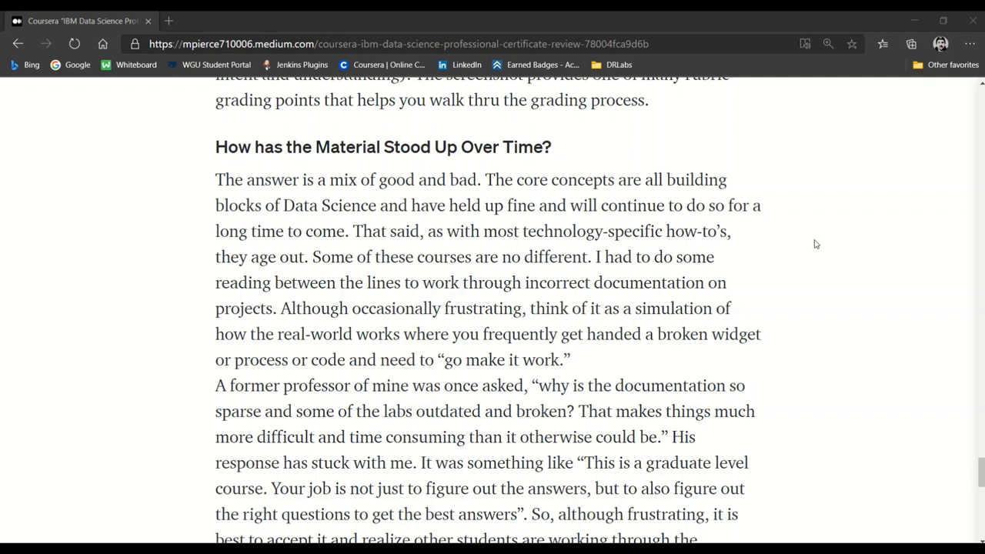
{"action": "mouse_move", "coordinate": [819, 250]}
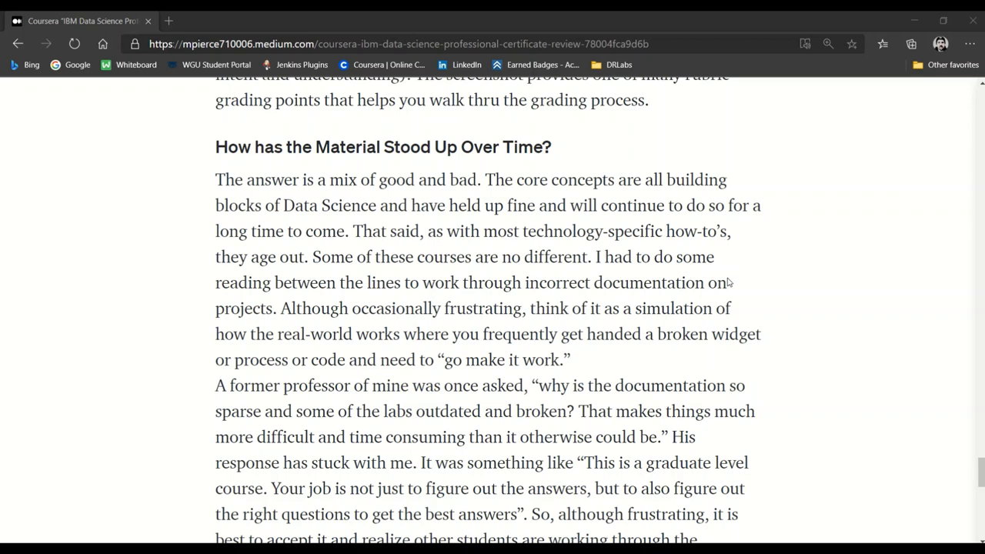
Step: Scroll to the paragraph on the former professor's advice ending with the 'reality check' line
{"action": "scroll", "scroll_direction": "down", "scroll_amount": 3}
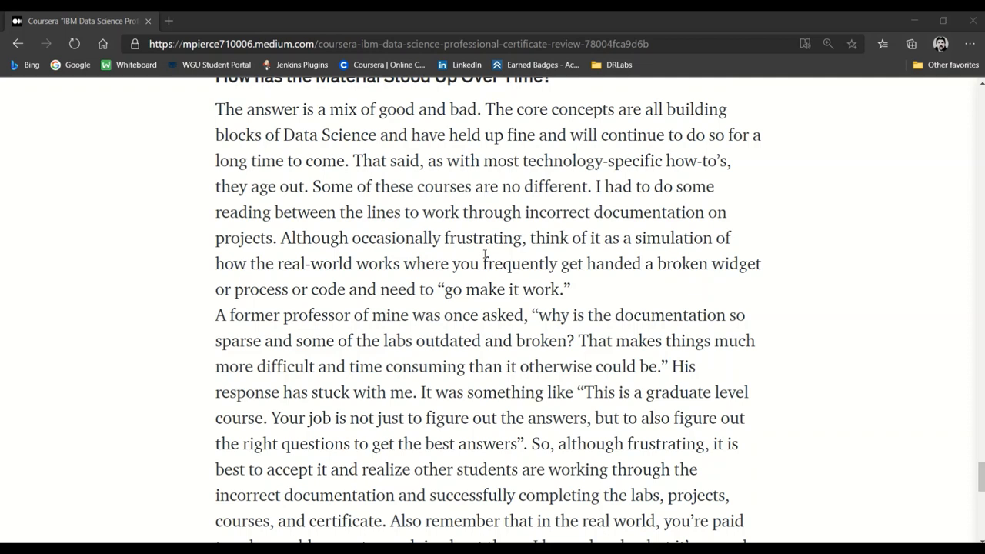
{"action": "mouse_move", "coordinate": [489, 244]}
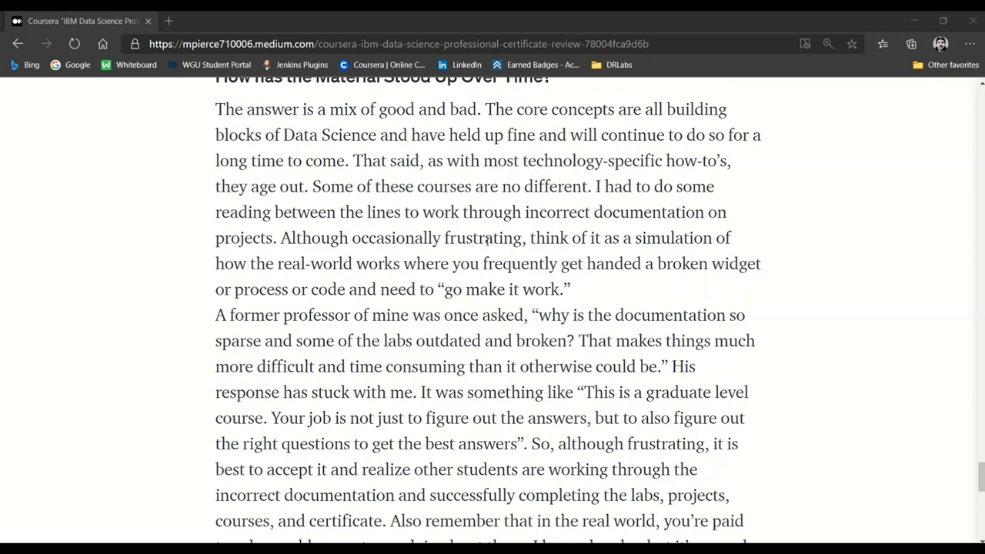
{"action": "mouse_move", "coordinate": [592, 306]}
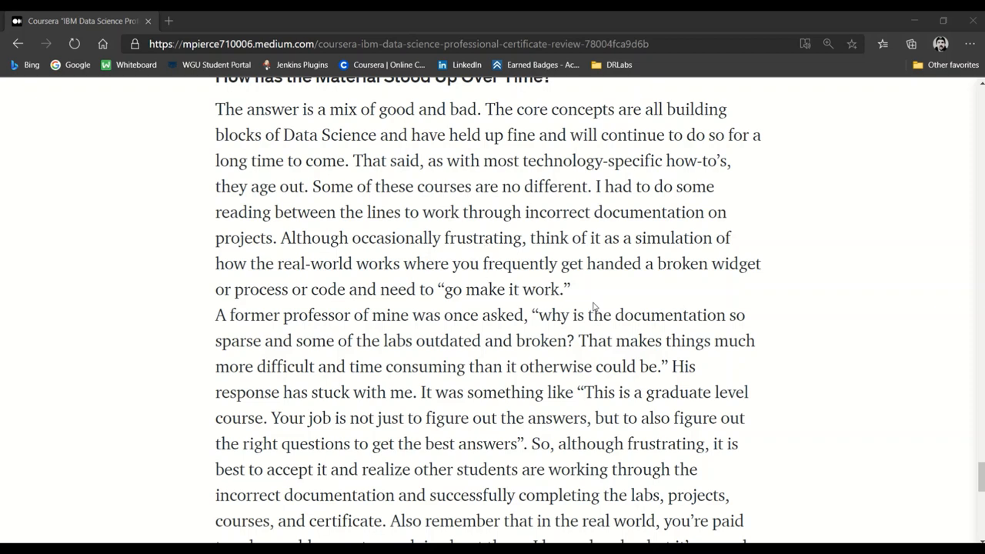
{"action": "mouse_move", "coordinate": [579, 301]}
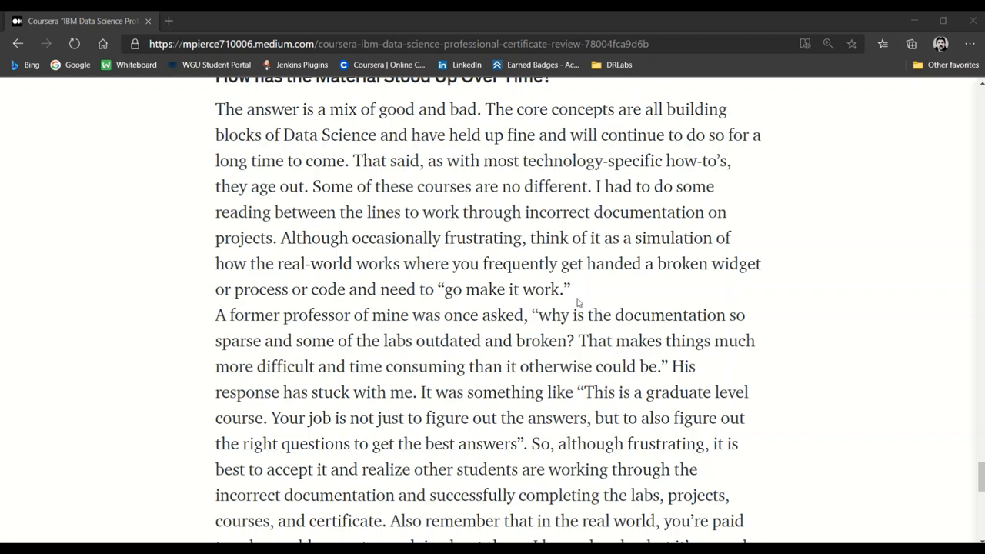
{"action": "scroll", "scroll_direction": "down", "scroll_amount": 3}
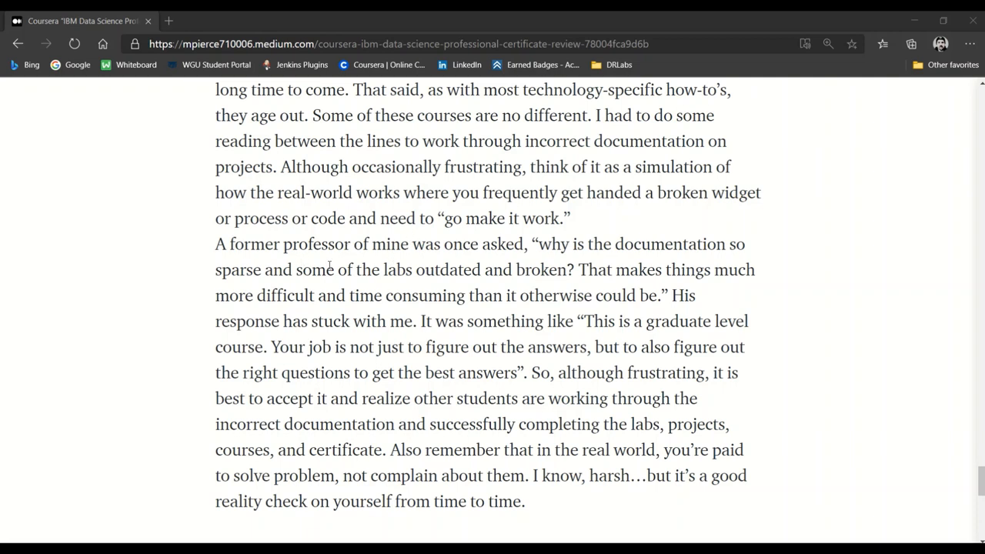
{"action": "mouse_move", "coordinate": [342, 260]}
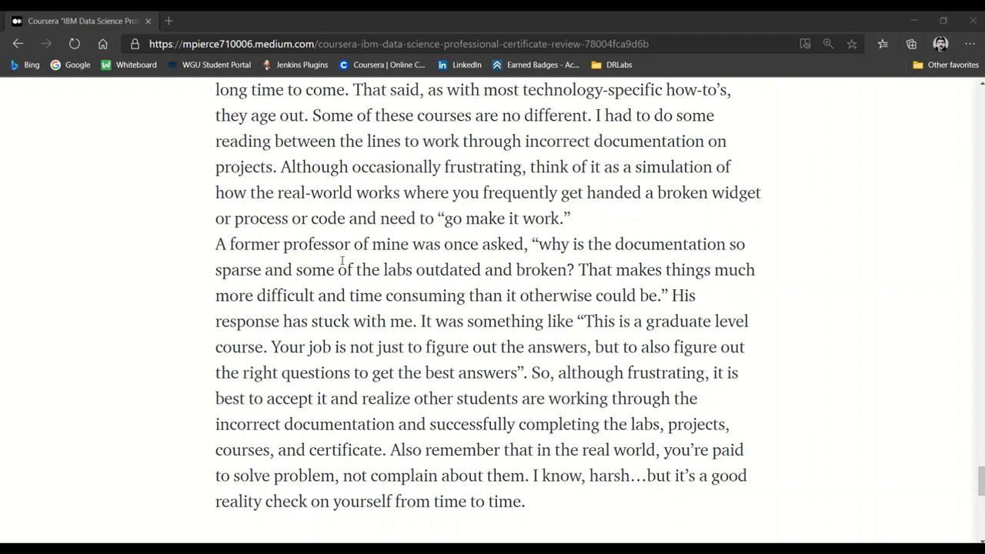
{"action": "mouse_move", "coordinate": [265, 286]}
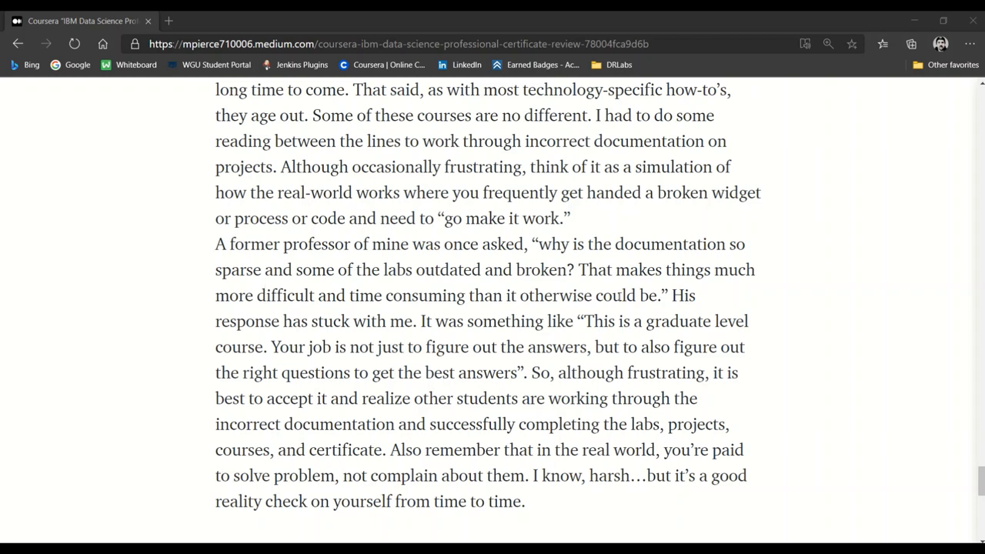
{"action": "left_click_drag", "start_coordinate": [606, 269], "coordinate": [655, 295]}
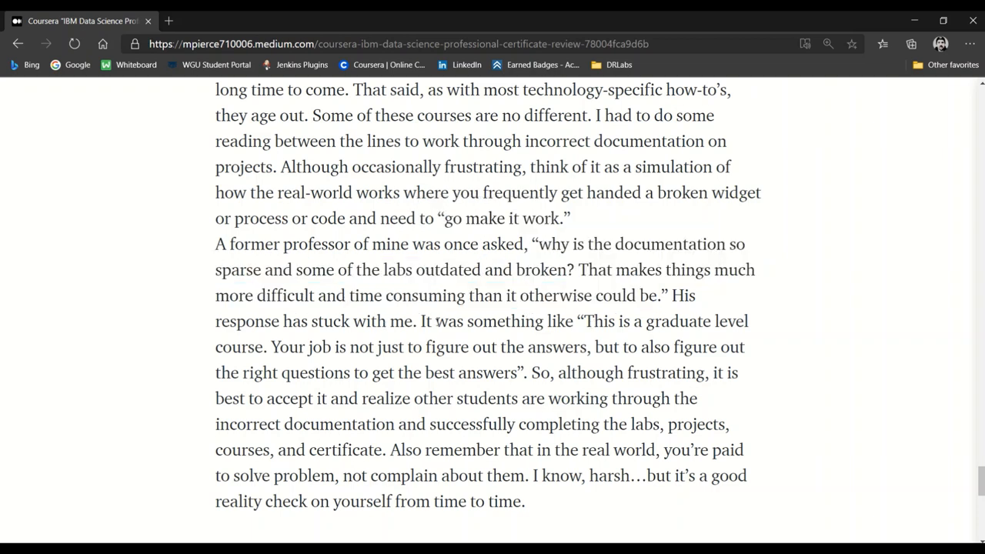
{"action": "mouse_move", "coordinate": [412, 348]}
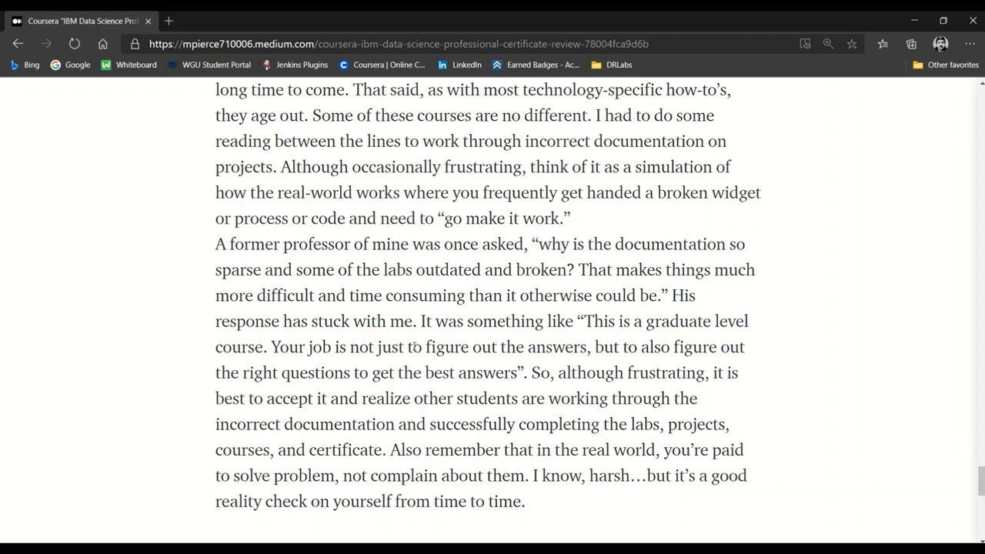
{"action": "mouse_move", "coordinate": [329, 364]}
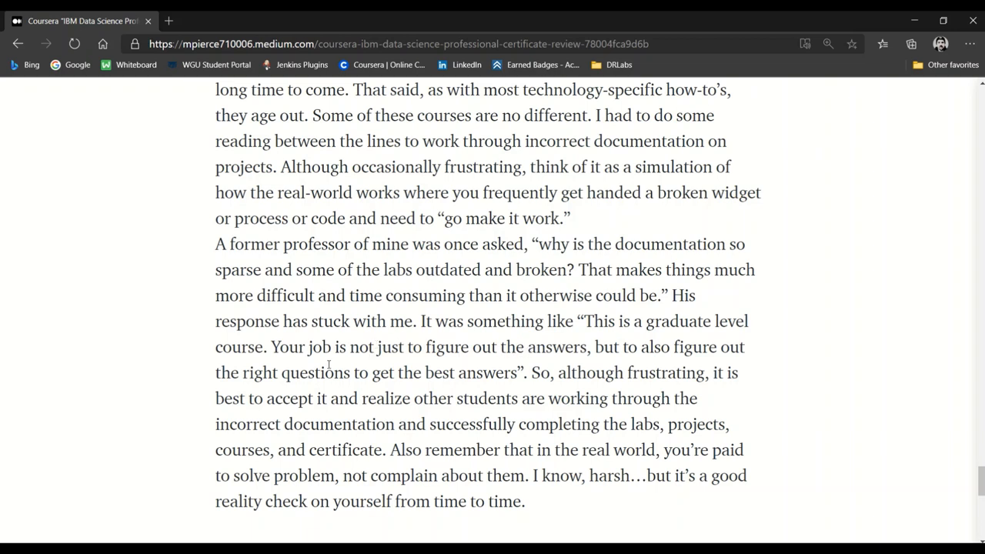
{"action": "mouse_move", "coordinate": [387, 373]}
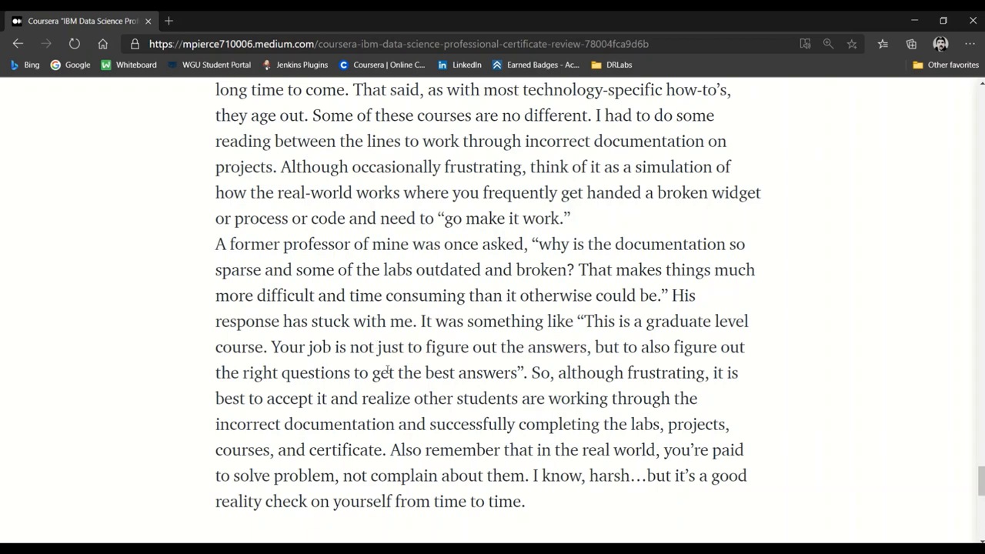
{"action": "mouse_move", "coordinate": [515, 377]}
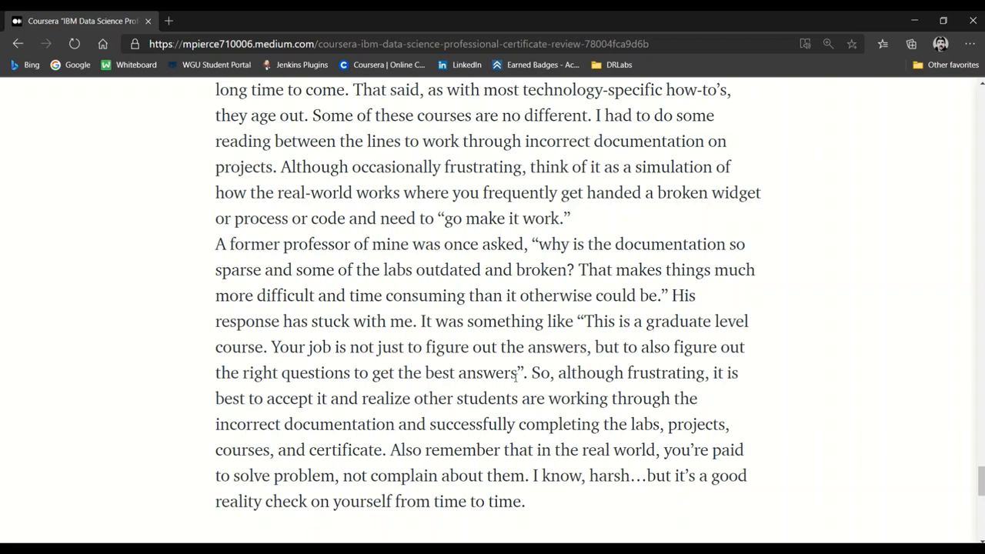
Step: Scroll to the pull quote about solving problems and the 'In Conclusion' paragraph
{"action": "scroll", "scroll_direction": "down", "scroll_amount": 3}
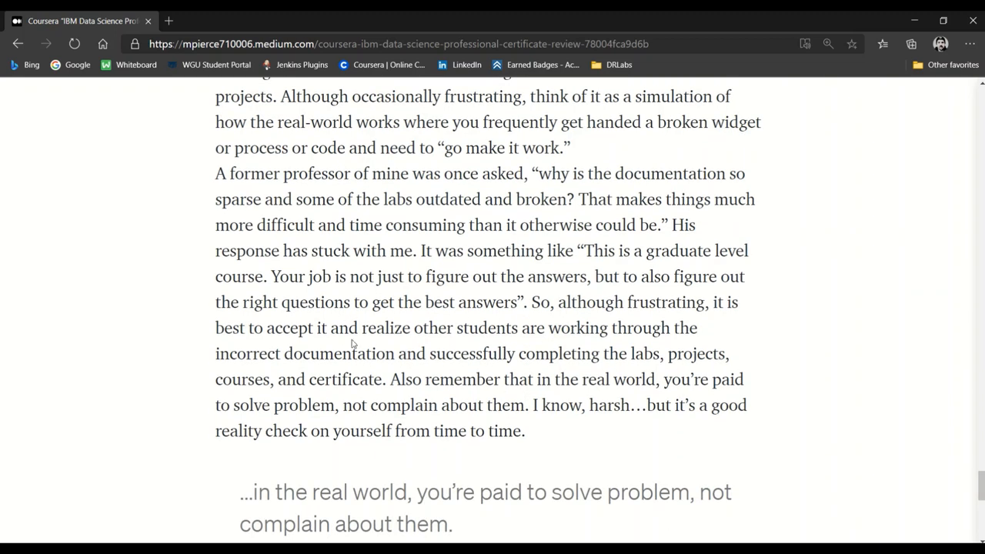
{"action": "scroll", "scroll_direction": "down", "scroll_amount": 3}
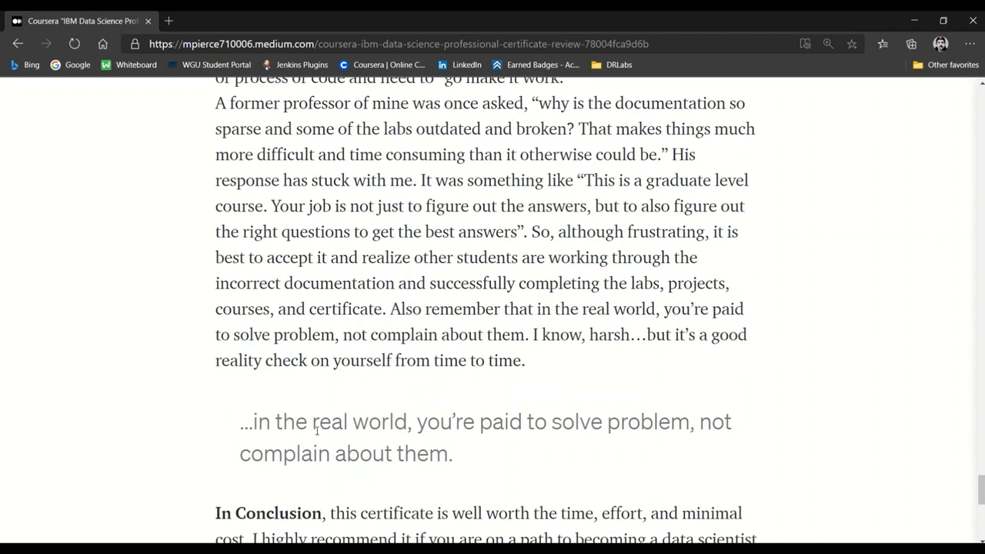
{"action": "mouse_move", "coordinate": [662, 421]}
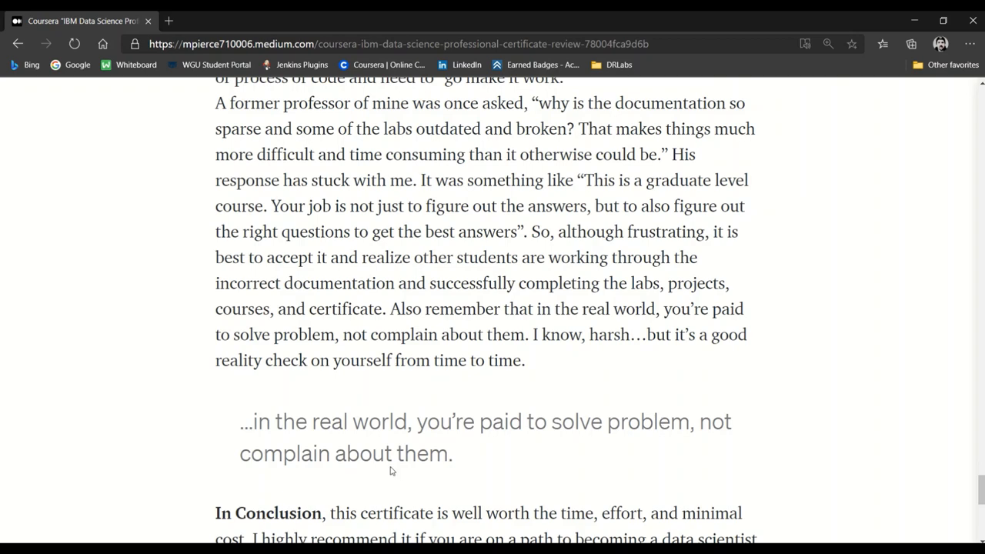
{"action": "scroll", "scroll_direction": "down", "scroll_amount": 3}
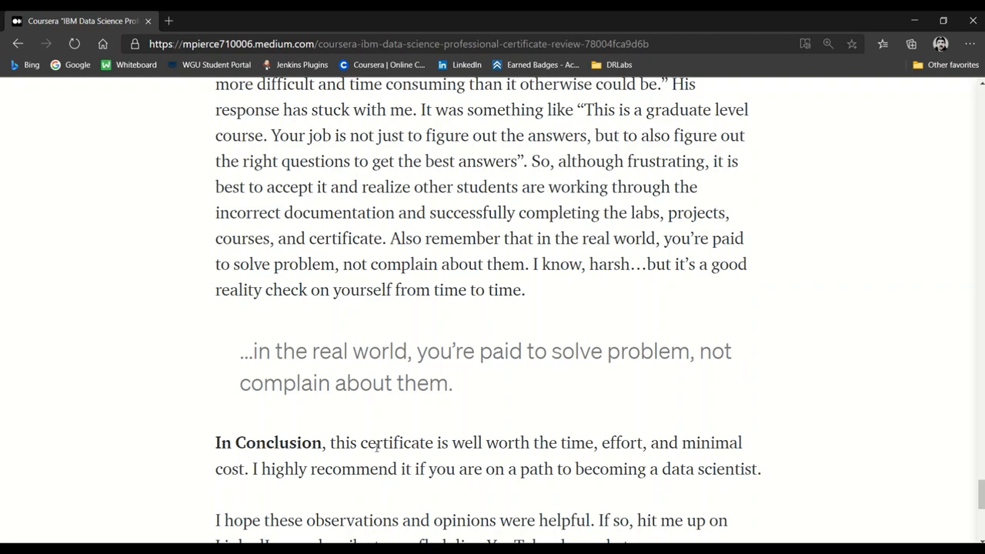
{"action": "mouse_move", "coordinate": [329, 434]}
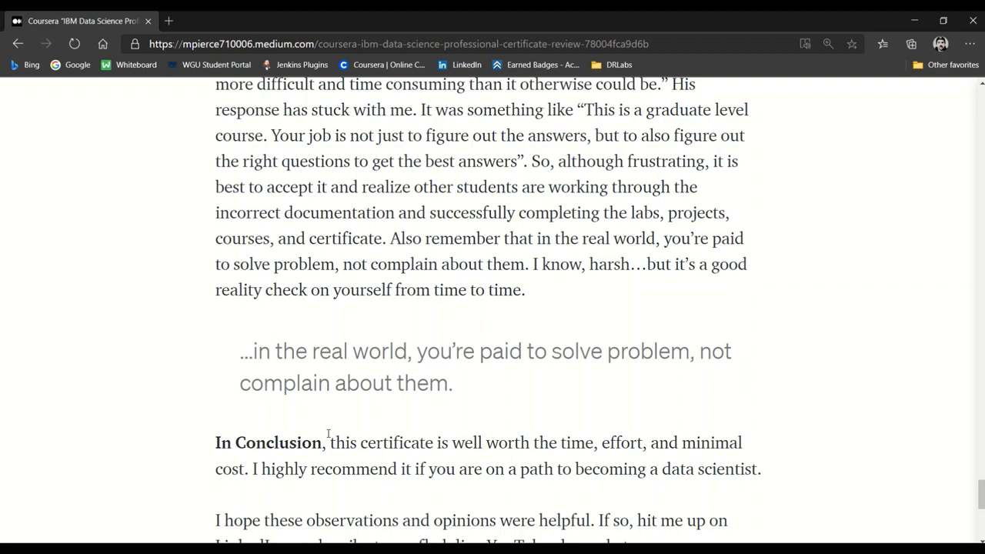
{"action": "mouse_move", "coordinate": [336, 434]}
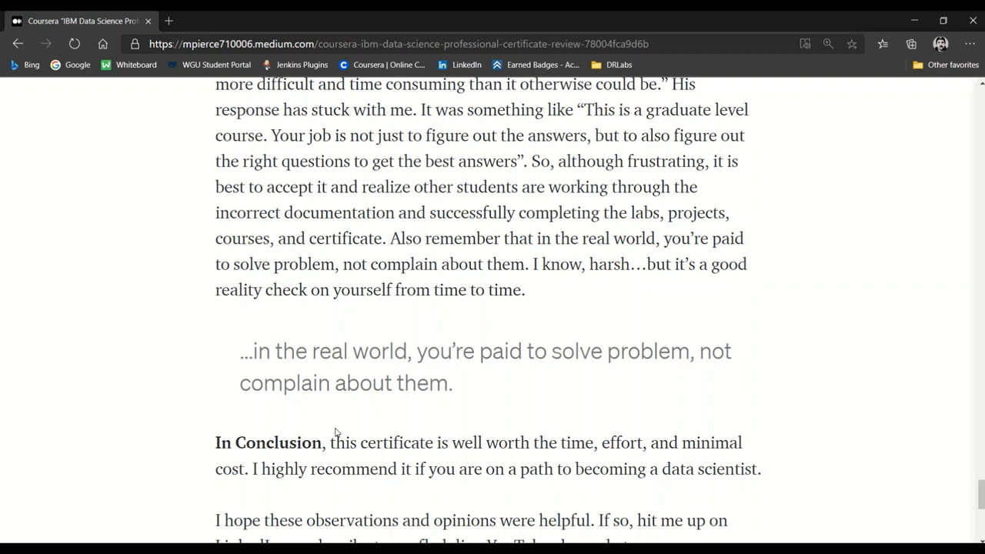
Step: Reveal the closing paragraph with the LinkedIn and DataResearchLabs YouTube links
{"action": "scroll", "scroll_direction": "down", "scroll_amount": 3}
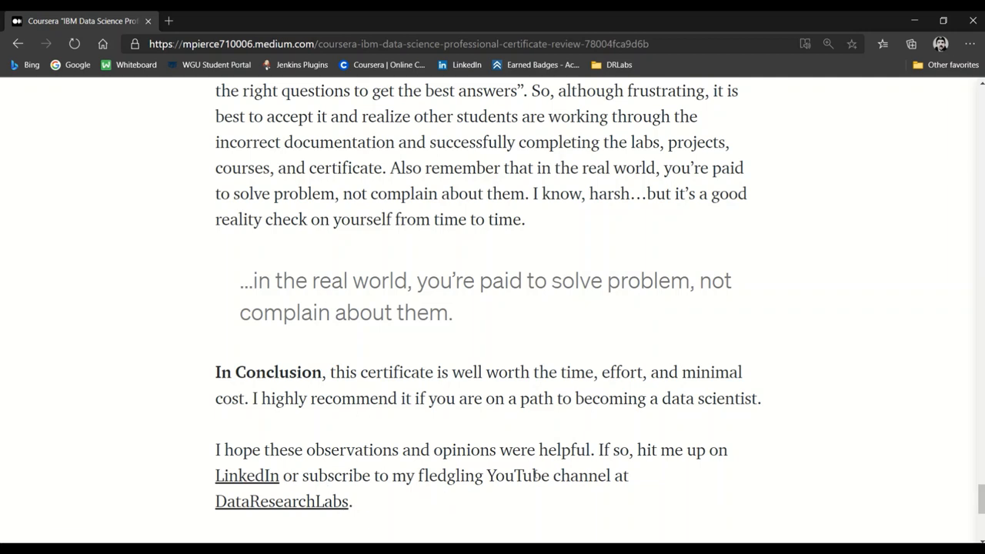
{"action": "mouse_move", "coordinate": [194, 406]}
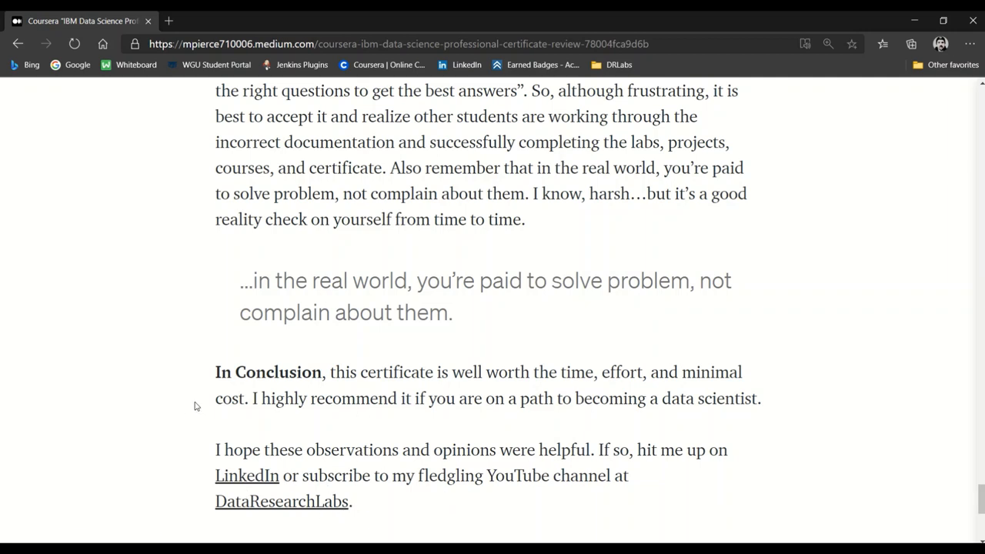